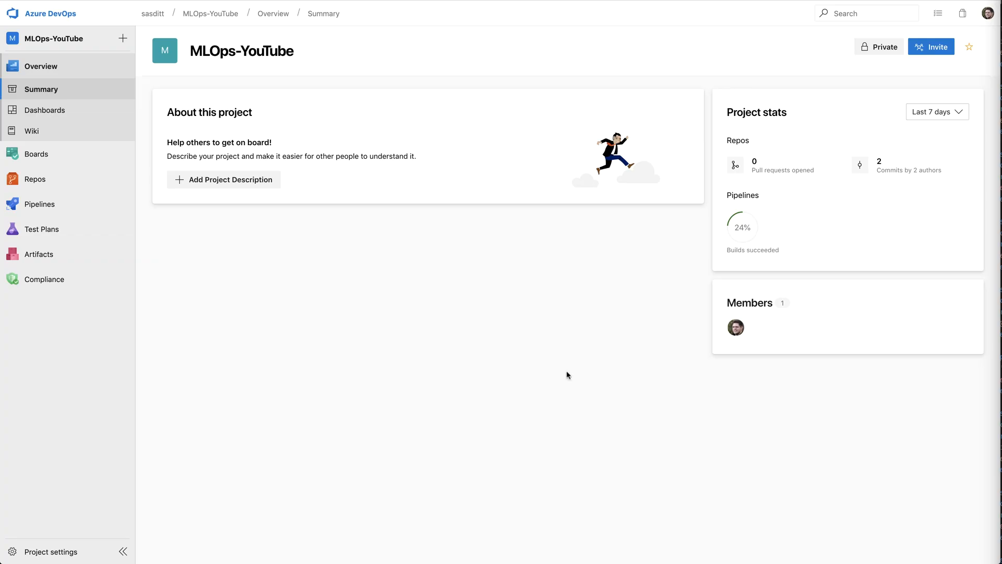
pyautogui.moveTo(287, 308)
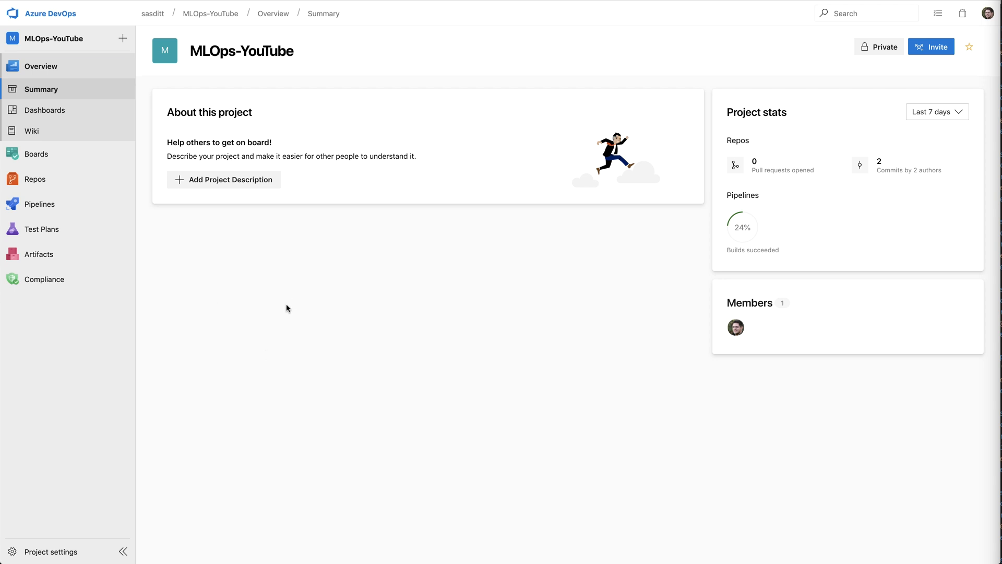
pyautogui.moveTo(228, 280)
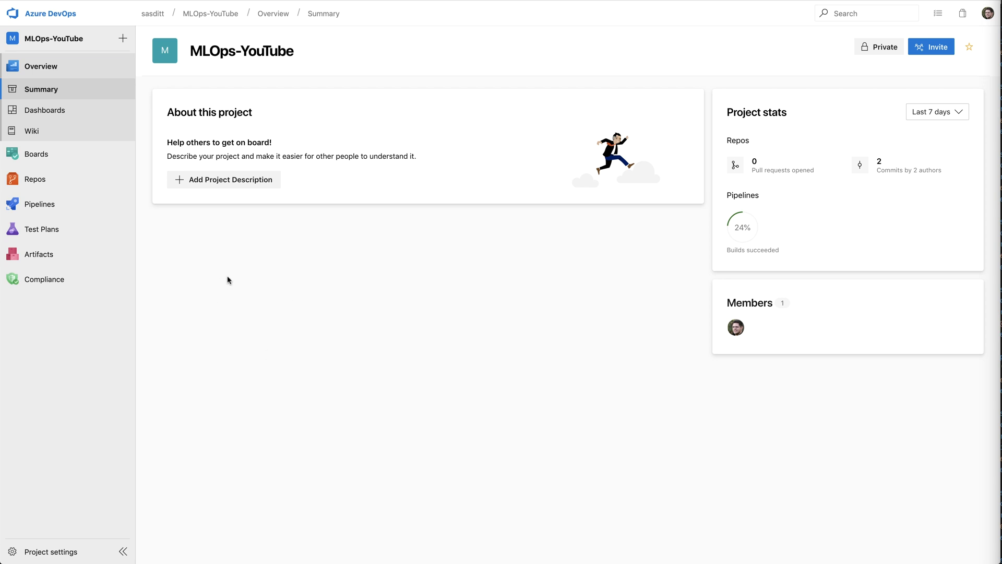
pyautogui.moveTo(27, 179)
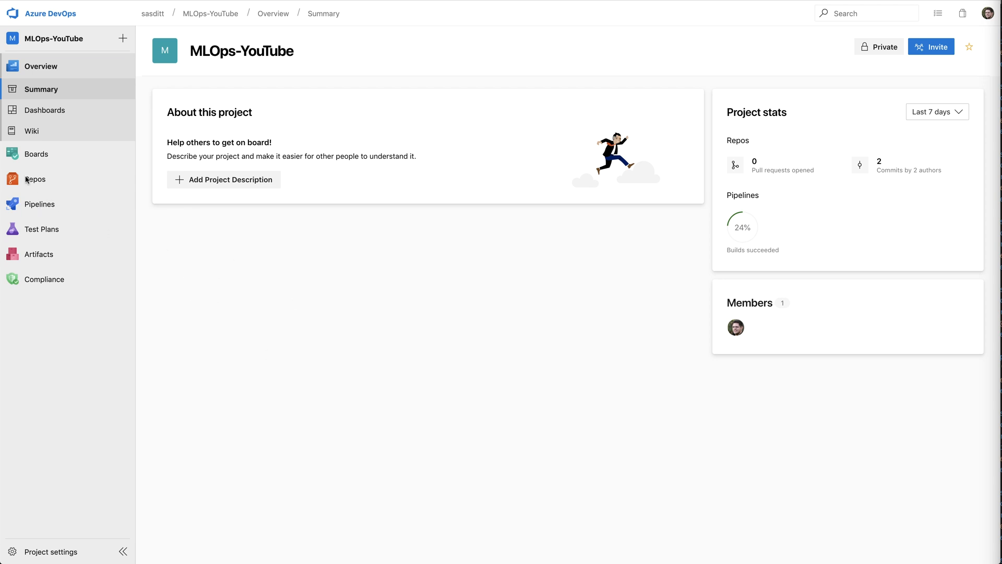
# Browse the MLOps-YouTube repo's deployment folder with its ACI, AKS, inference and scoring files
pyautogui.click(35, 179)
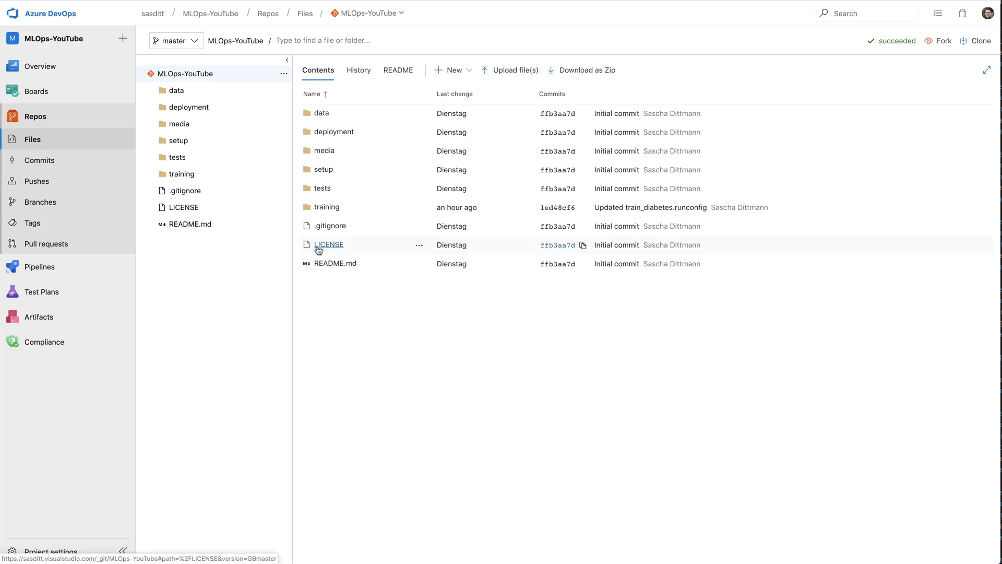
pyautogui.moveTo(322, 188)
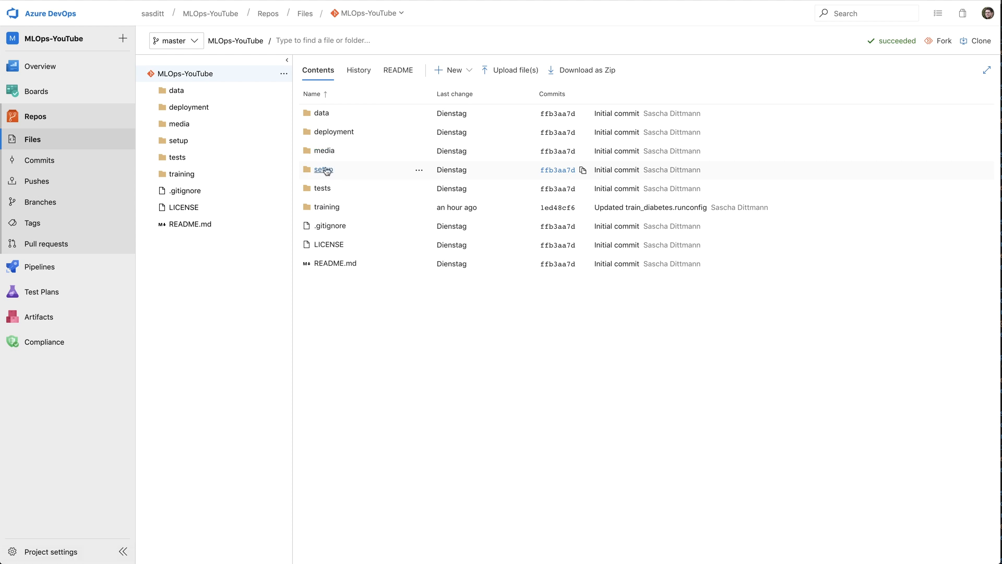
pyautogui.moveTo(333, 132)
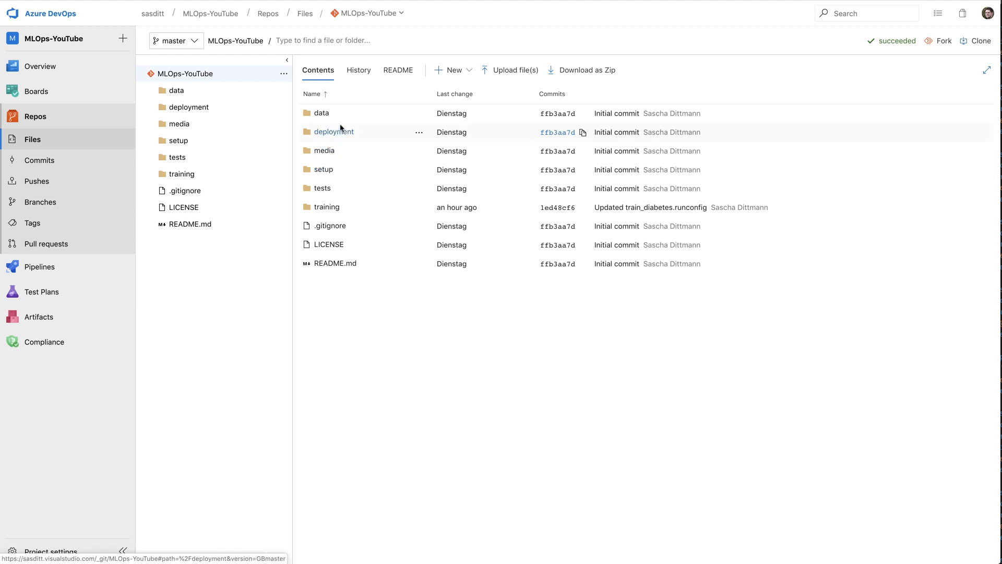
pyautogui.click(332, 131)
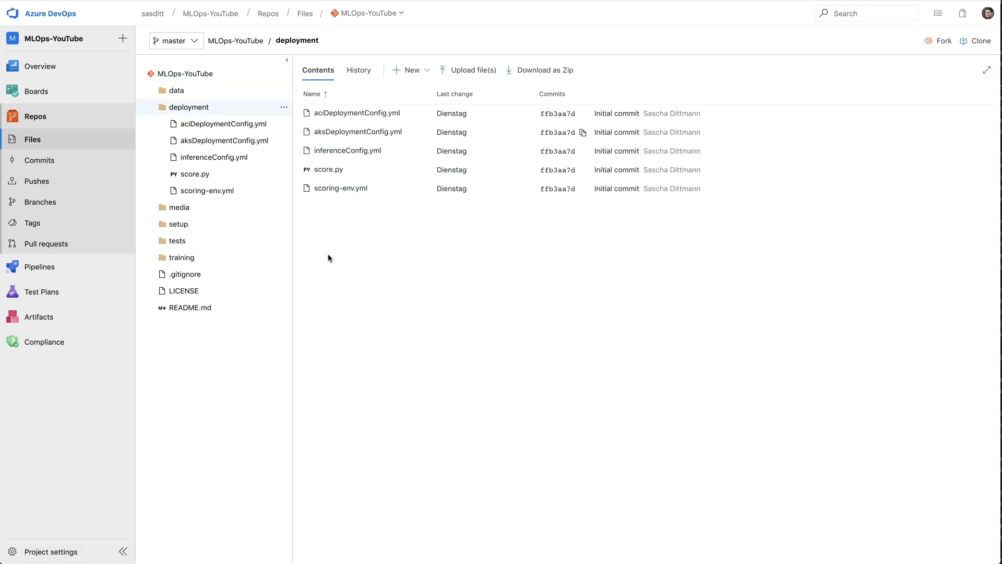
pyautogui.moveTo(380, 191)
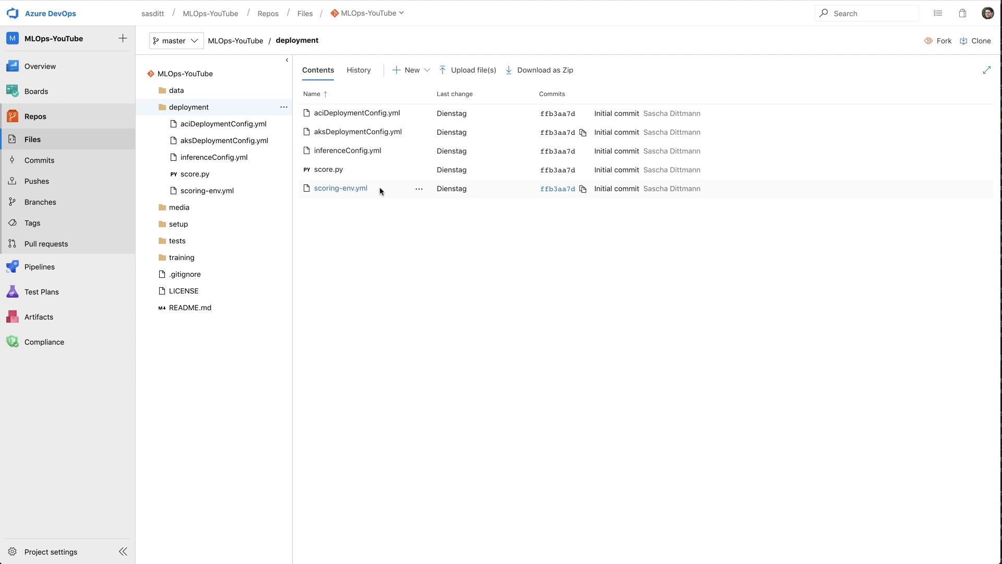
pyautogui.moveTo(192, 174)
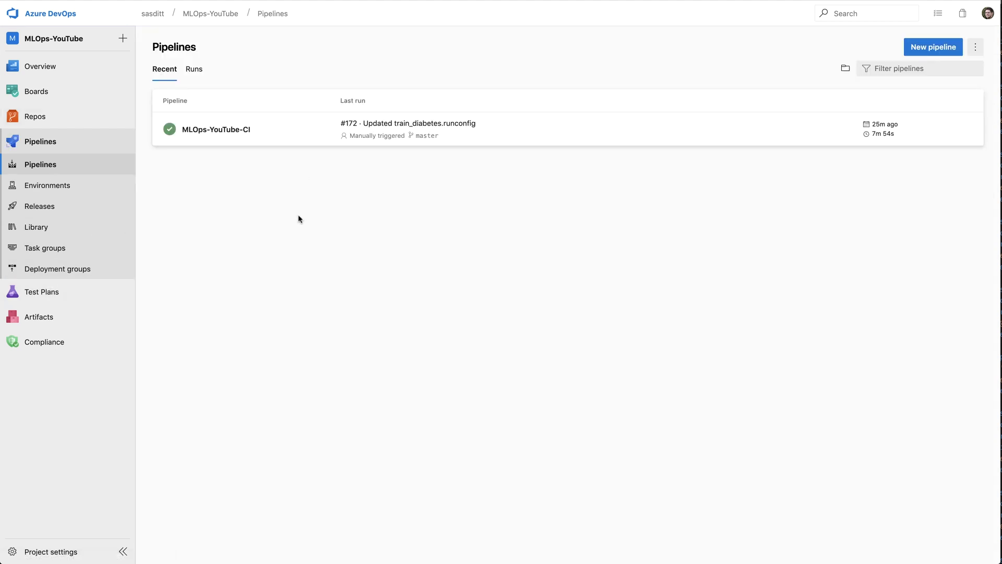
pyautogui.moveTo(324, 167)
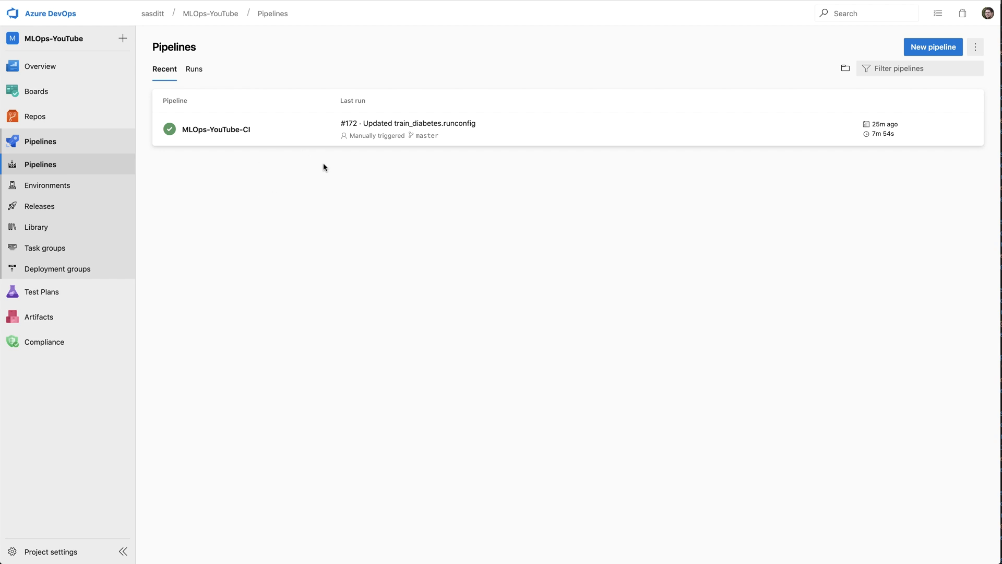
pyautogui.moveTo(492, 239)
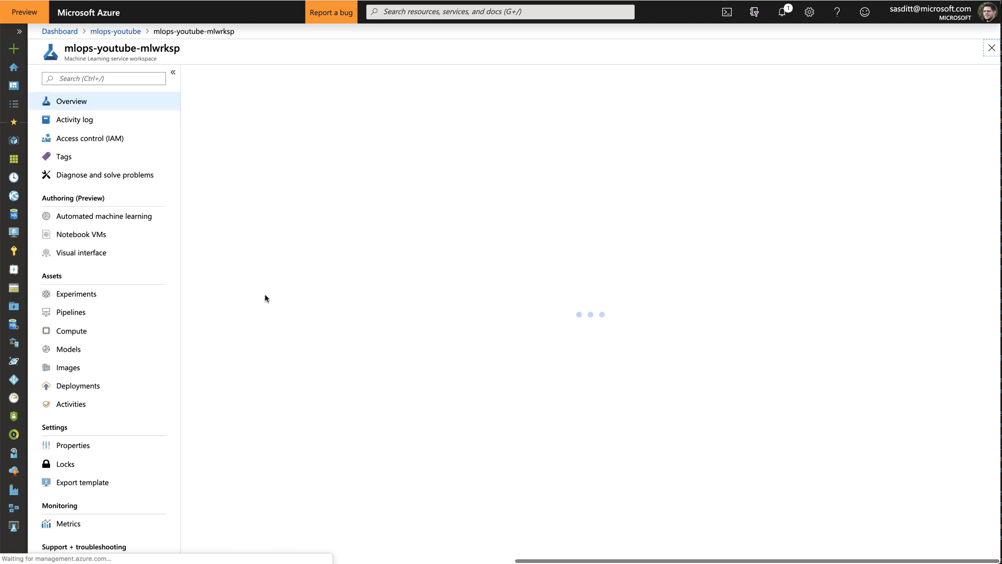
# Show the Pipelines list, where MLOps-YouTube-CI run #172 succeeded
pyautogui.click(68, 348)
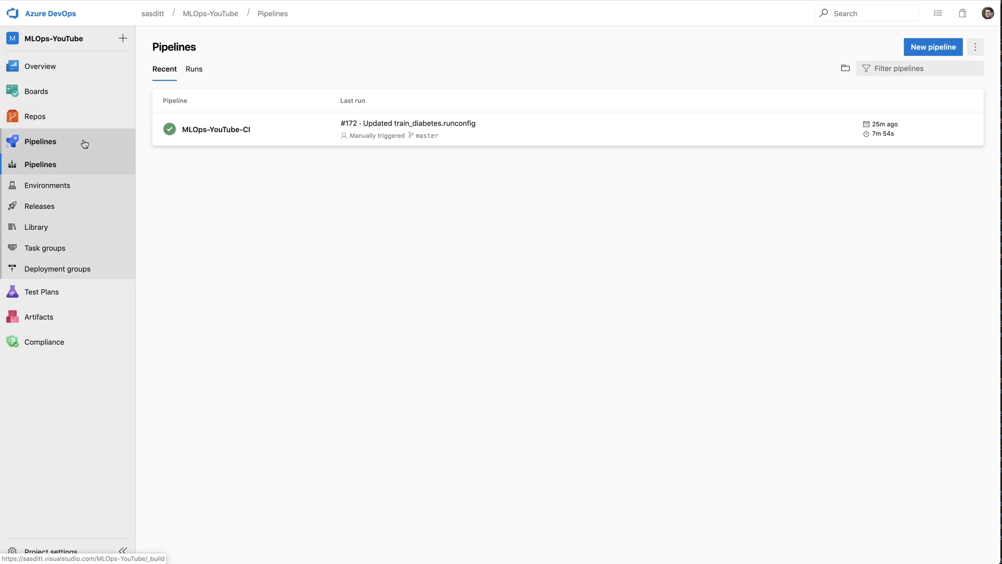
pyautogui.moveTo(151, 275)
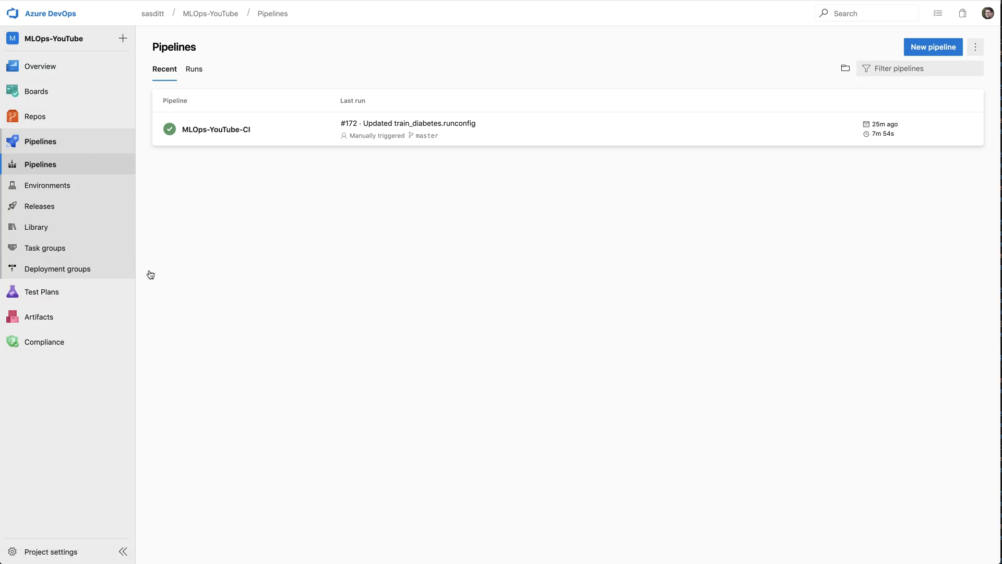
# Create a new release pipeline from the Releases page
pyautogui.click(39, 206)
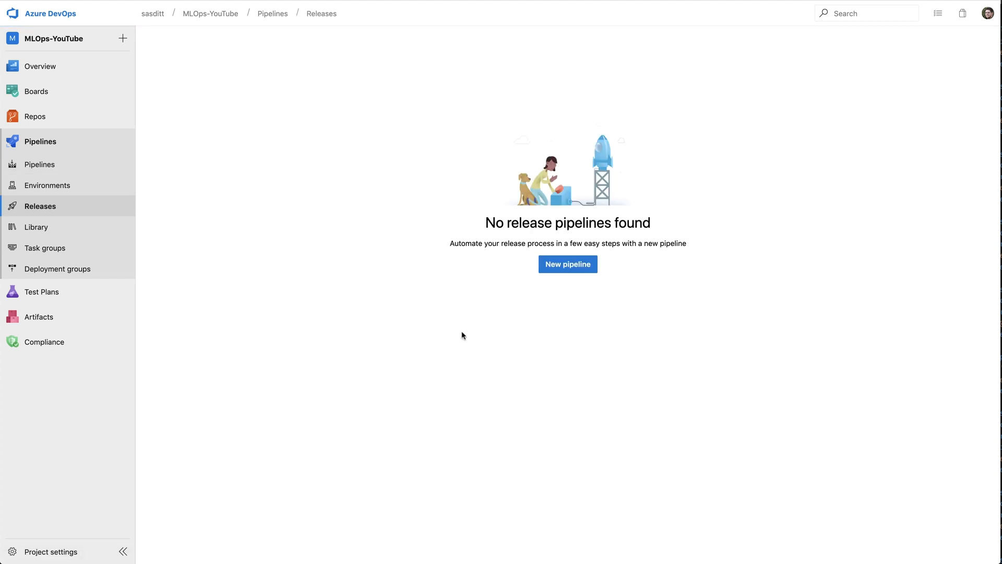
pyautogui.moveTo(664, 352)
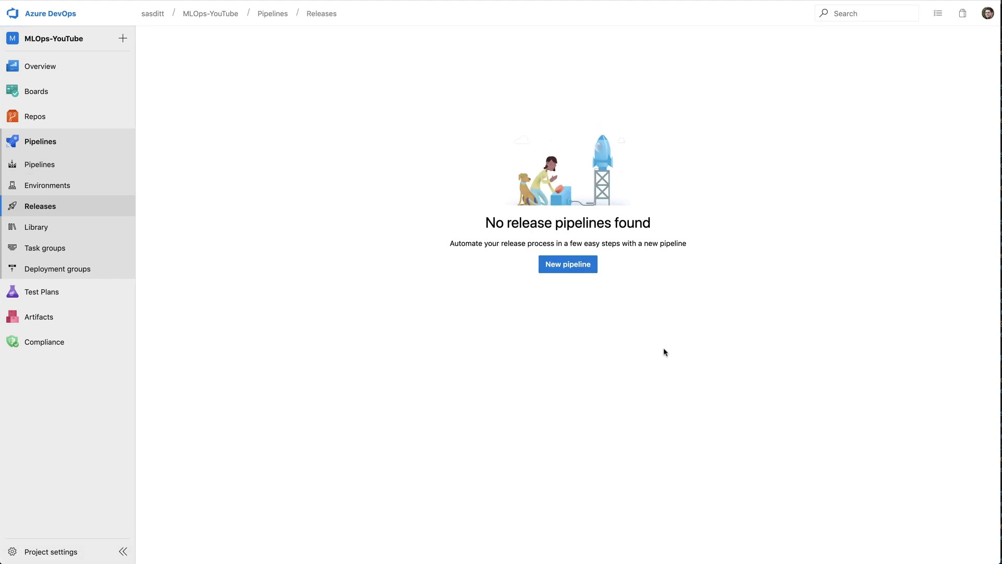
pyautogui.moveTo(570, 340)
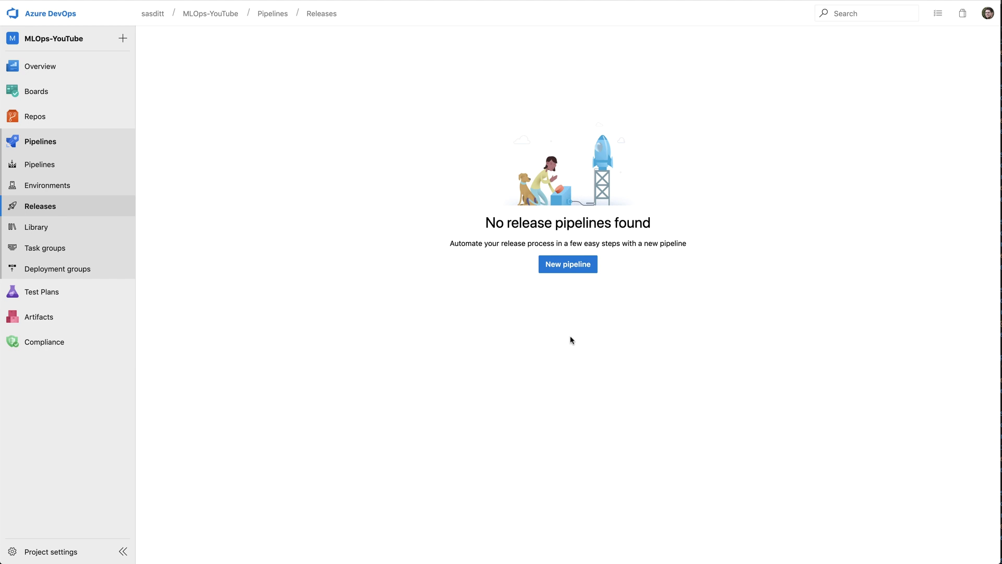
pyautogui.moveTo(566, 264)
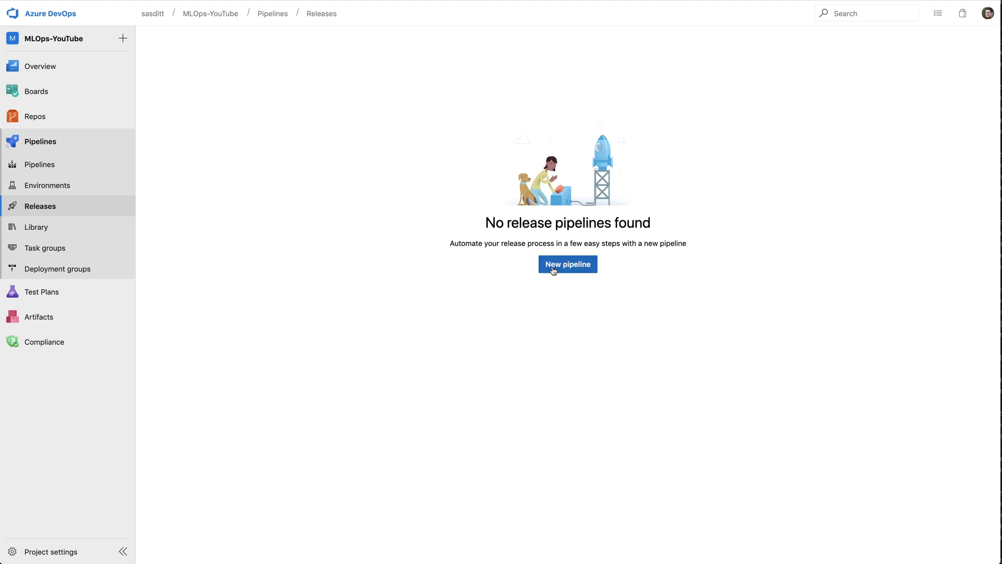
pyautogui.click(566, 264)
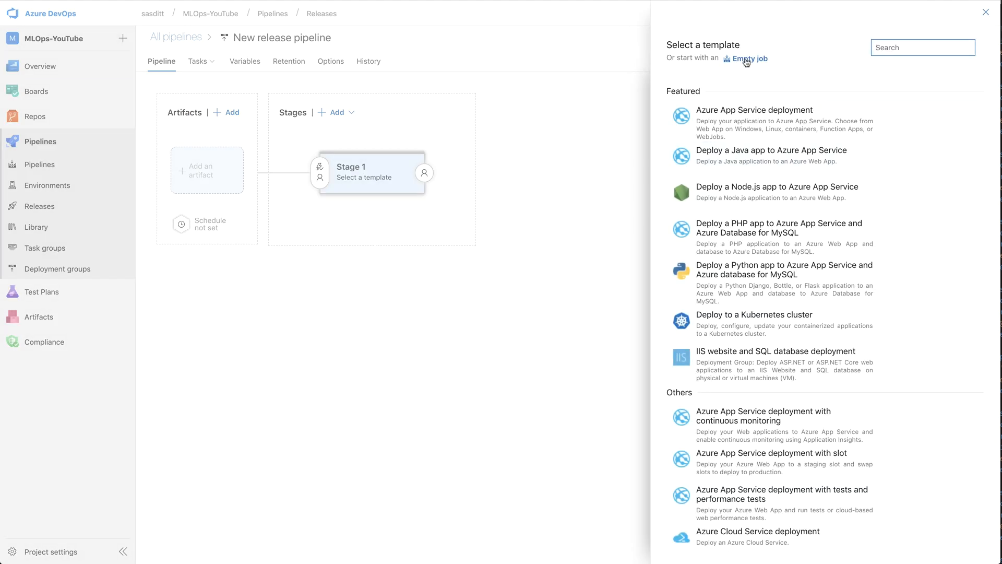
# Choose the Empty job template for Stage 1
pyautogui.click(750, 59)
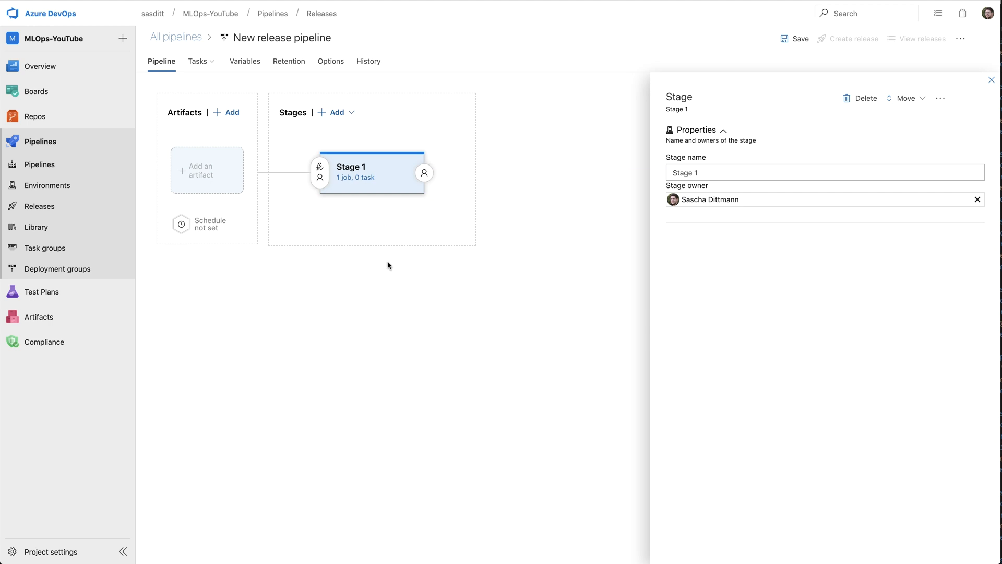
pyautogui.moveTo(484, 170)
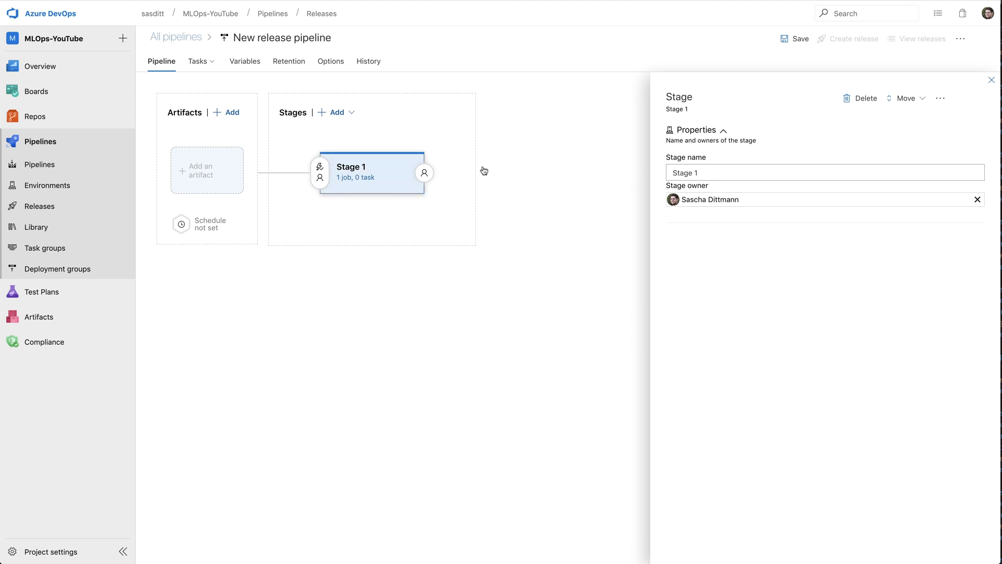
pyautogui.moveTo(310, 139)
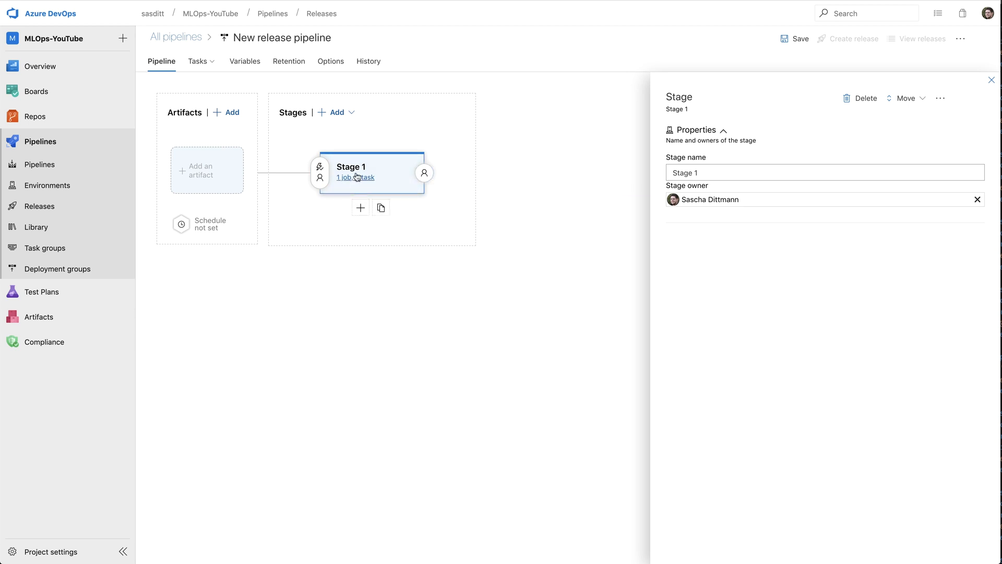
pyautogui.moveTo(355, 177)
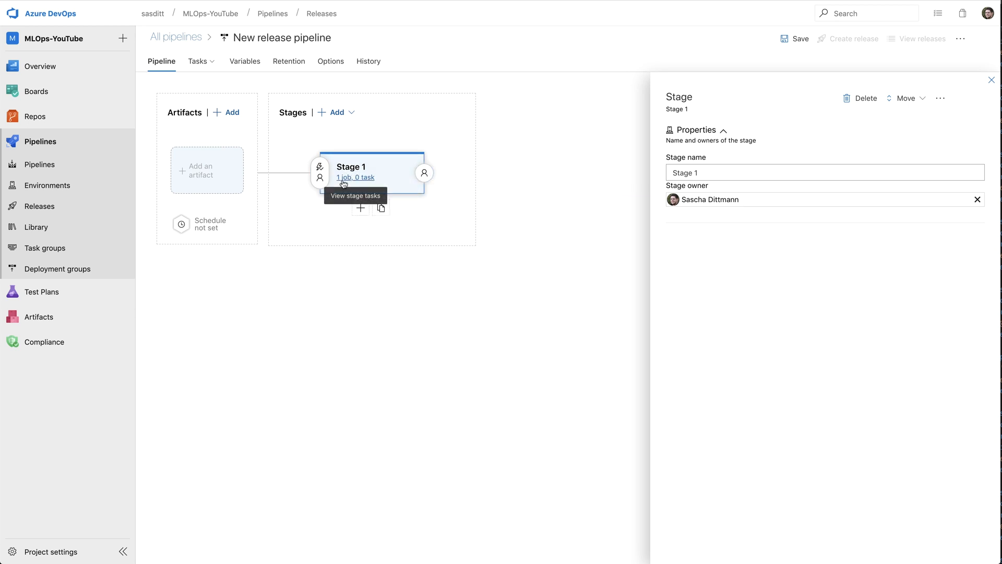
pyautogui.moveTo(355, 177)
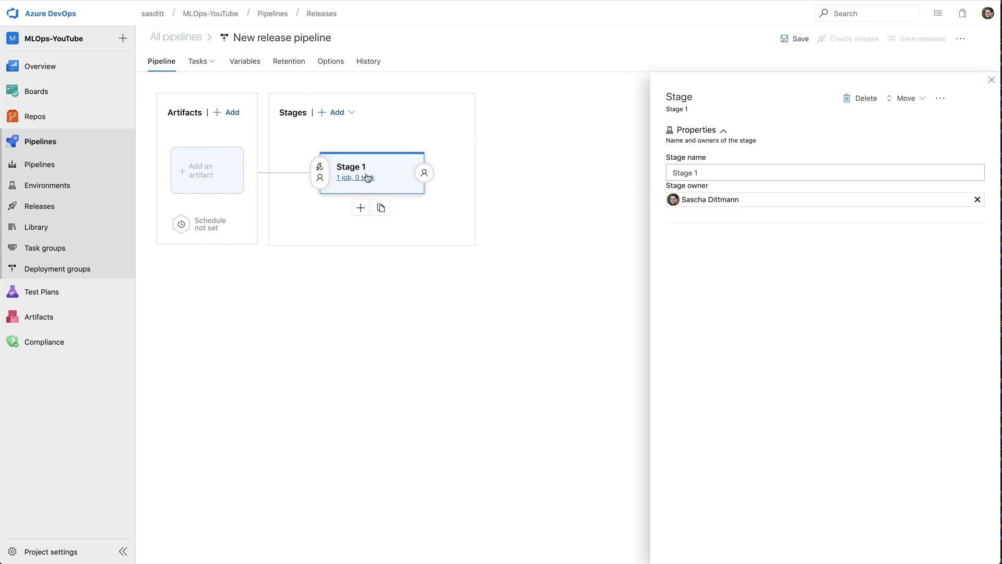
pyautogui.moveTo(201, 170)
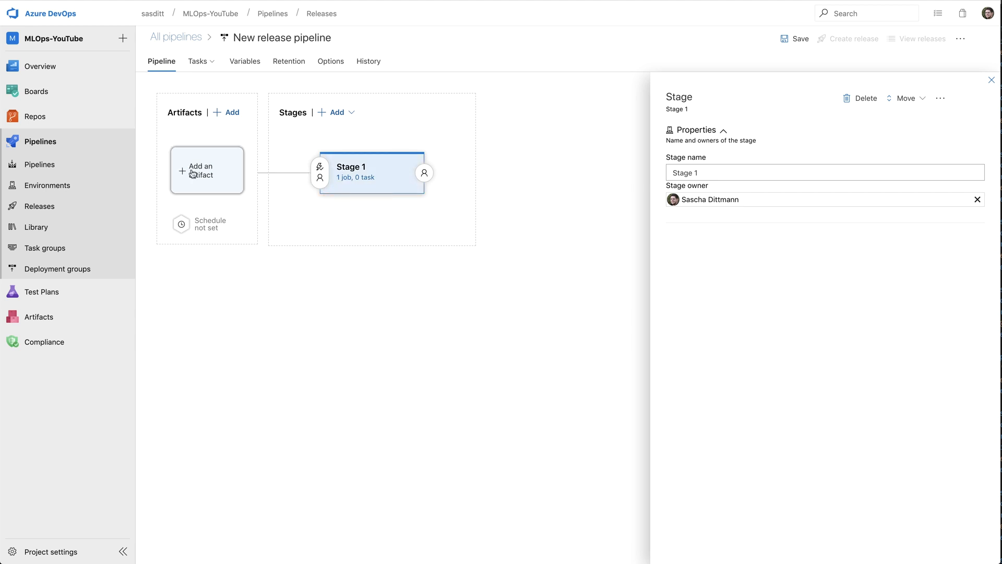
pyautogui.moveTo(200, 169)
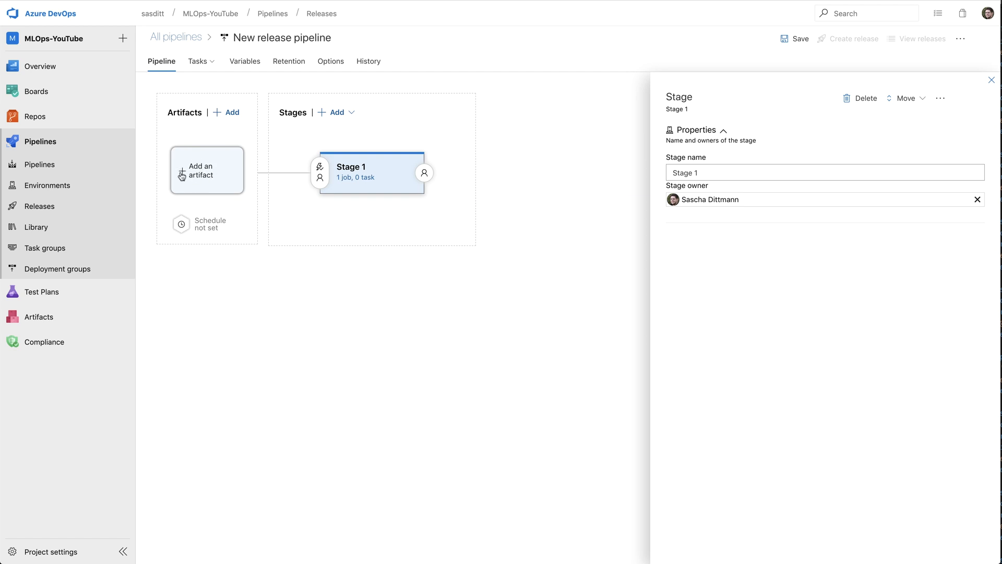
# Add the latest MLOps-YouTube-CI build as the release pipeline's Build artifact
pyautogui.click(207, 169)
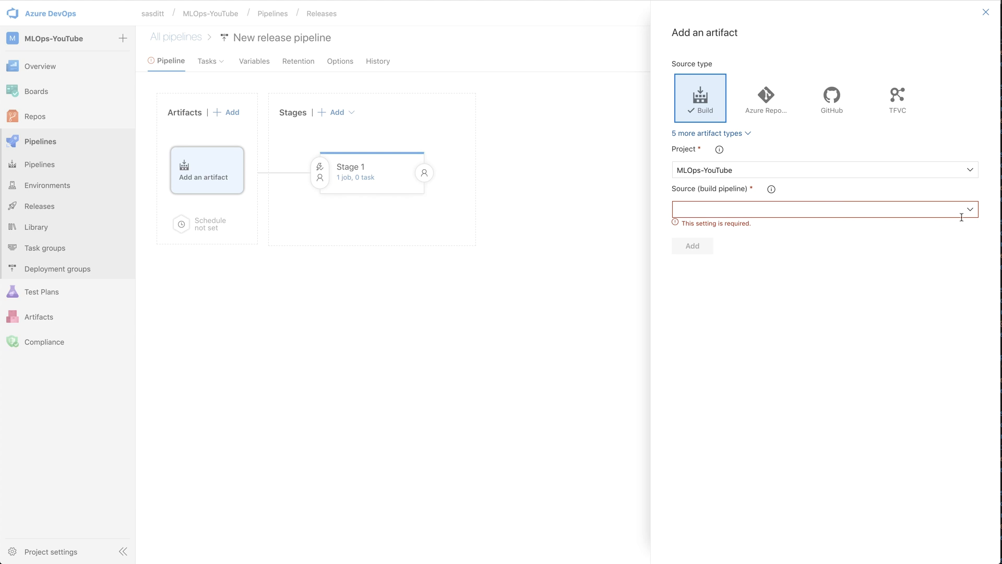
pyautogui.click(823, 209)
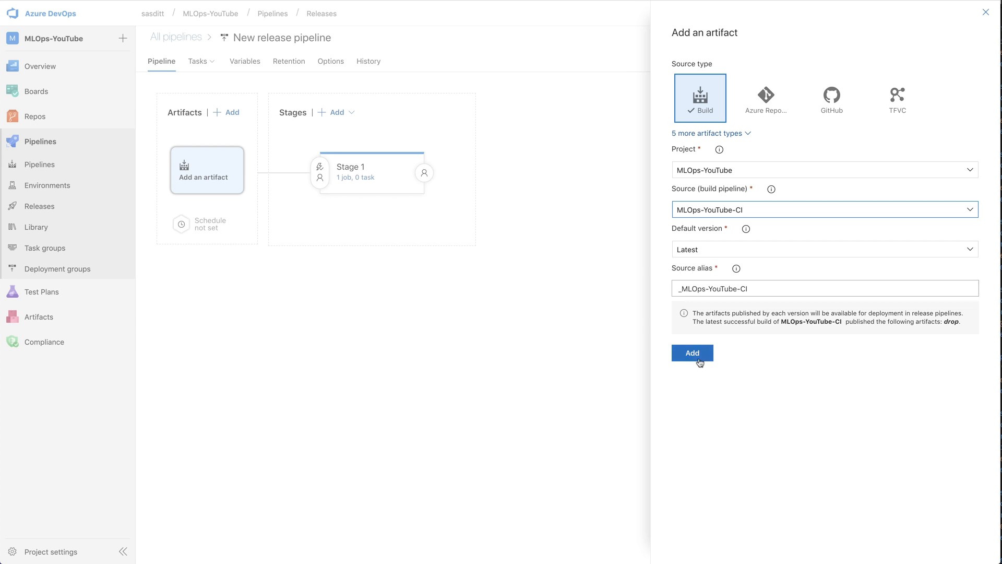
pyautogui.click(691, 352)
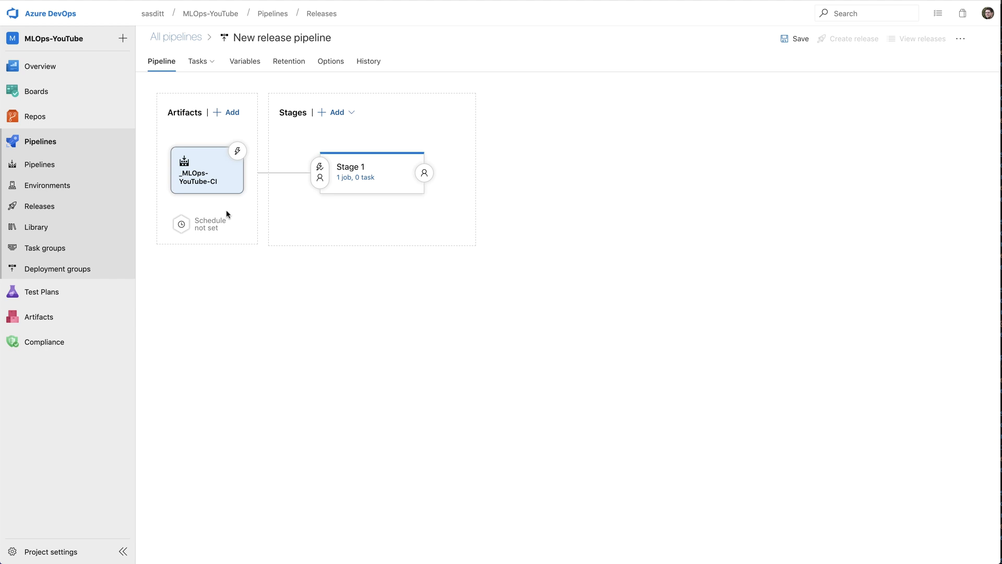
# Rename Stage 1 to 'Deploy to Pre-Production'
pyautogui.click(355, 171)
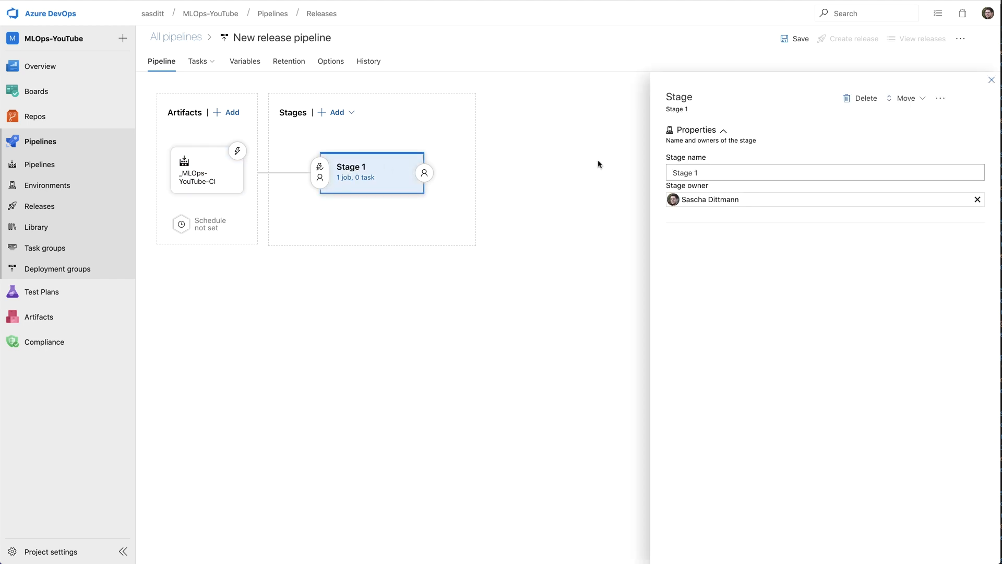
pyautogui.click(825, 173)
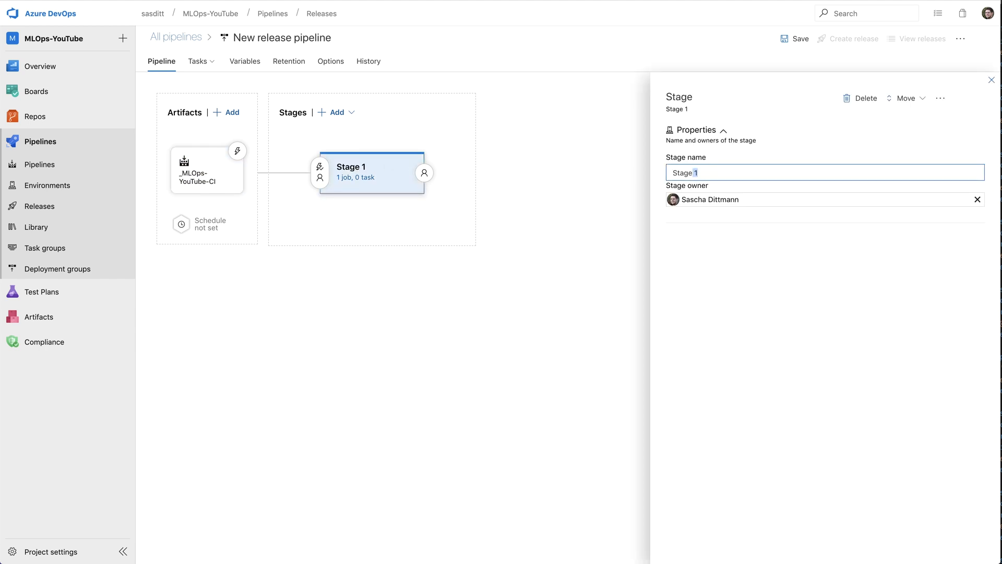
pyautogui.write('Deploy')
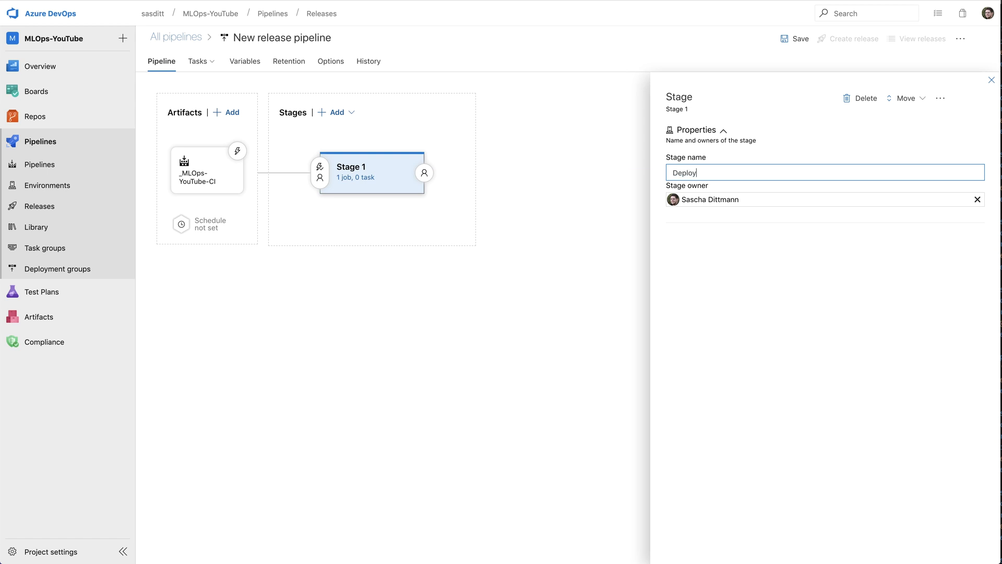
pyautogui.write('to Pre')
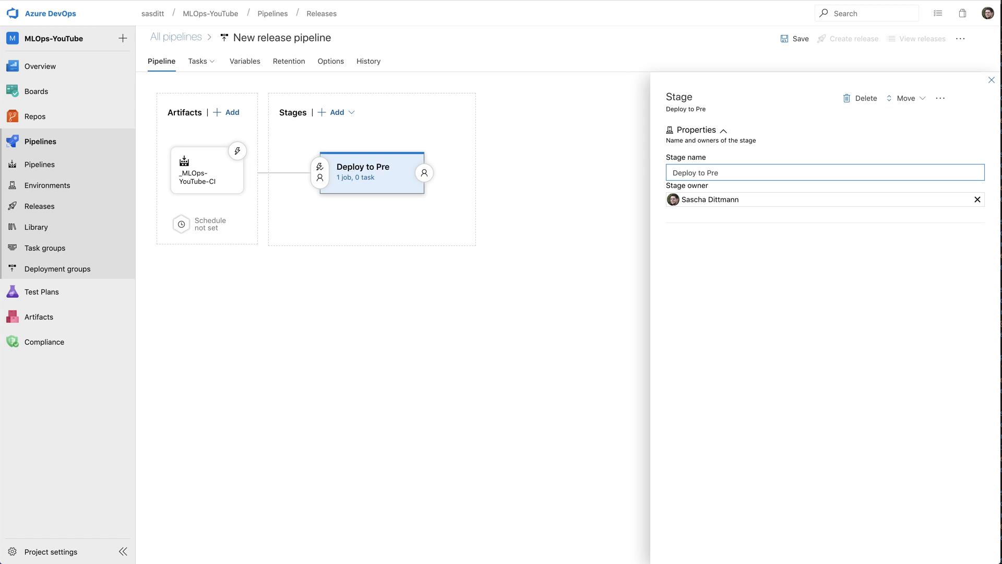
pyautogui.write('-Production')
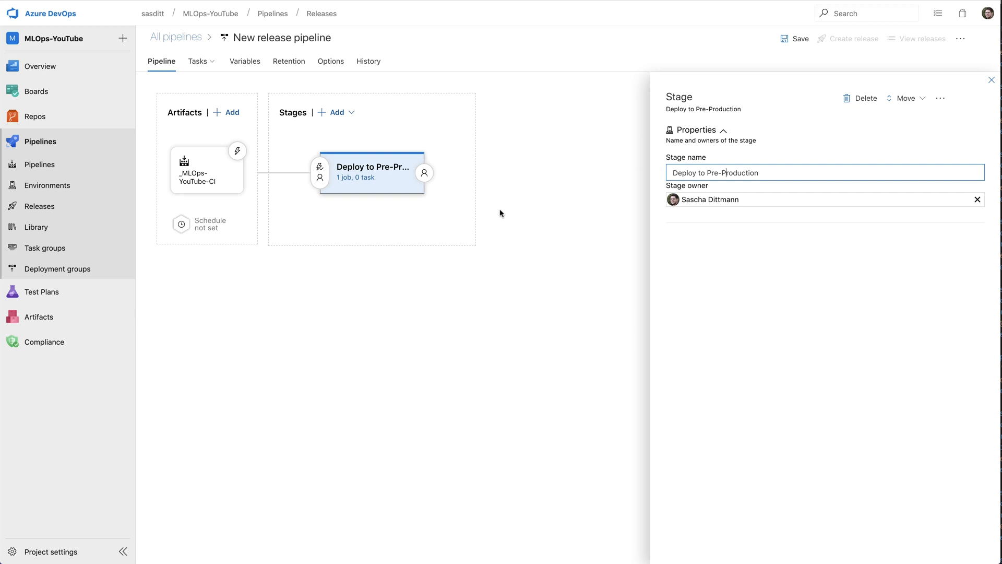
pyautogui.moveTo(358, 180)
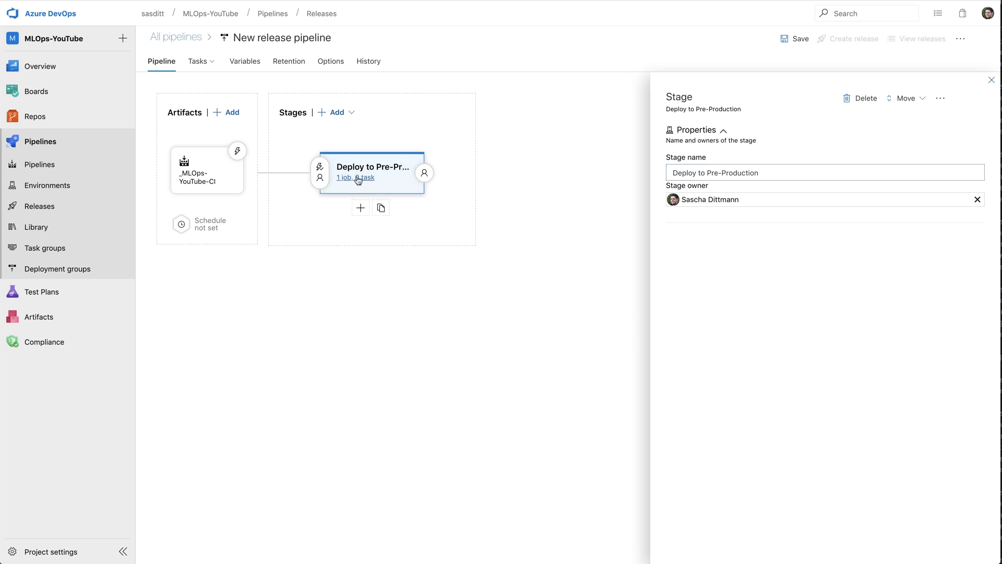
# Set the stage's Agent job pool to Hosted Ubuntu 1604
pyautogui.click(354, 177)
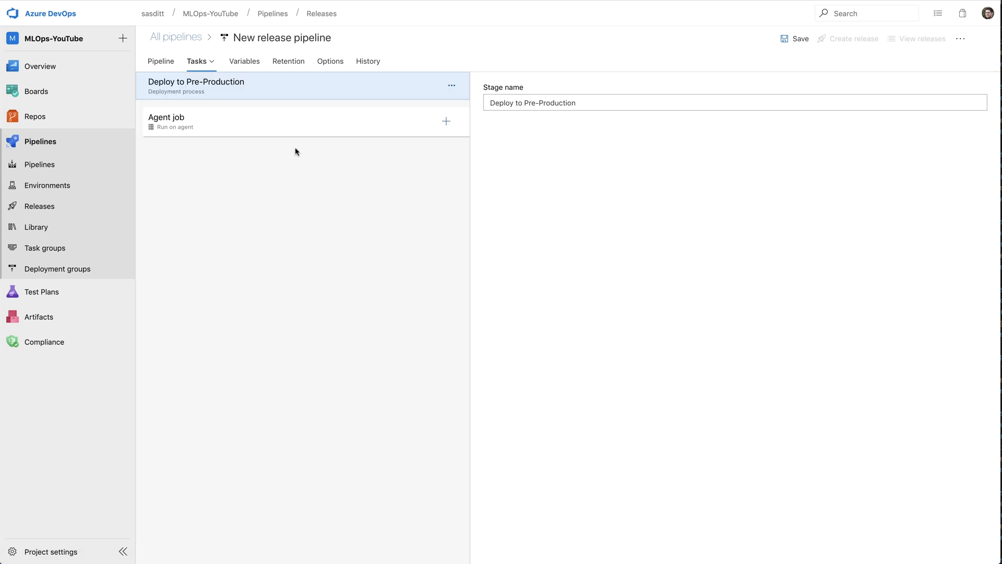
pyautogui.moveTo(221, 202)
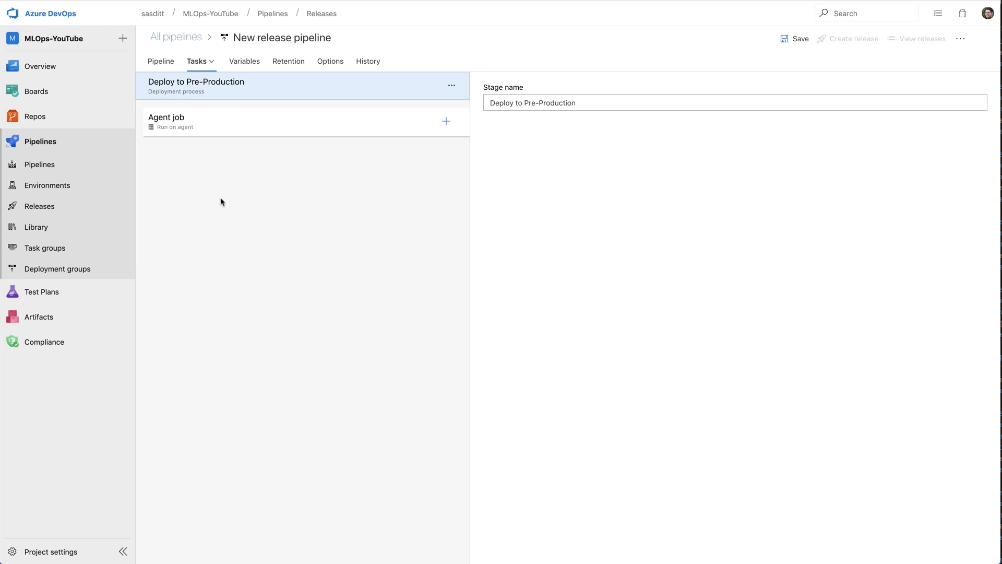
pyautogui.moveTo(183, 120)
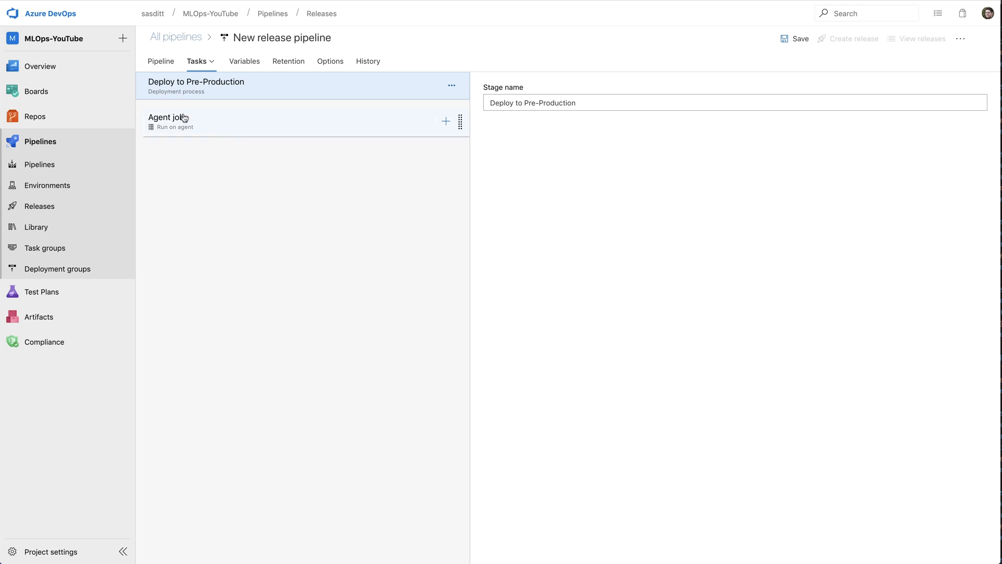
pyautogui.click(166, 118)
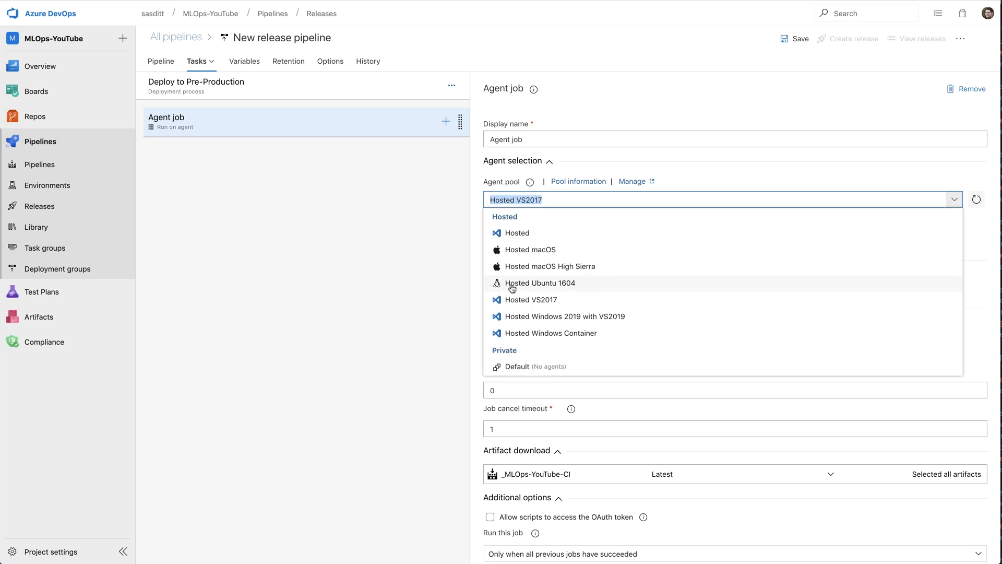
pyautogui.click(540, 282)
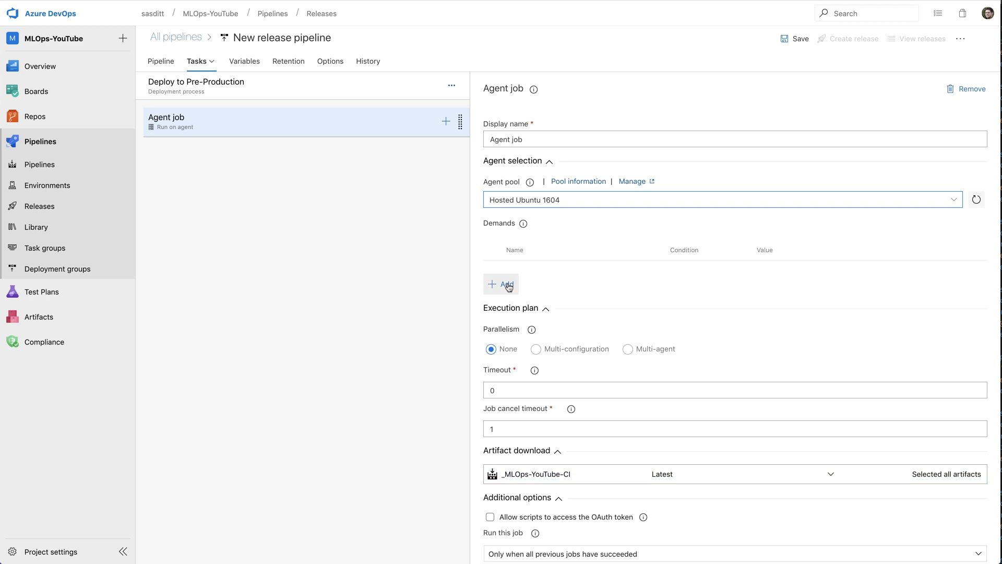
pyautogui.moveTo(367, 194)
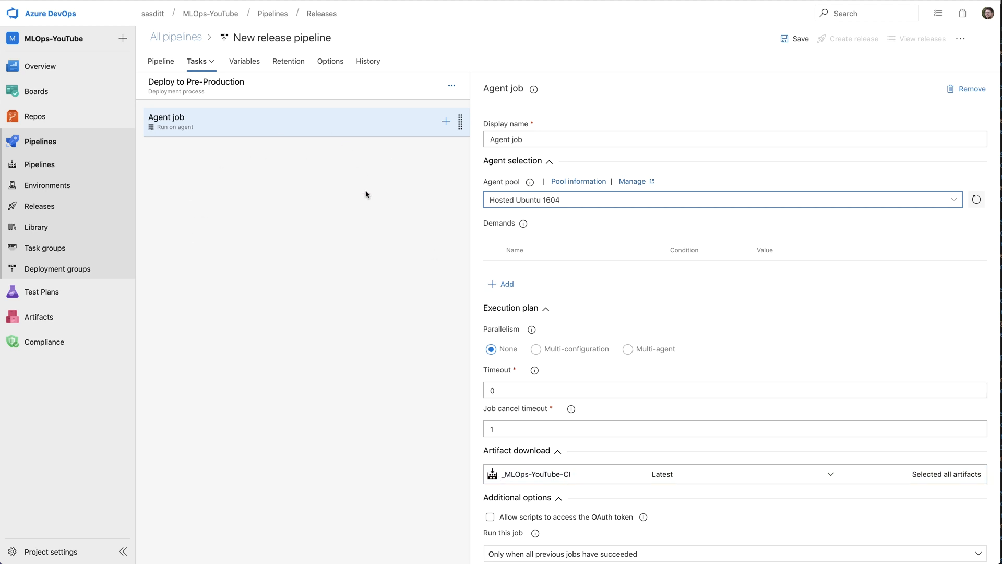
pyautogui.moveTo(419, 147)
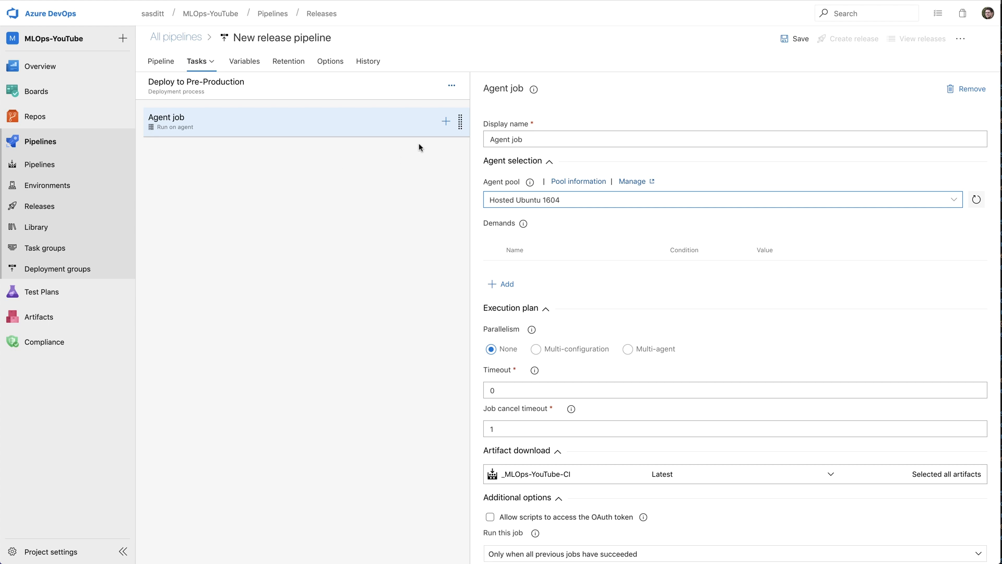
# Add a Use Python version task and an Azure CLI task named 'Add Azure ML CLI Extension'
pyautogui.click(446, 120)
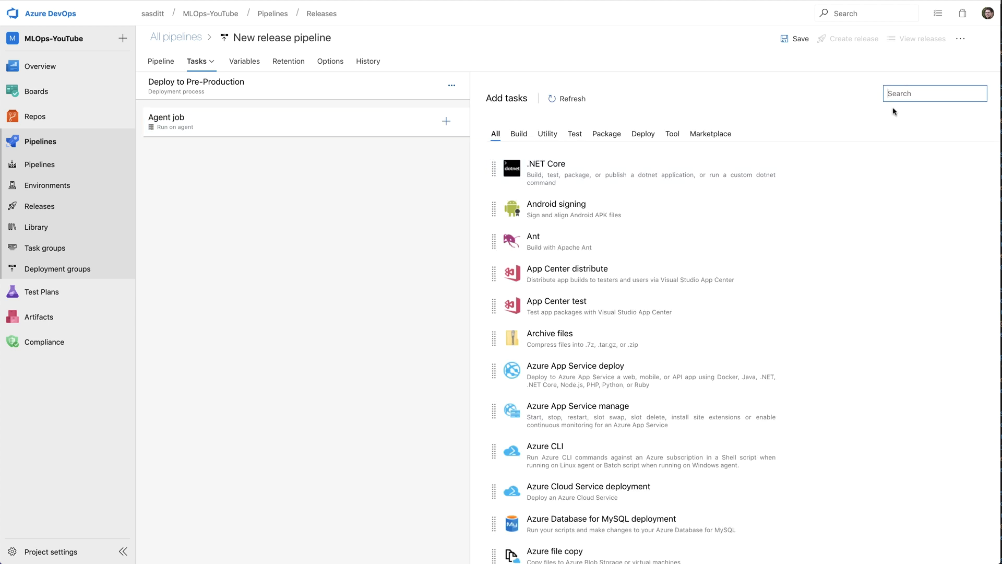
pyautogui.write('python')
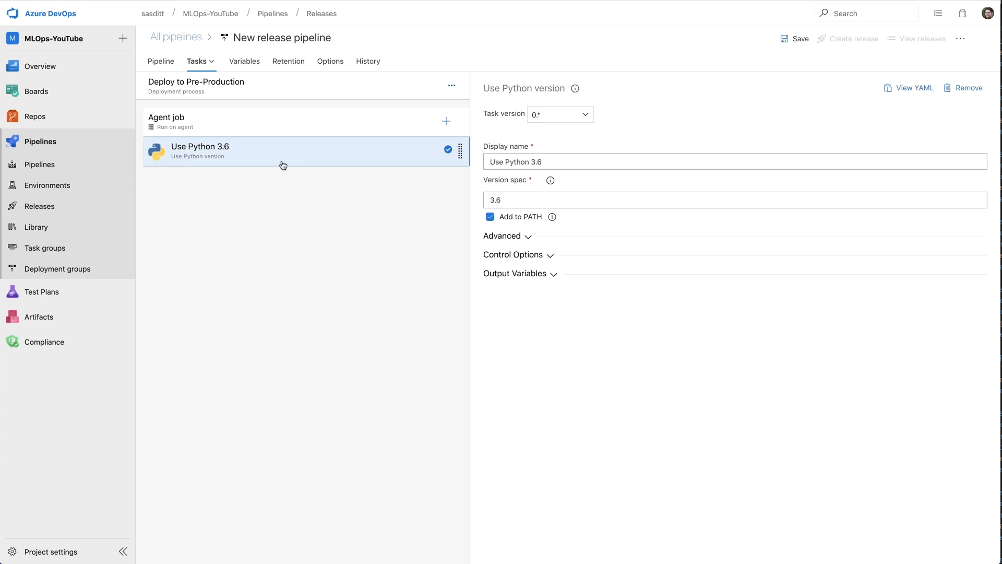
pyautogui.moveTo(447, 122)
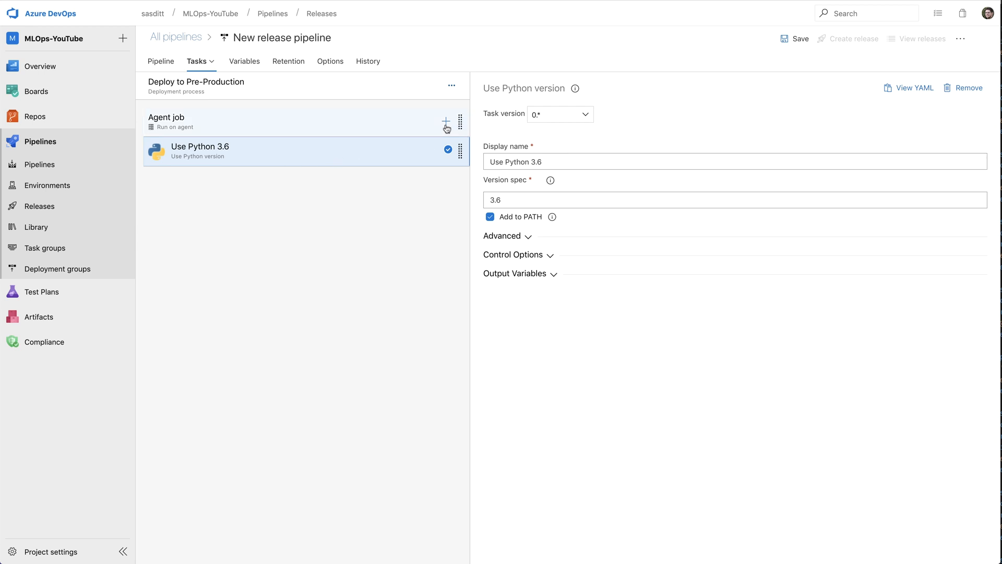
pyautogui.click(445, 121)
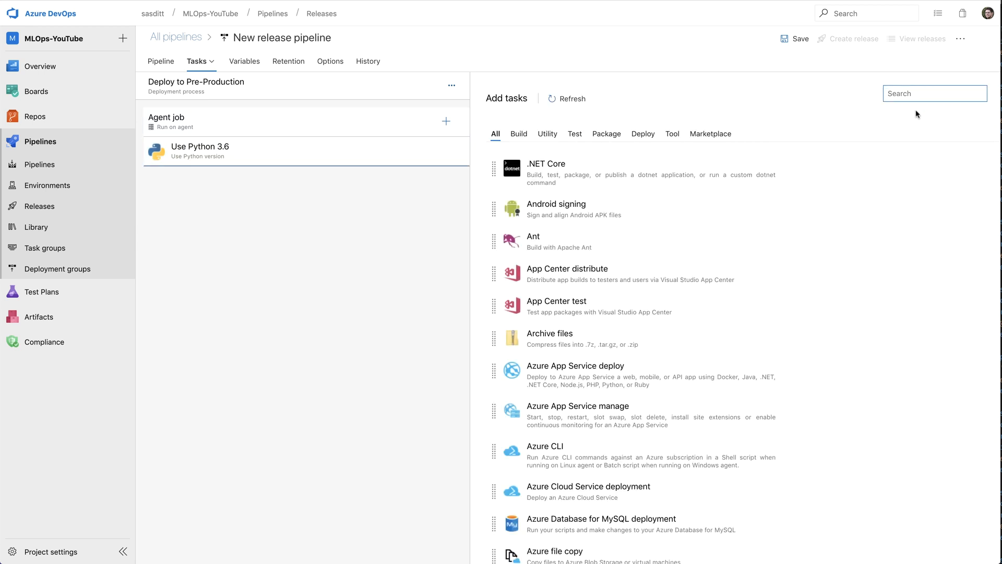
pyautogui.click(934, 93)
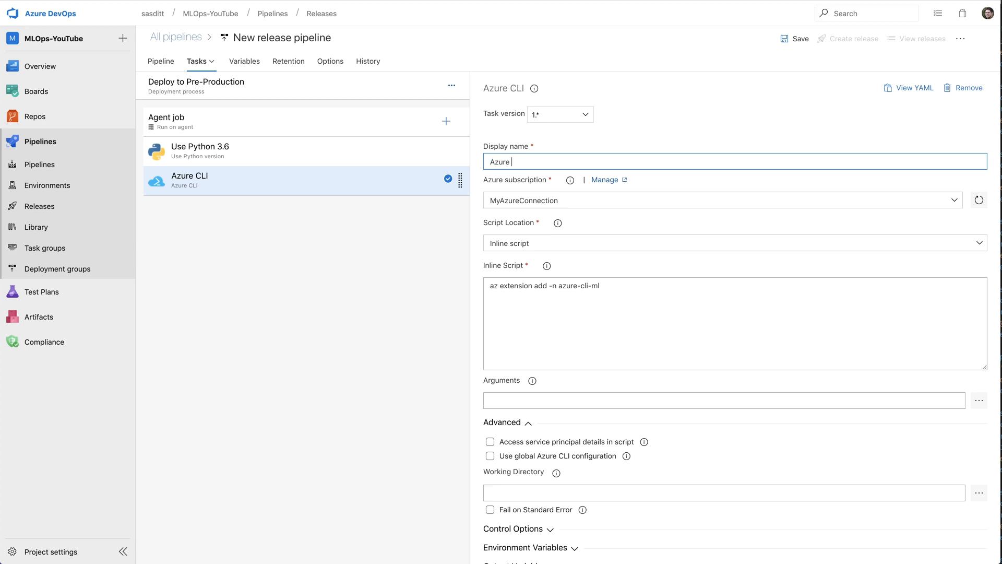
pyautogui.press('BackSpace')
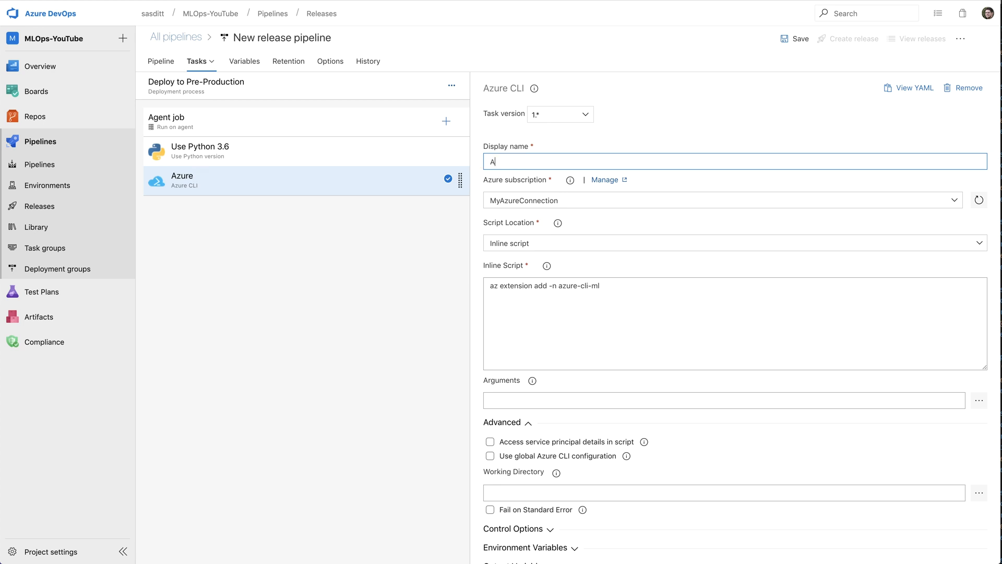
pyautogui.write('dd Azure ML')
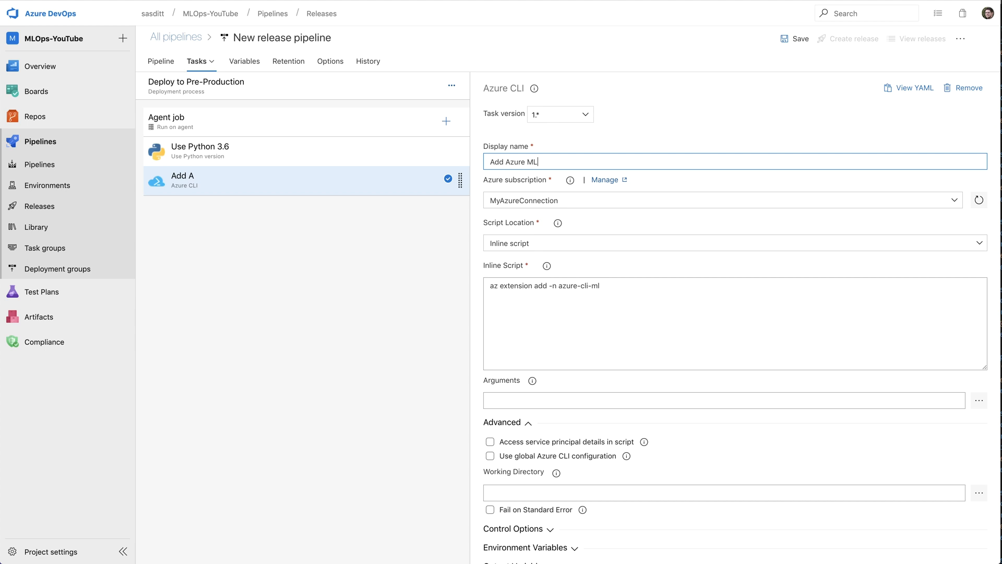
pyautogui.write('CLI Extens')
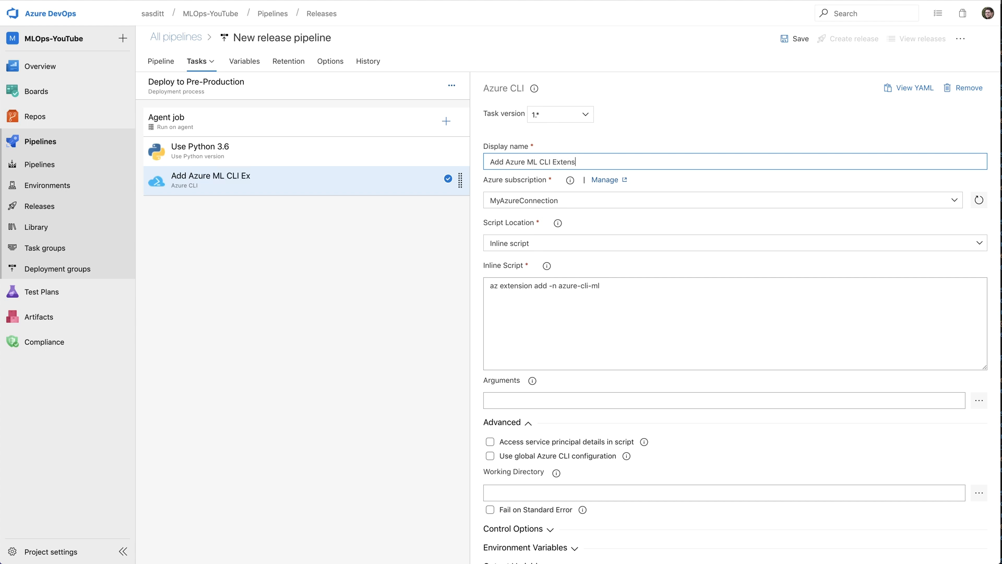
# Add an Azure CLI task with an inline az ml model deploy script using aciDeploymentConfig.yml
pyautogui.click(446, 120)
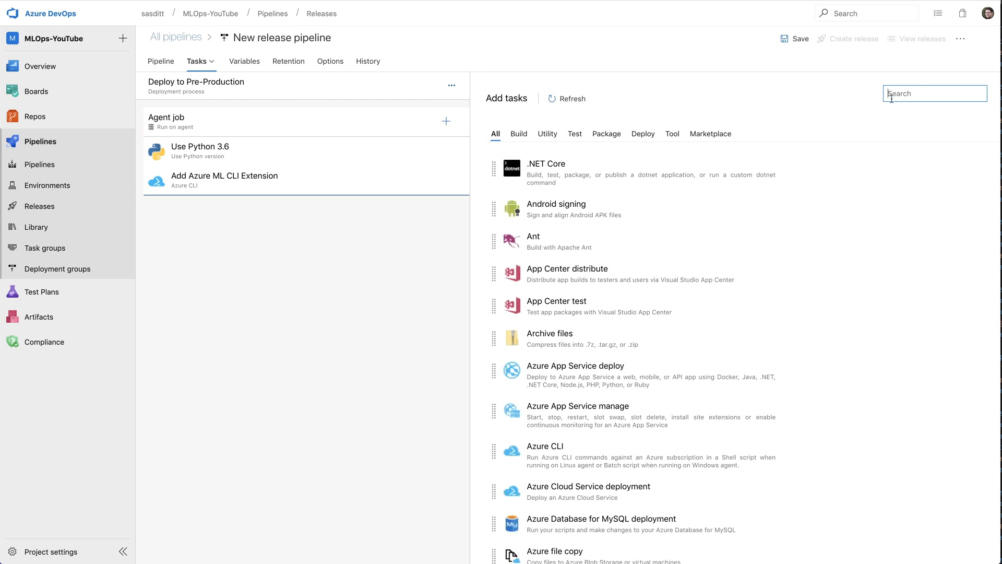
pyautogui.write('azure')
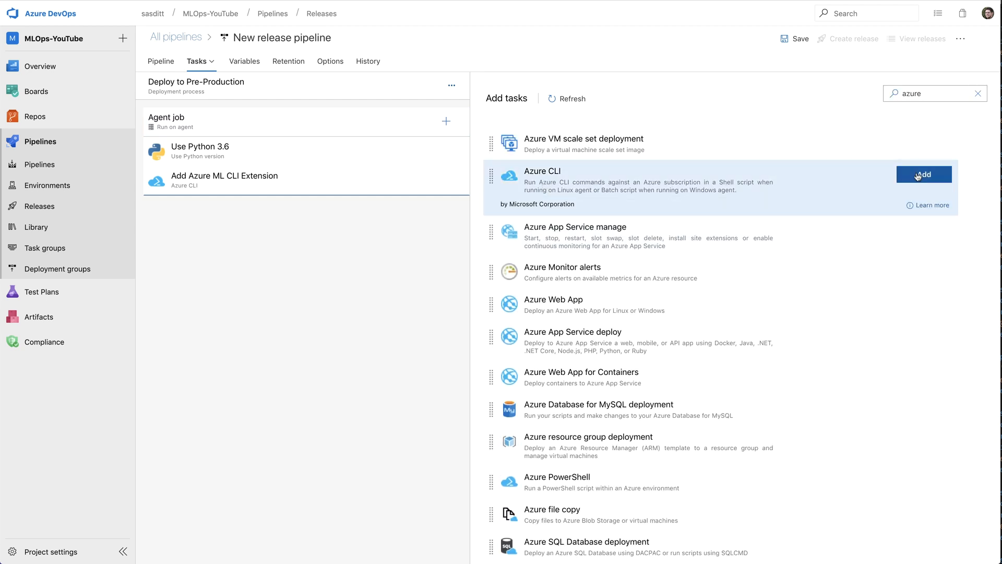
pyautogui.click(924, 174)
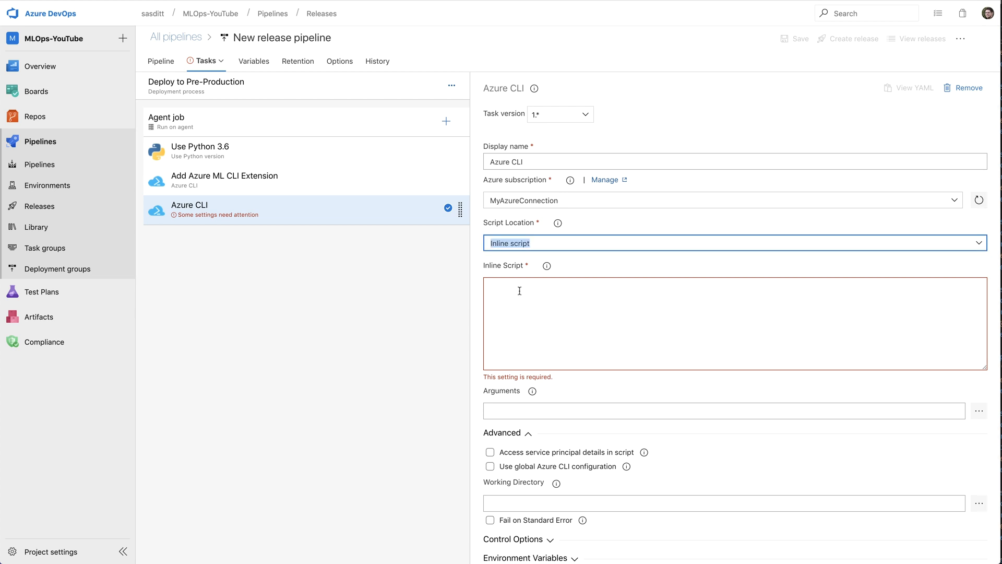
pyautogui.write('az ml model deploy -g $(azureml.resourceGroup) -w $(azureml.workspaceName) -n $(service.name.staging) -f ../metadata/model.json --dc aciDeploymentConfig.yml --ic inferenceConfig.yml --overwrite')
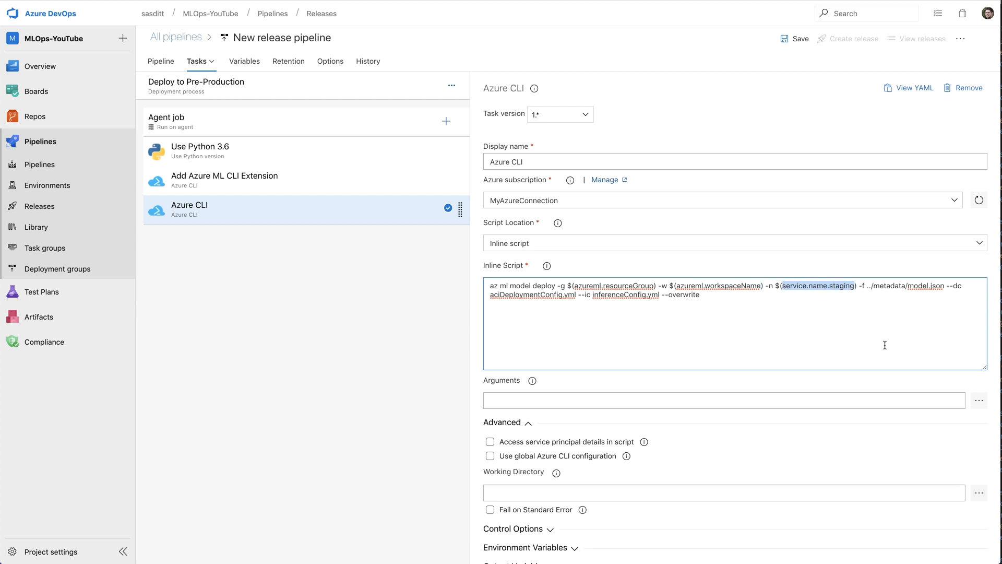
pyautogui.moveTo(903, 314)
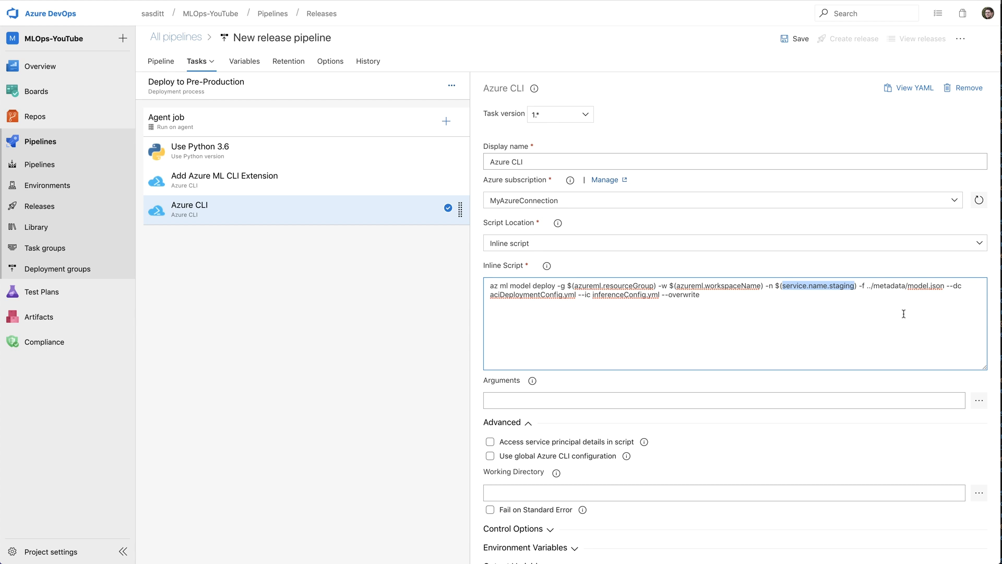
pyautogui.moveTo(926, 305)
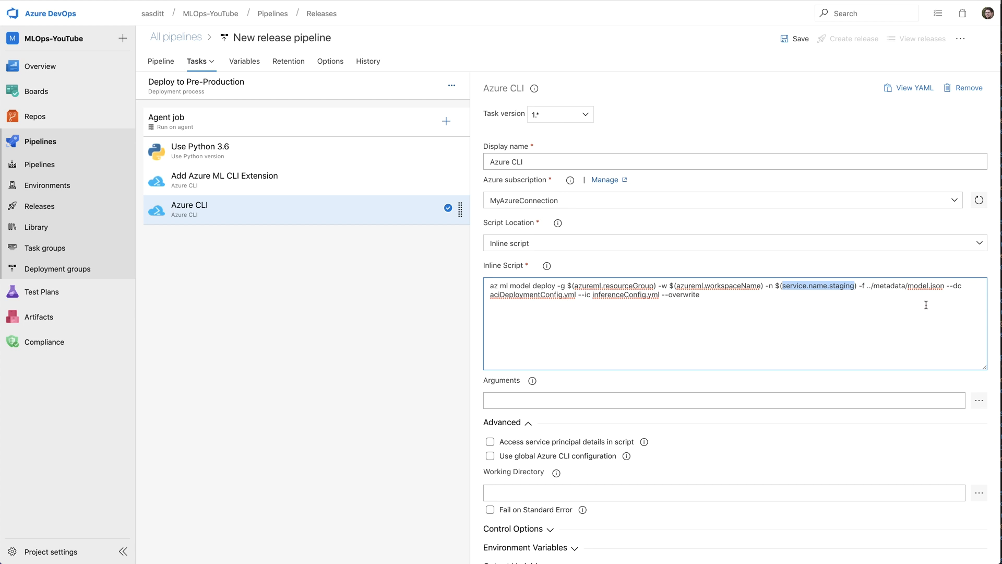
pyautogui.doubleClick(919, 286)
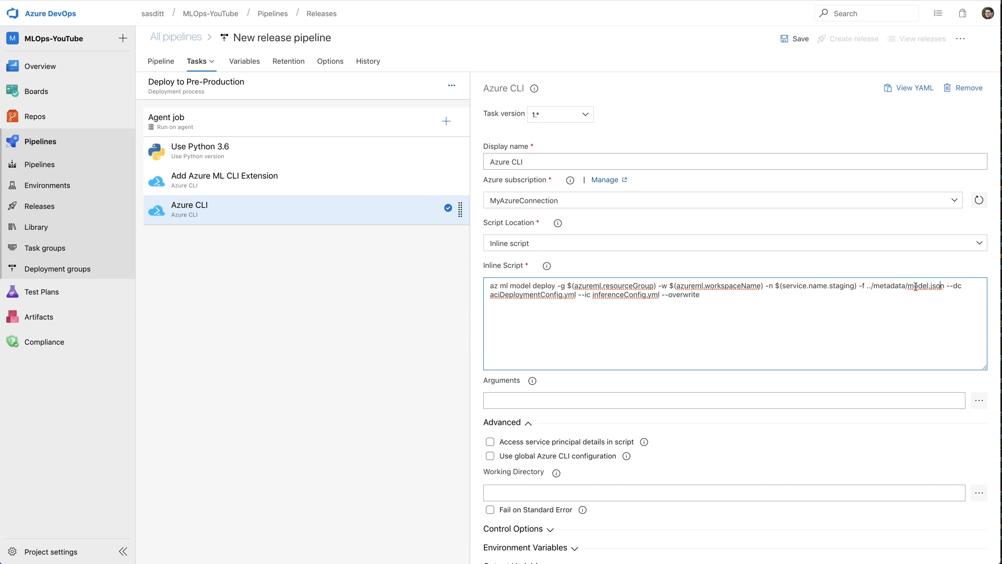
pyautogui.moveTo(919, 280)
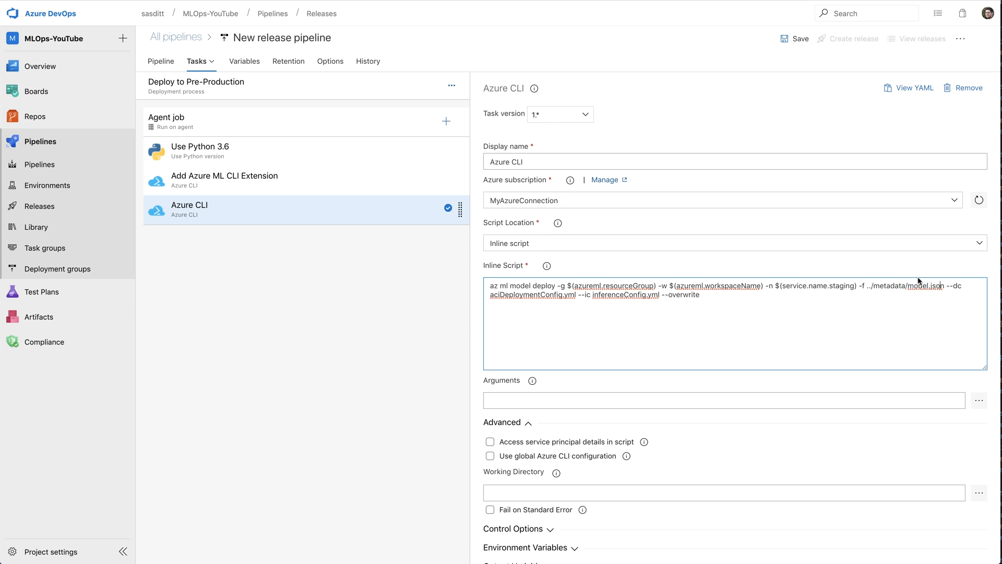
pyautogui.moveTo(925, 297)
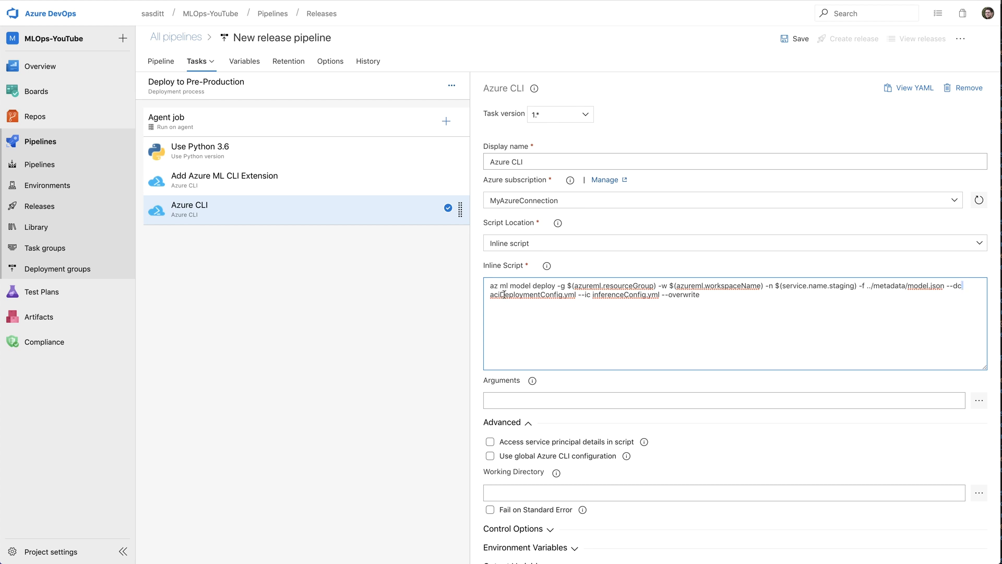
pyautogui.doubleClick(530, 294)
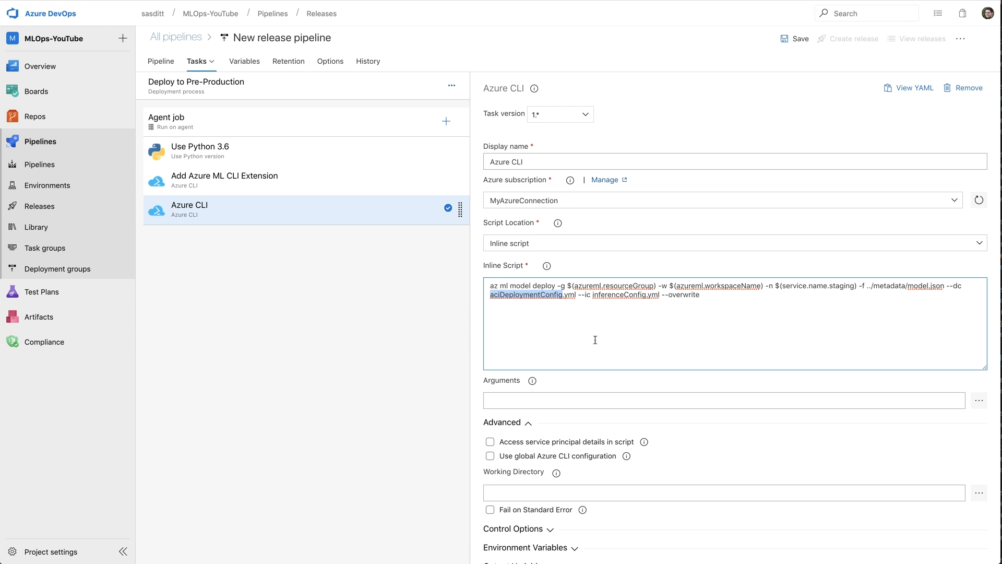
pyautogui.moveTo(633, 346)
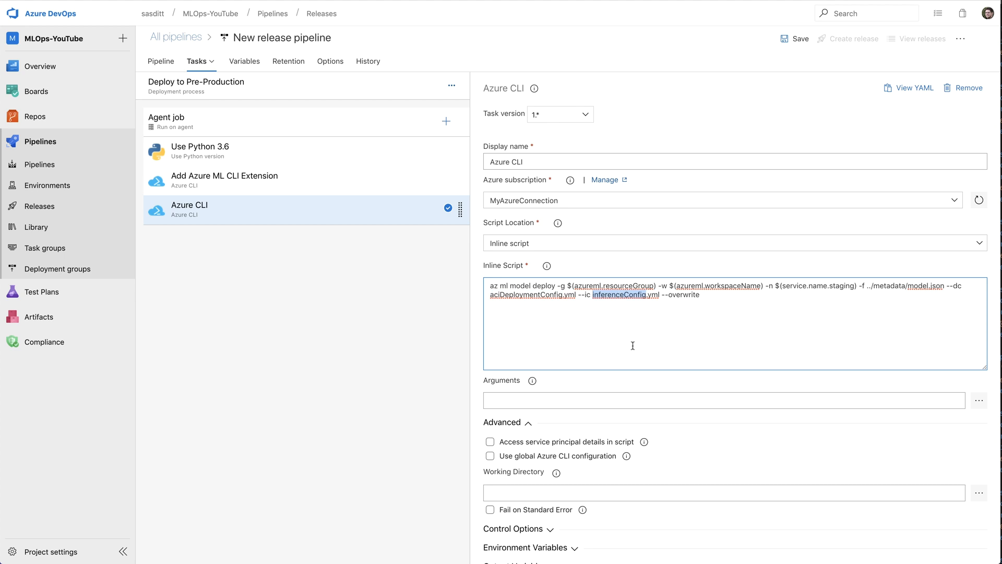
pyautogui.moveTo(602, 296)
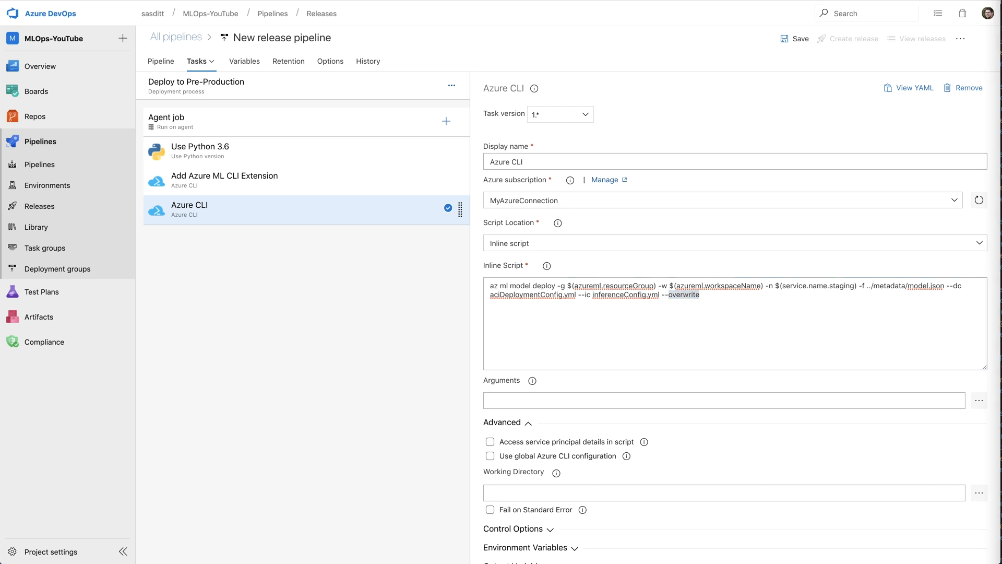
pyautogui.moveTo(906, 499)
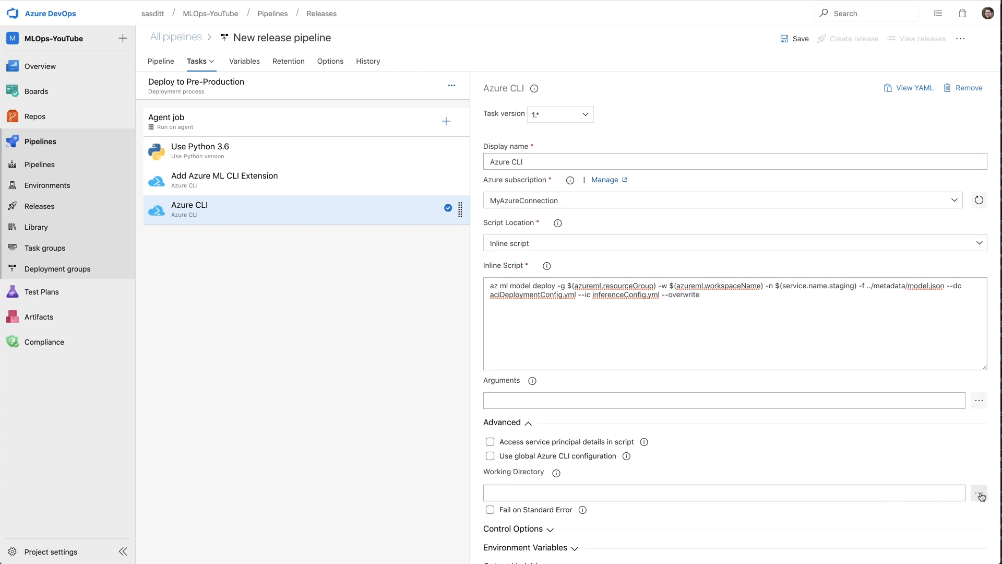
# Set working directory to drop/deployment and name the task 'Deploy to ML Service as ACI'
pyautogui.click(979, 496)
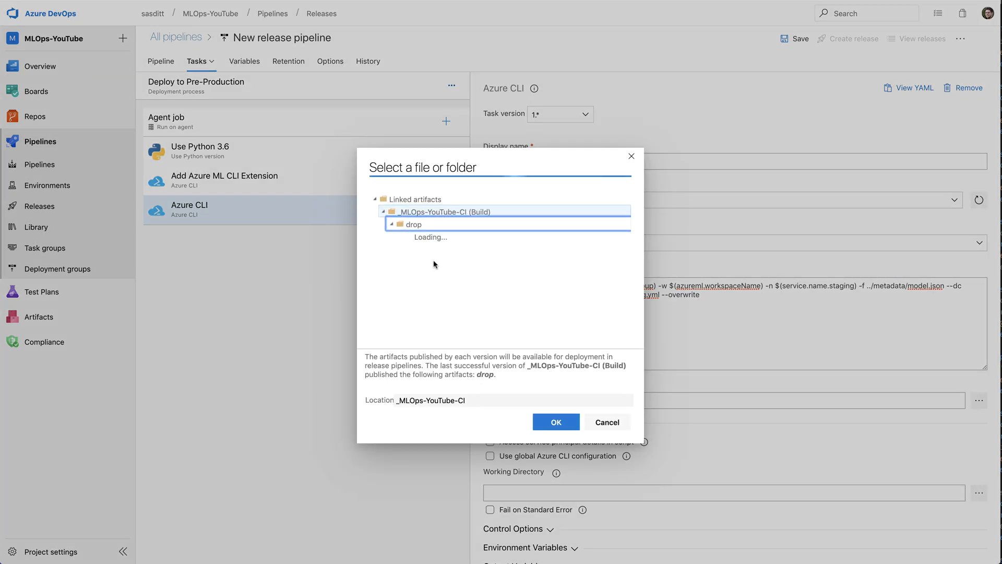
pyautogui.click(435, 237)
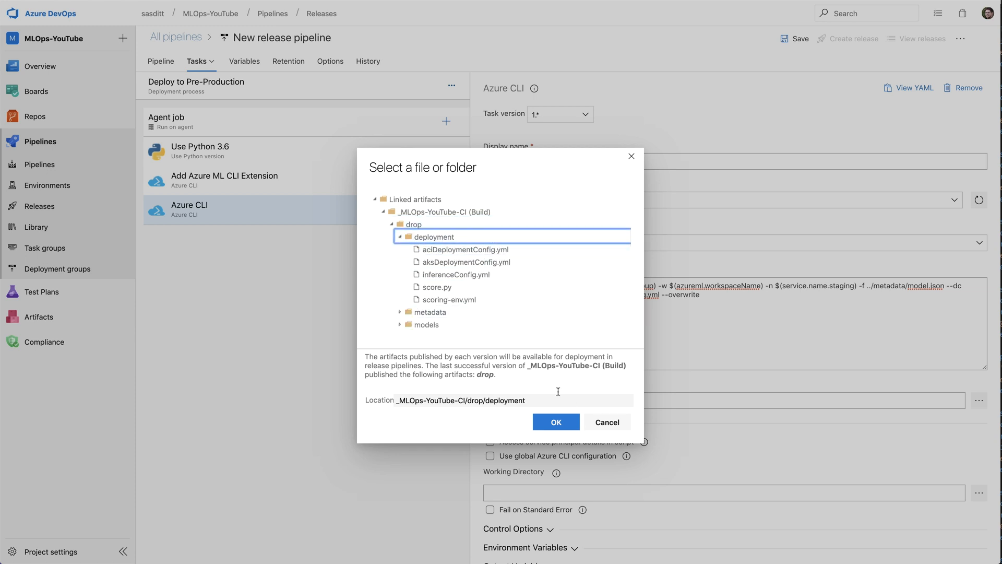
pyautogui.click(555, 422)
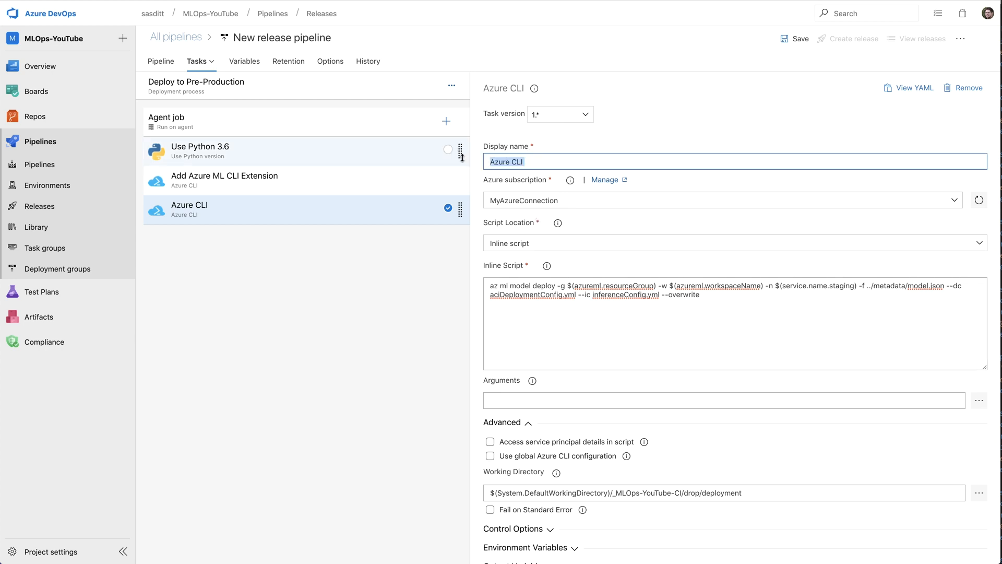
pyautogui.write('Deploy to ML Service')
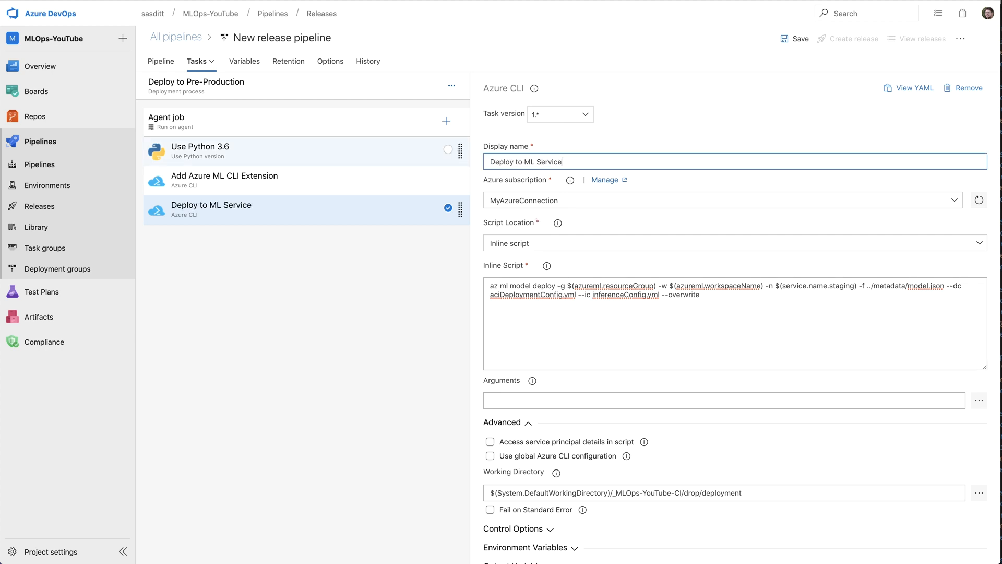
pyautogui.write('as ACI')
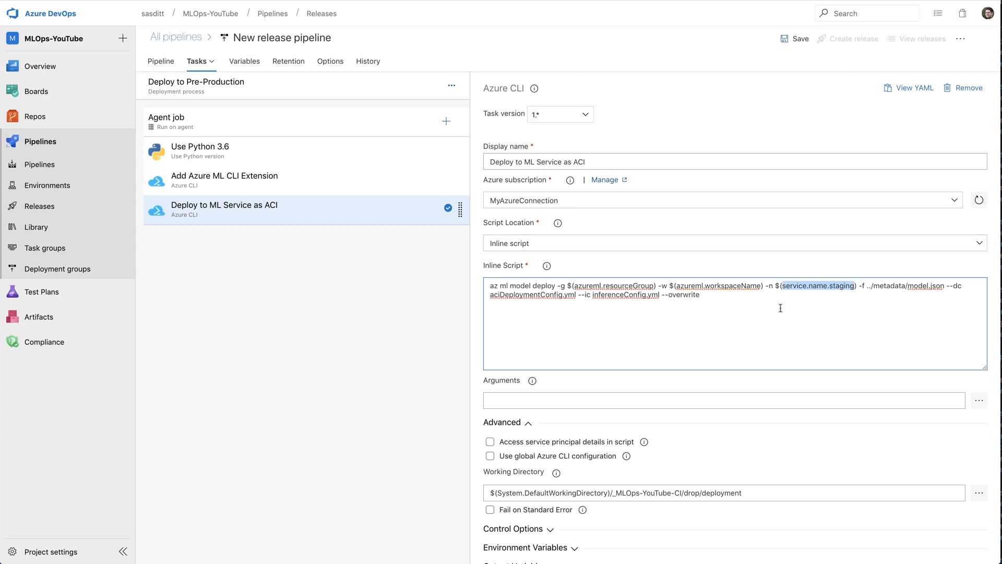
# On the Variables tab, add service.name.staging with value diabetes-service-aci
pyautogui.click(244, 60)
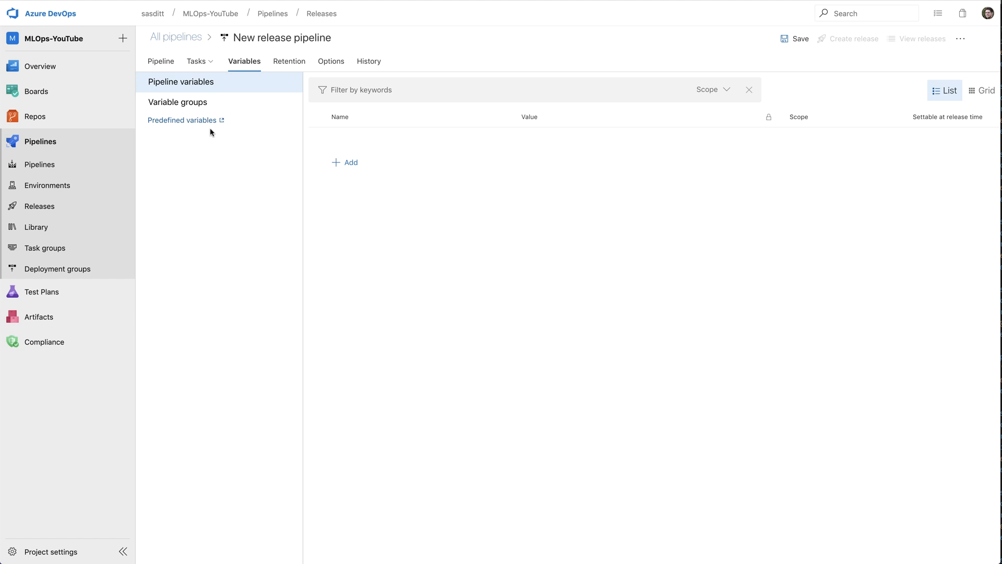
pyautogui.click(344, 162)
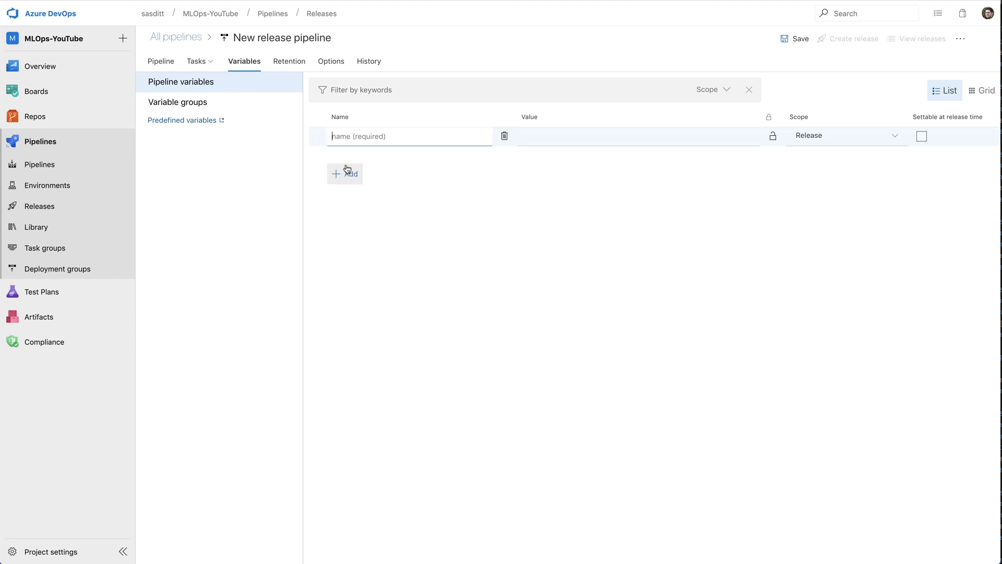
pyautogui.write('service.name.staging')
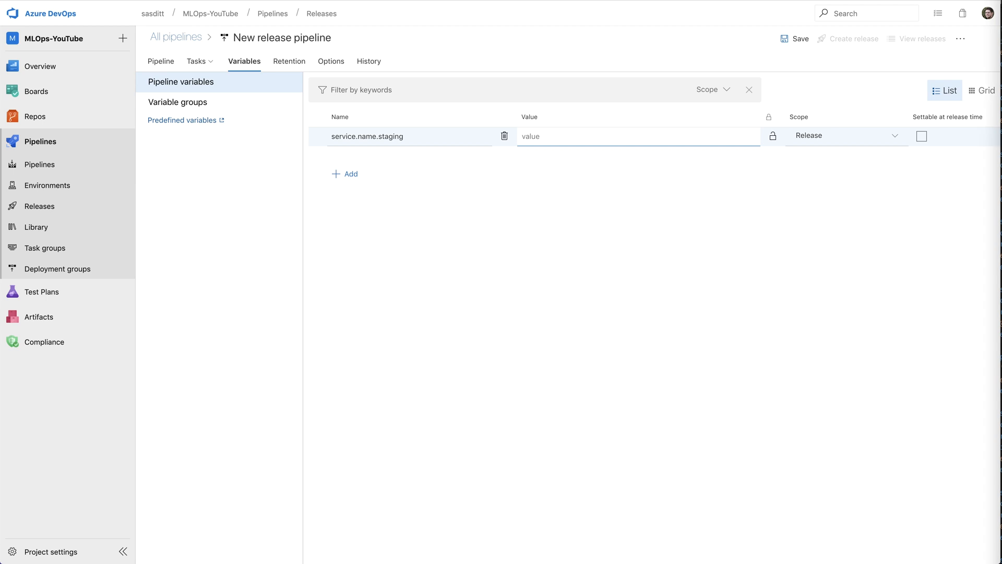
pyautogui.write('diabetes-service-aci')
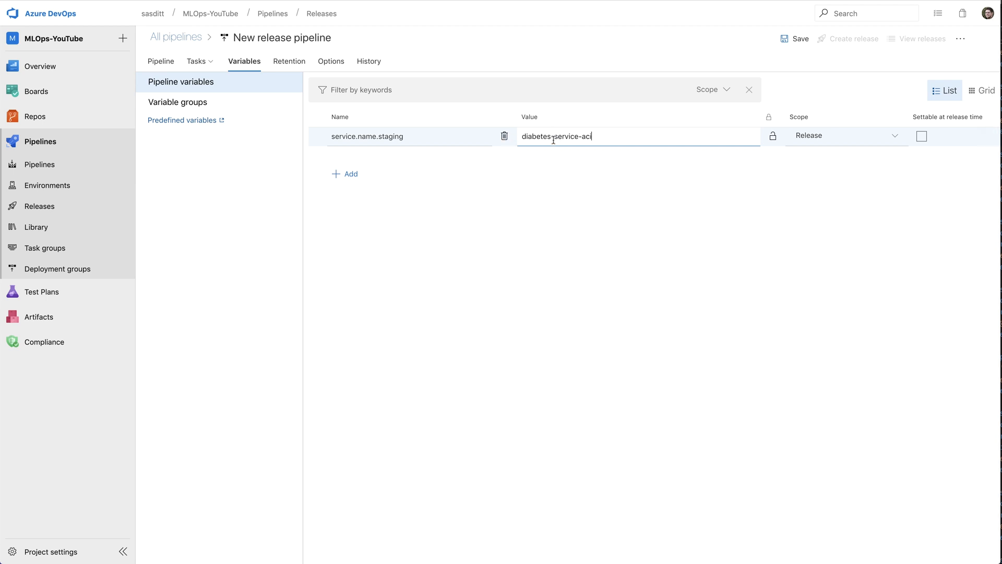
pyautogui.moveTo(600, 167)
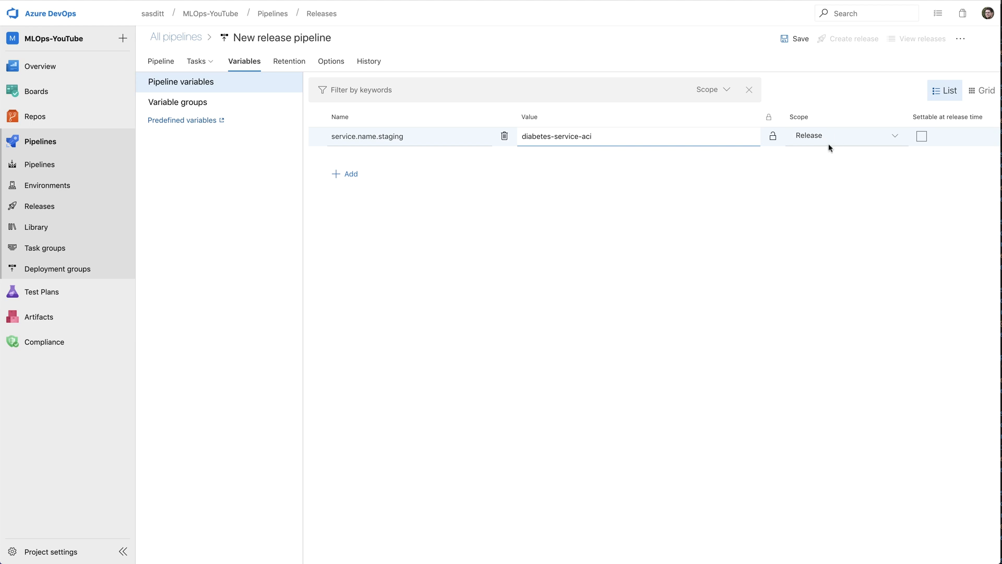
# Keep the schedule trigger off, enable continuous deployment for the CI artifact, and save
pyautogui.click(160, 60)
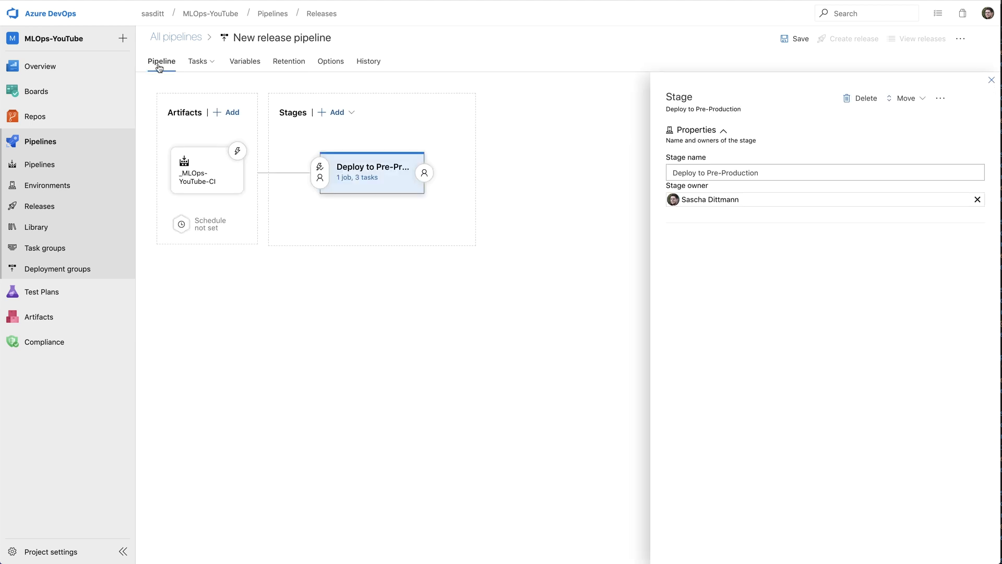
pyautogui.moveTo(181, 224)
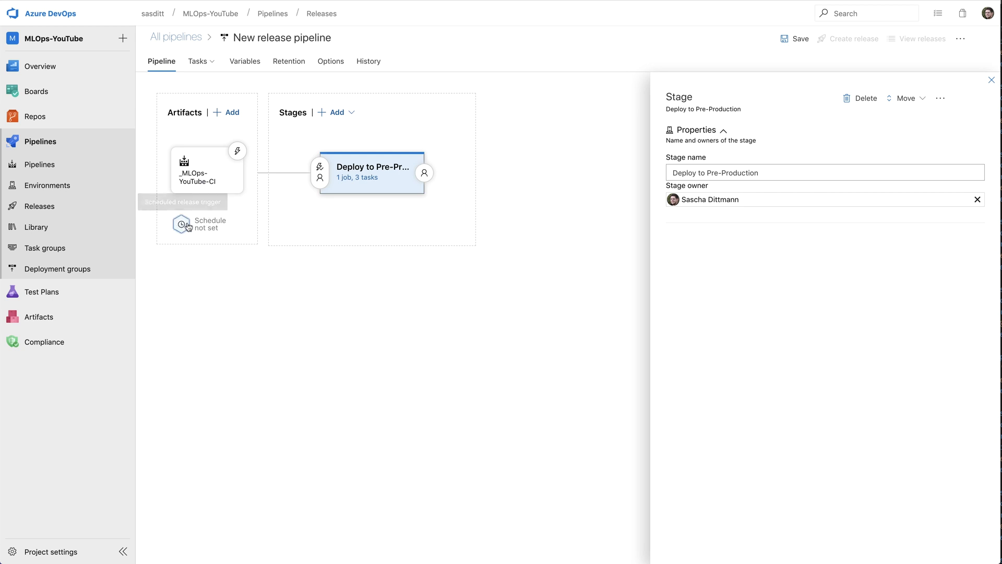
pyautogui.moveTo(180, 224)
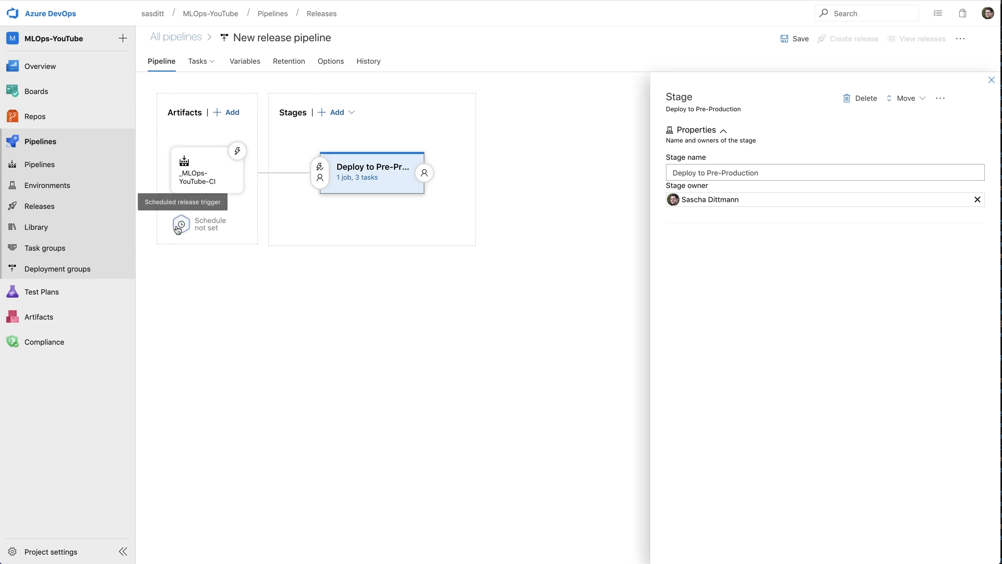
pyautogui.click(180, 224)
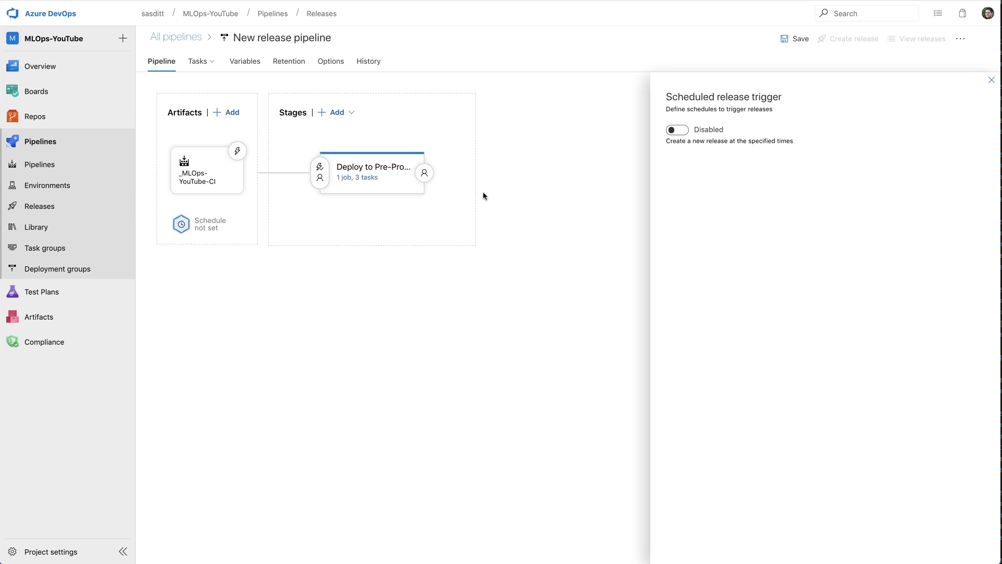
pyautogui.click(675, 129)
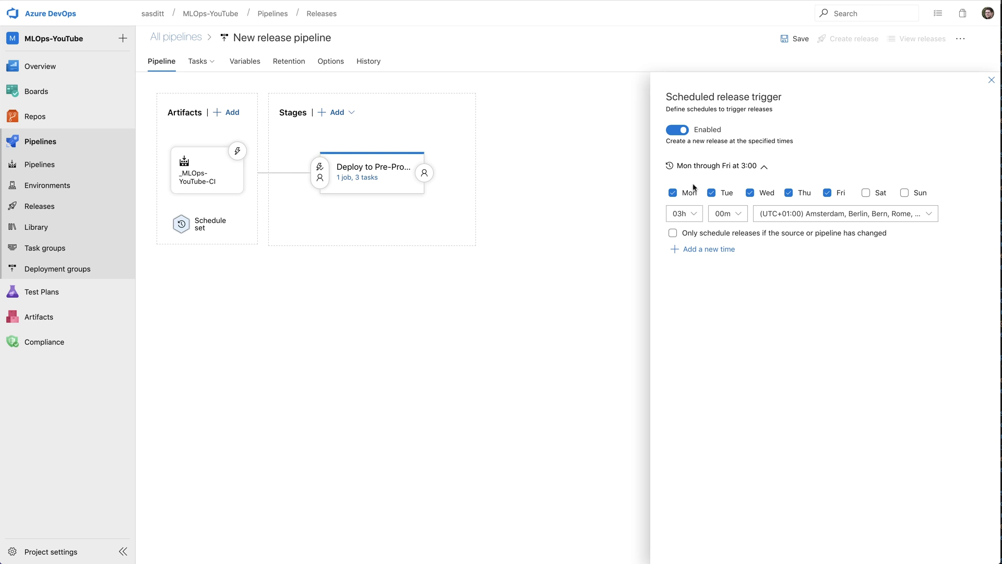
pyautogui.click(677, 130)
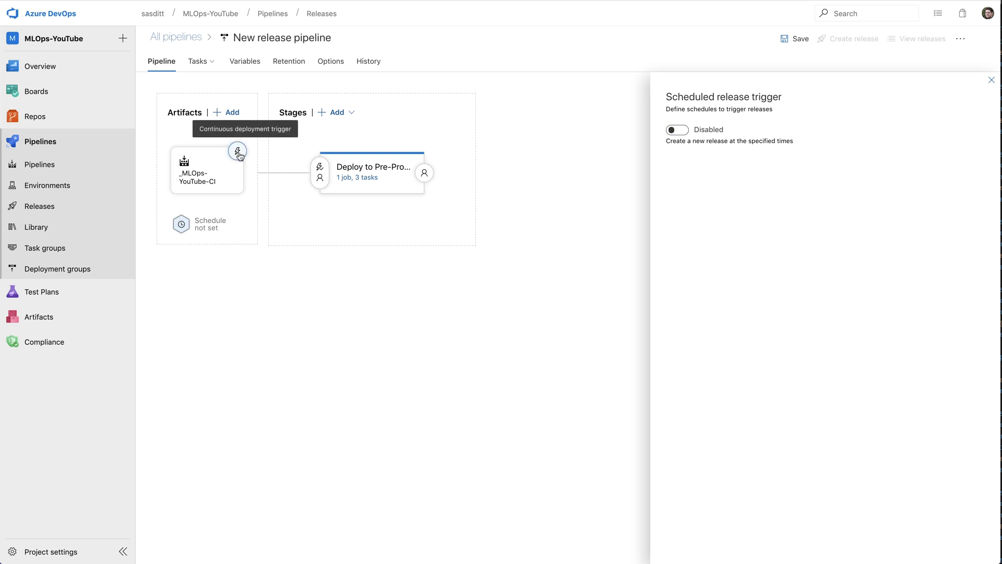
pyautogui.click(237, 152)
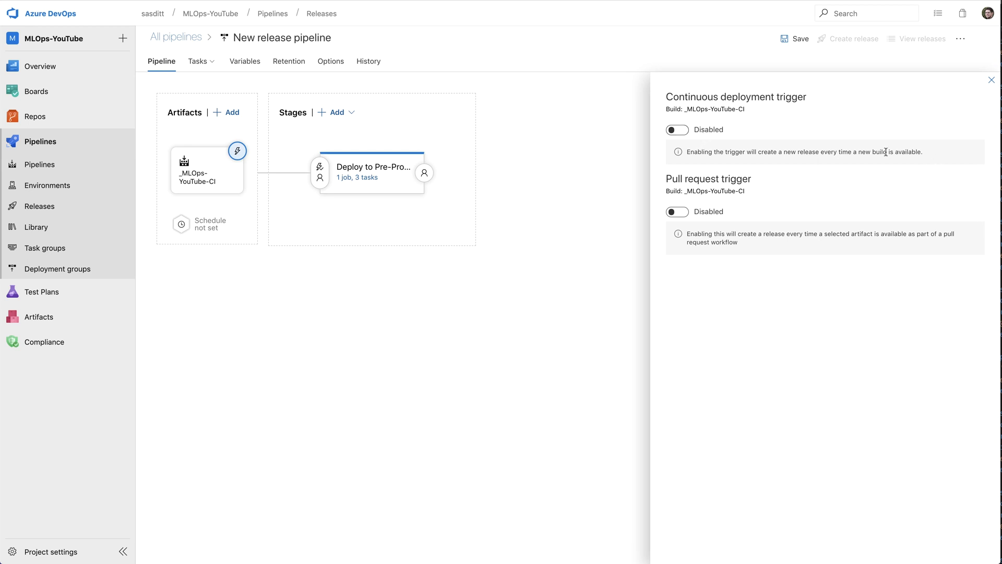
pyautogui.click(677, 130)
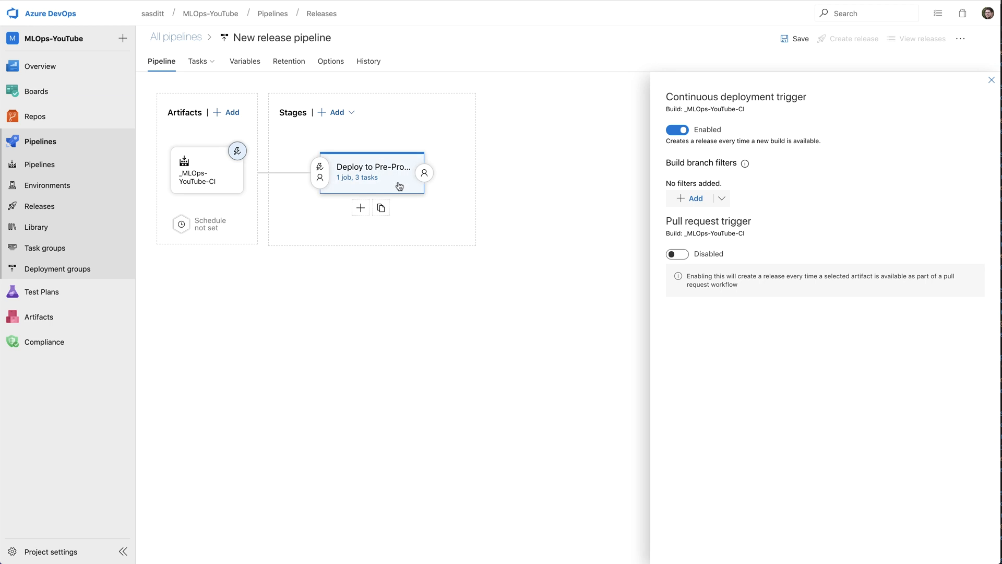
pyautogui.moveTo(510, 226)
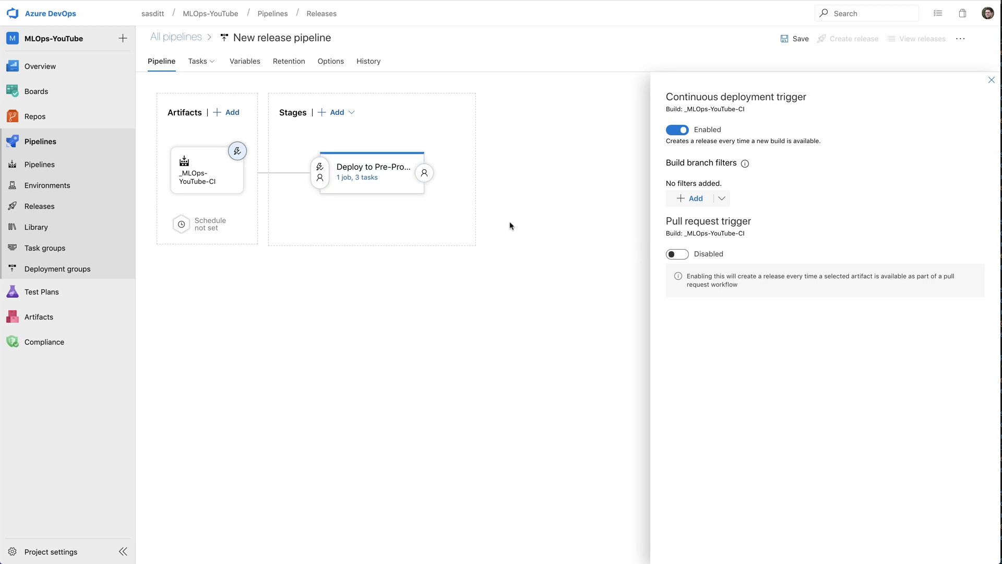
pyautogui.click(799, 39)
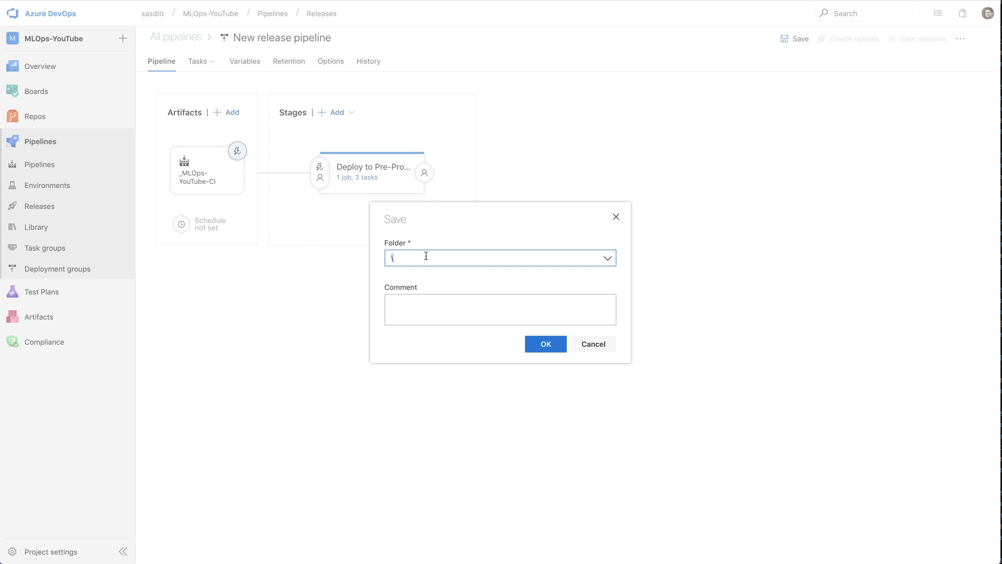
# Confirm saving the release pipeline in the root folder \
pyautogui.click(545, 344)
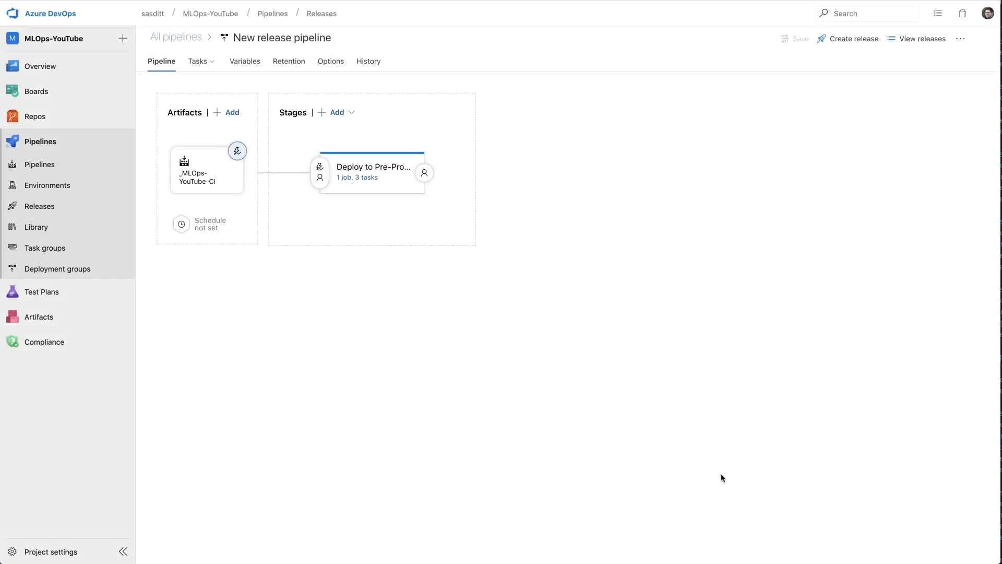
pyautogui.moveTo(808, 66)
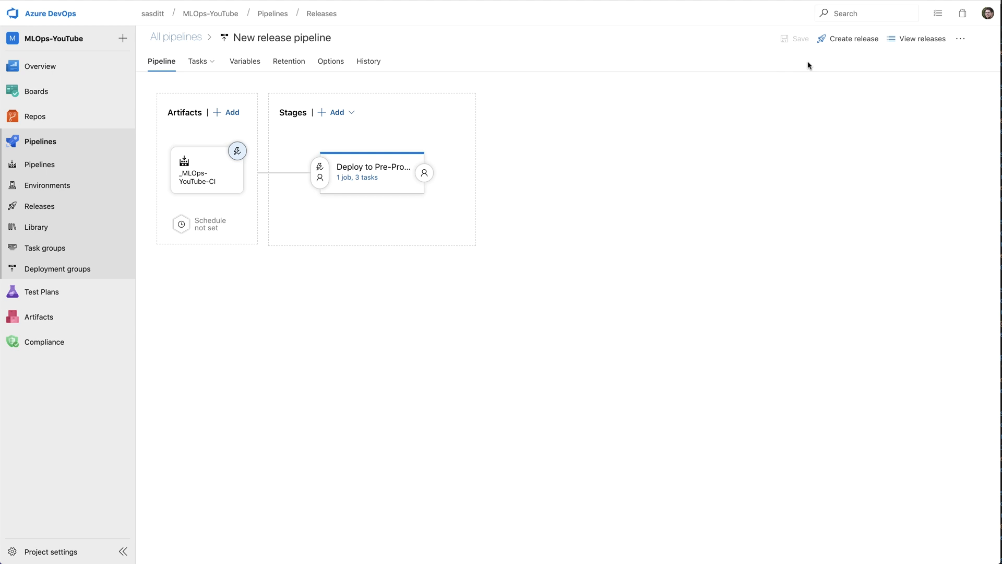
pyautogui.moveTo(402, 199)
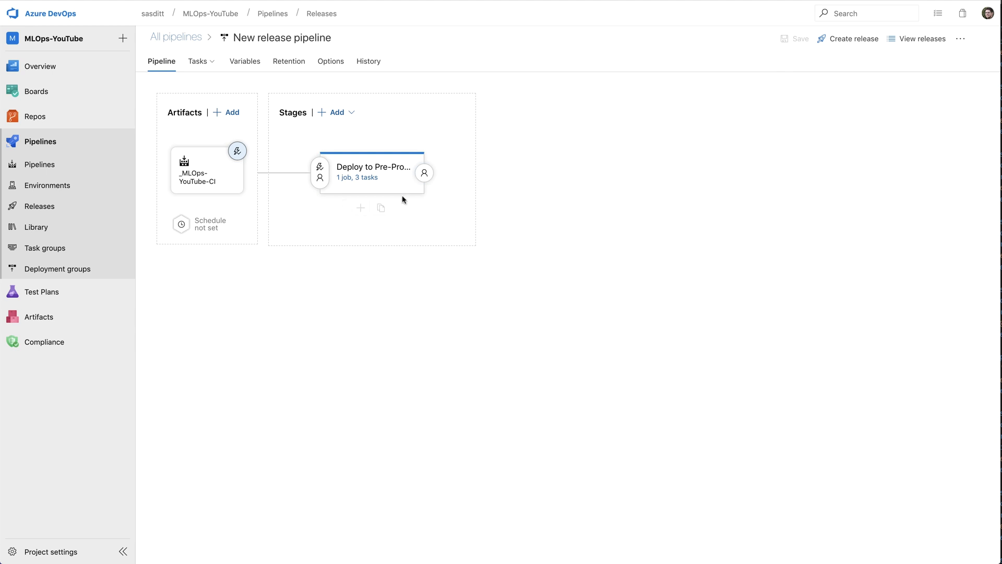
pyautogui.moveTo(704, 111)
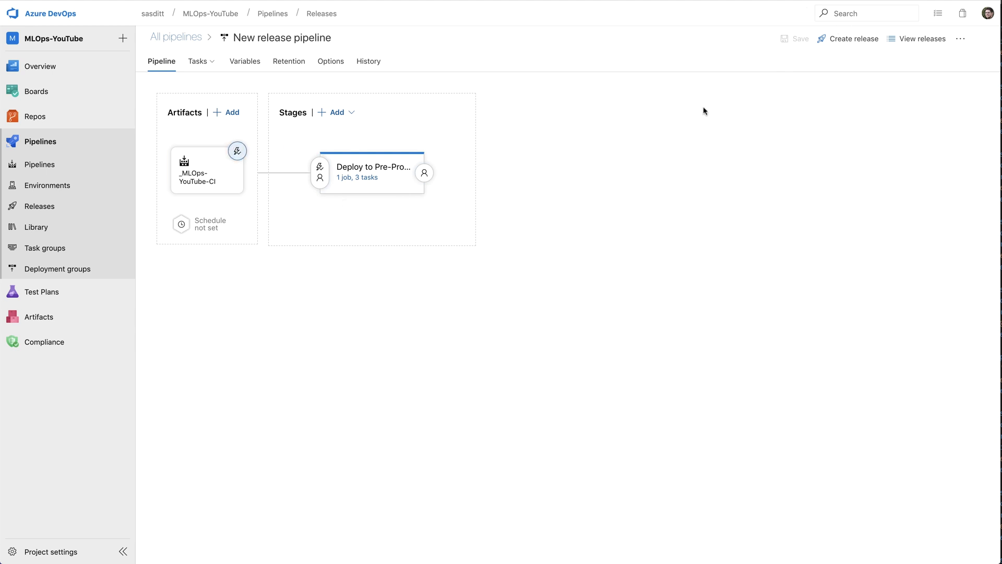
pyautogui.moveTo(852, 38)
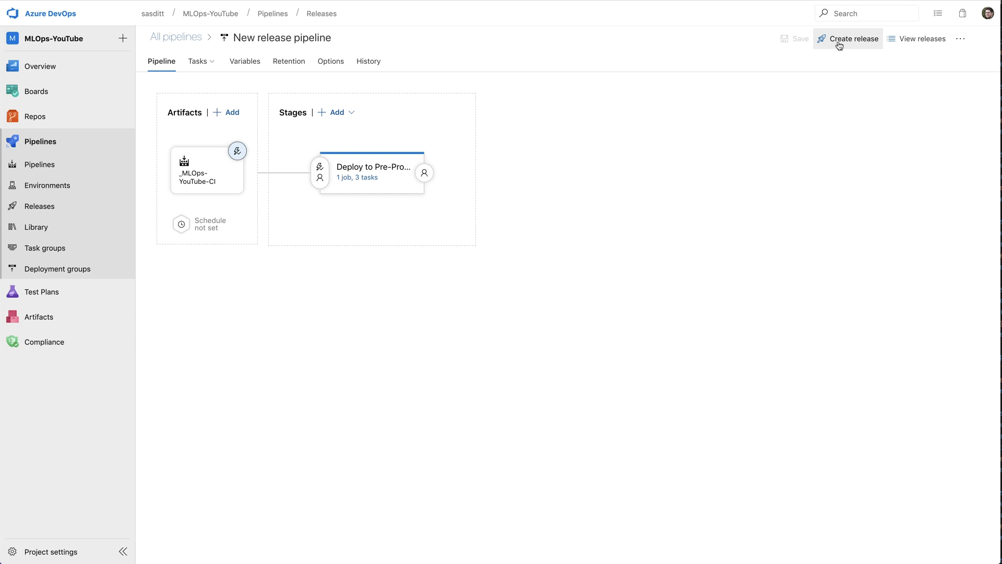
# Create Release-1 from build 172 and view its Pre-Production deployment logs
pyautogui.click(852, 38)
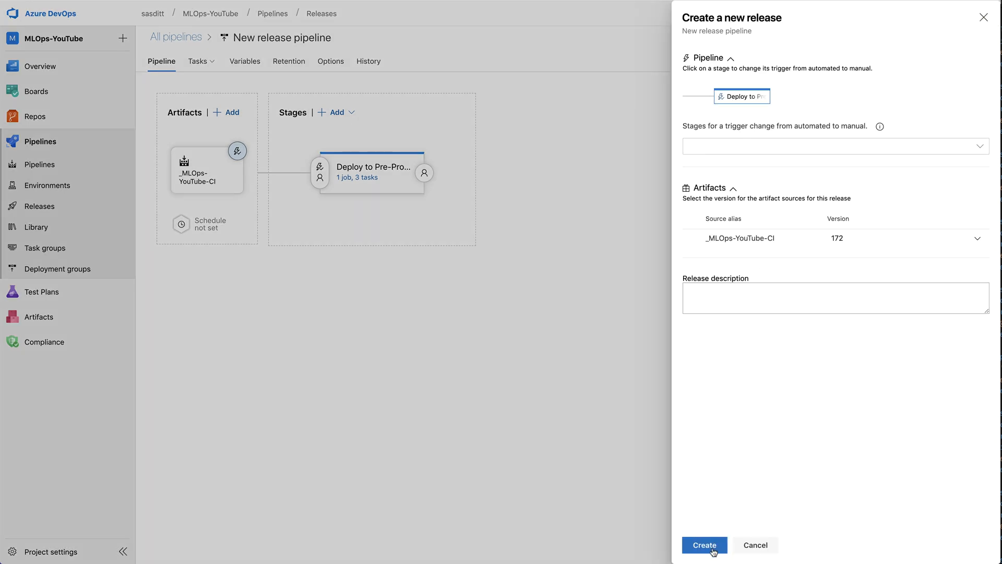
pyautogui.click(704, 544)
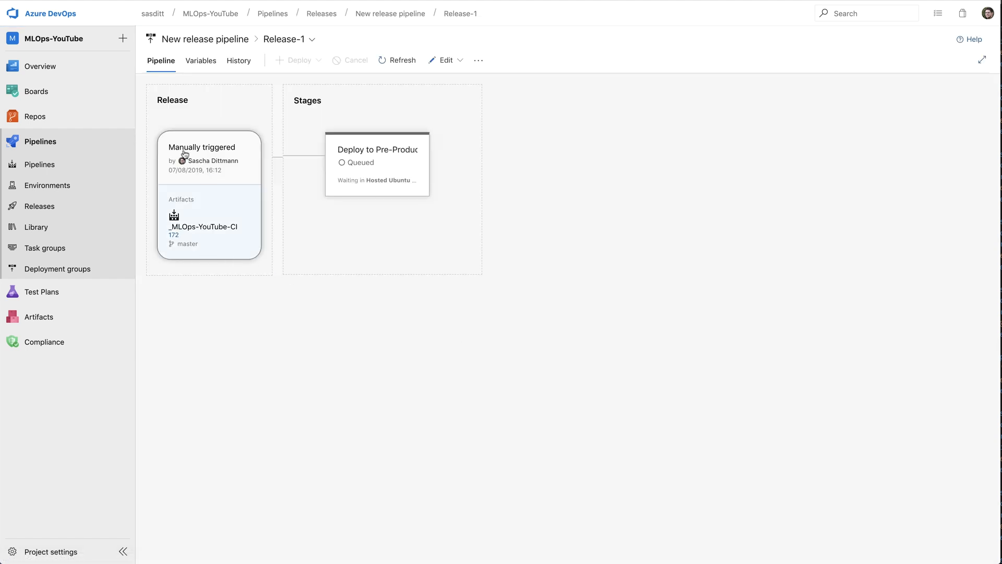
pyautogui.moveTo(186, 240)
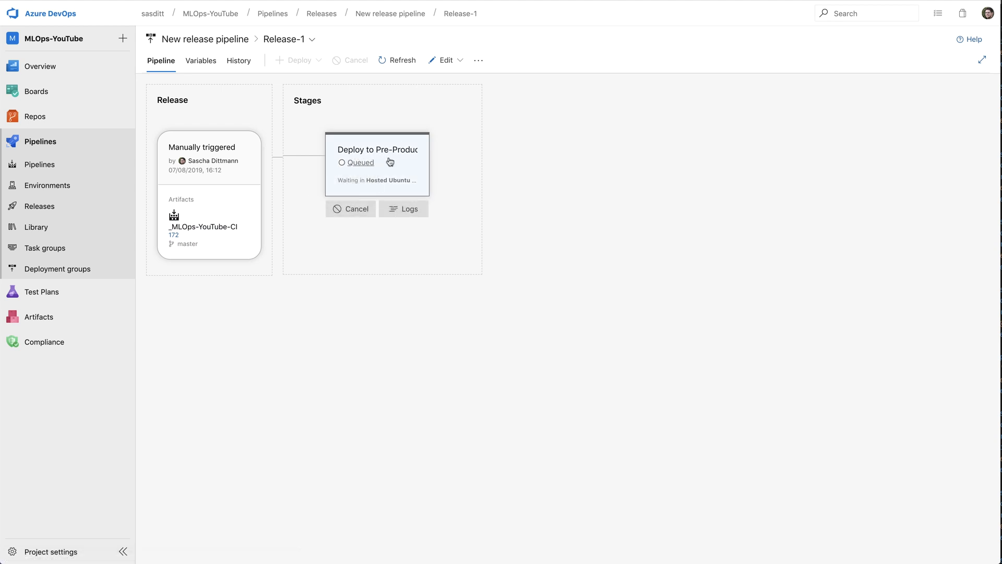
pyautogui.click(403, 208)
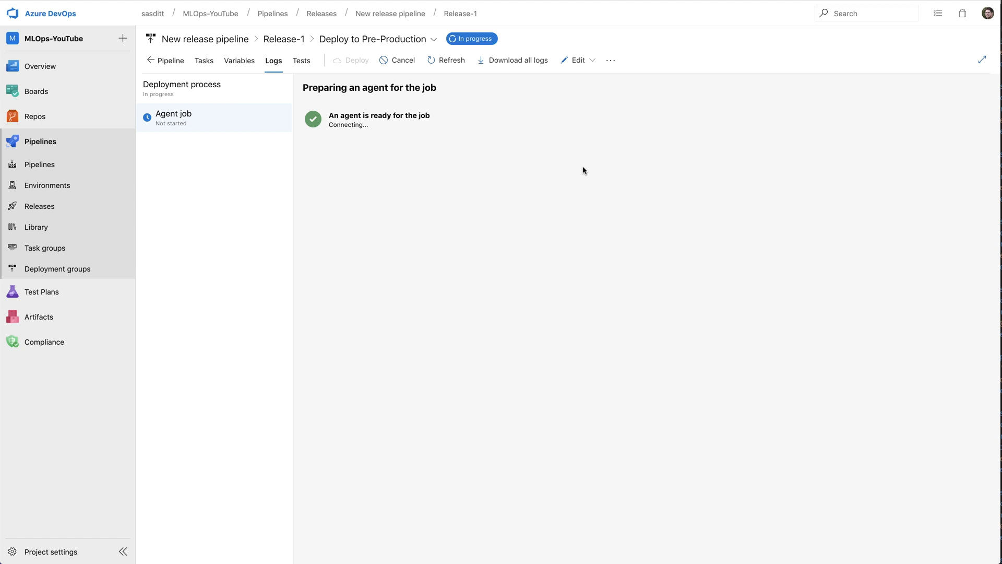
pyautogui.click(322, 14)
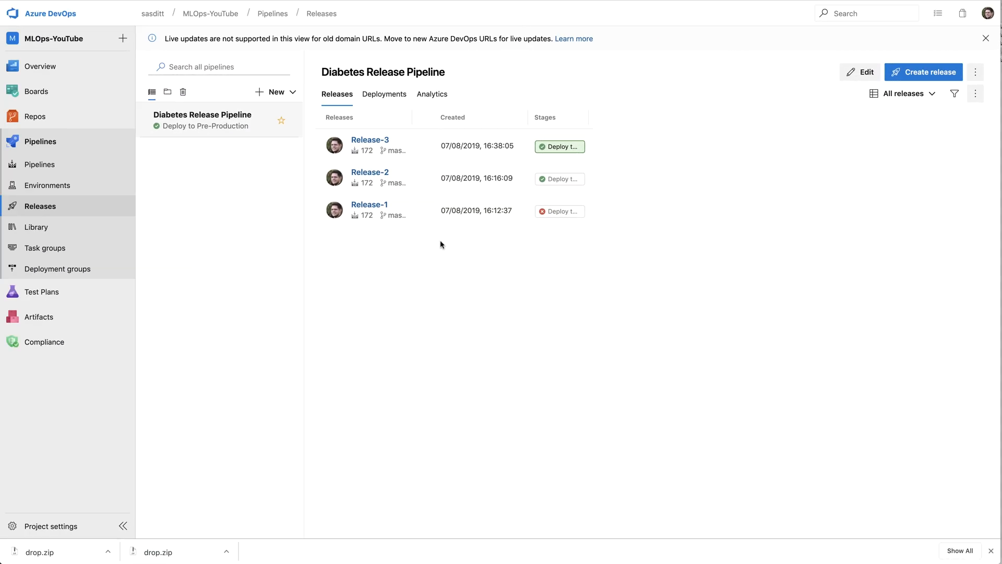
pyautogui.moveTo(385, 211)
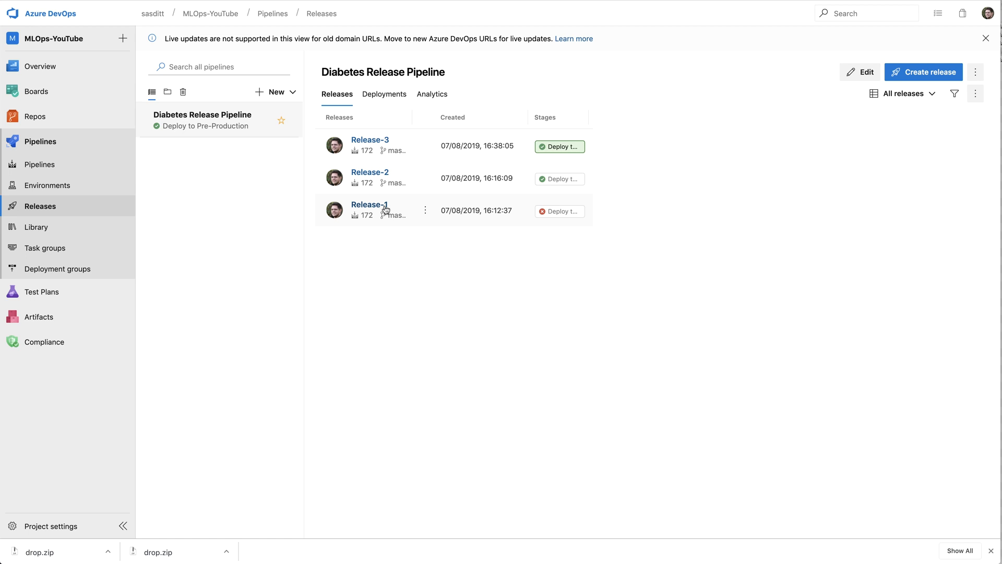
pyautogui.moveTo(516, 135)
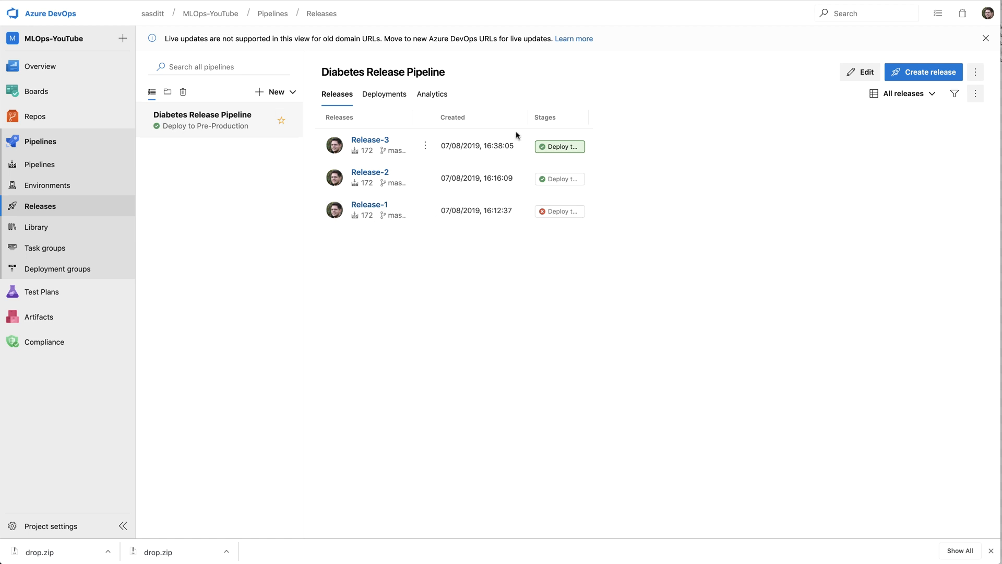
pyautogui.click(859, 71)
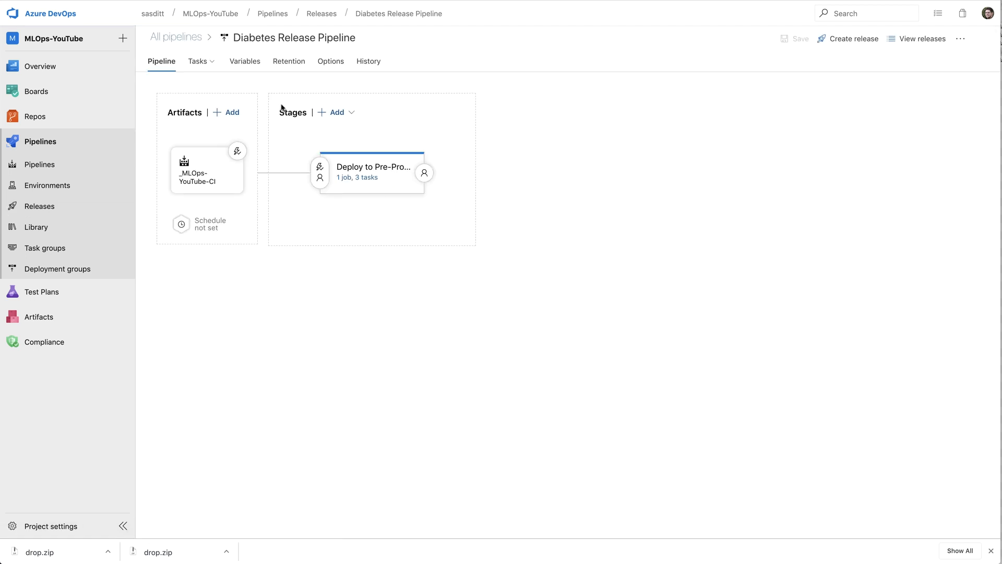
pyautogui.click(244, 61)
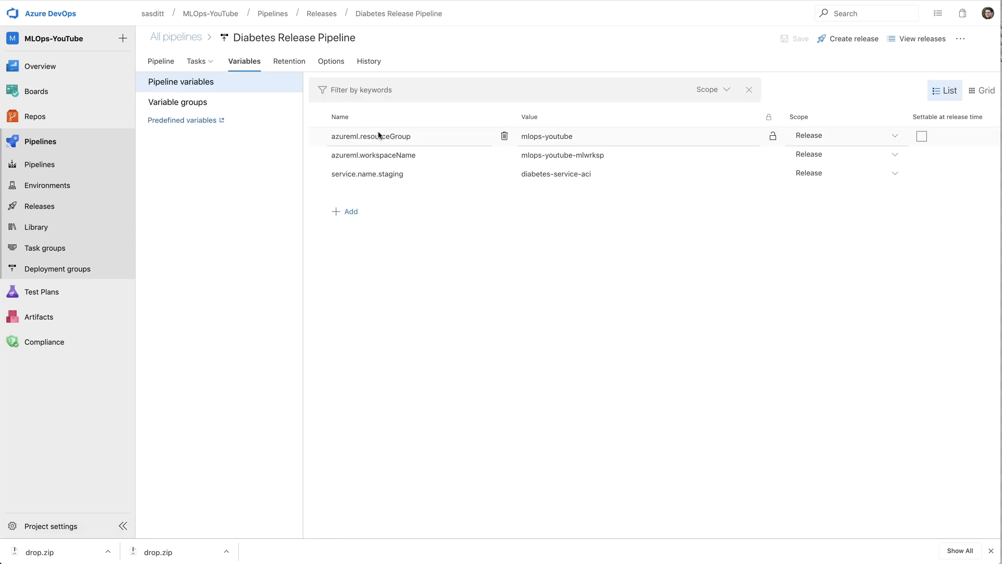
pyautogui.moveTo(302, 118)
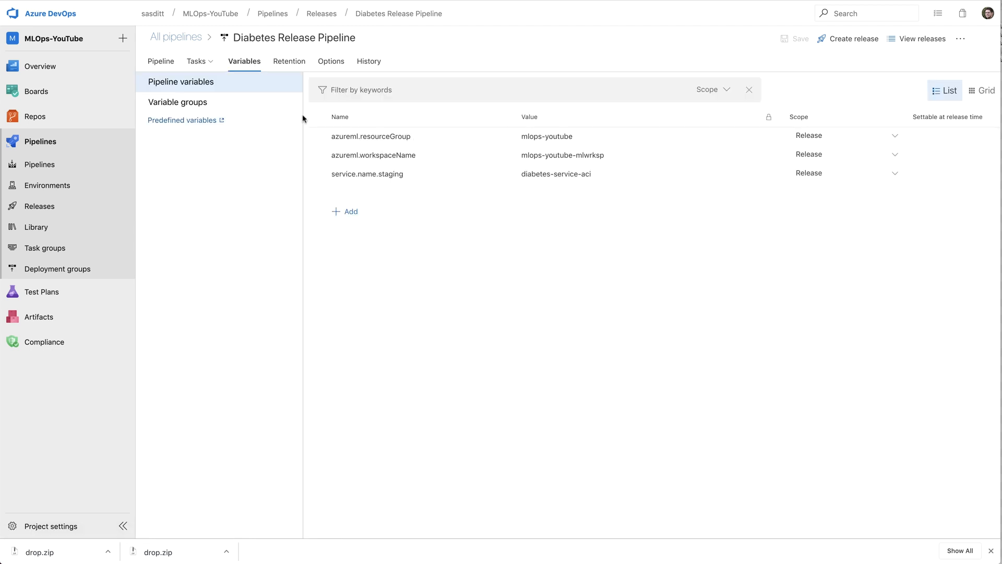
pyautogui.click(39, 165)
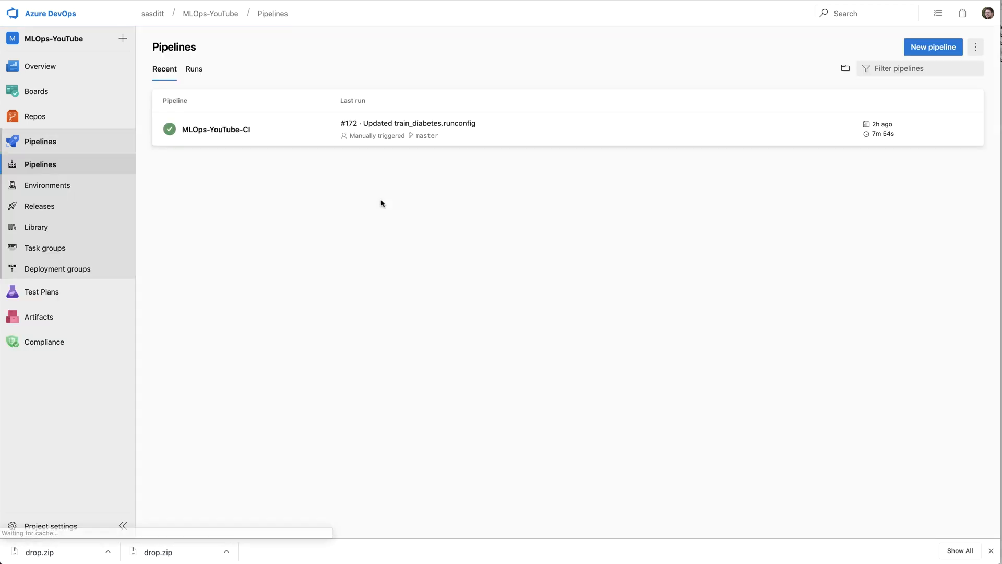
pyautogui.click(39, 206)
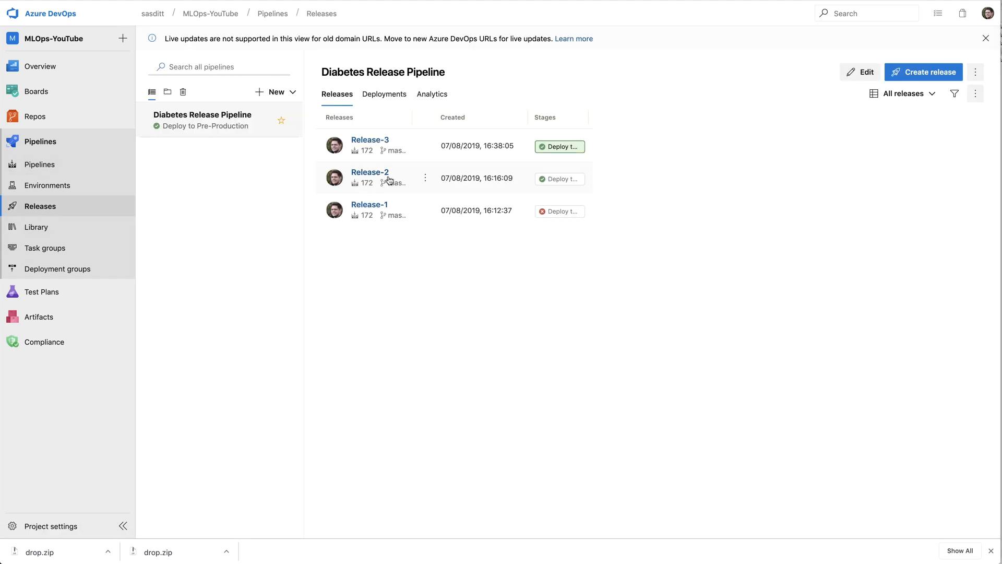
pyautogui.moveTo(559, 146)
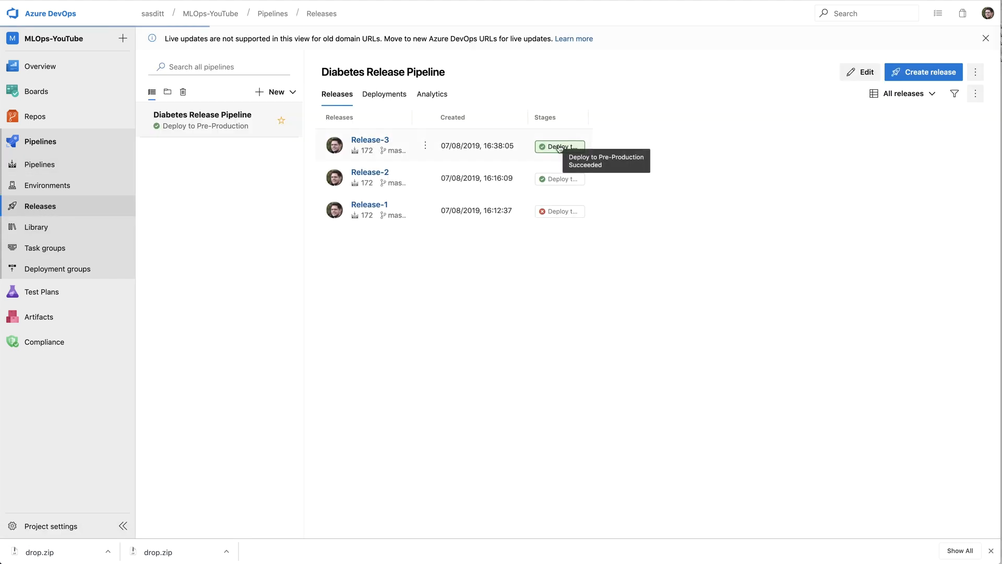
pyautogui.click(559, 146)
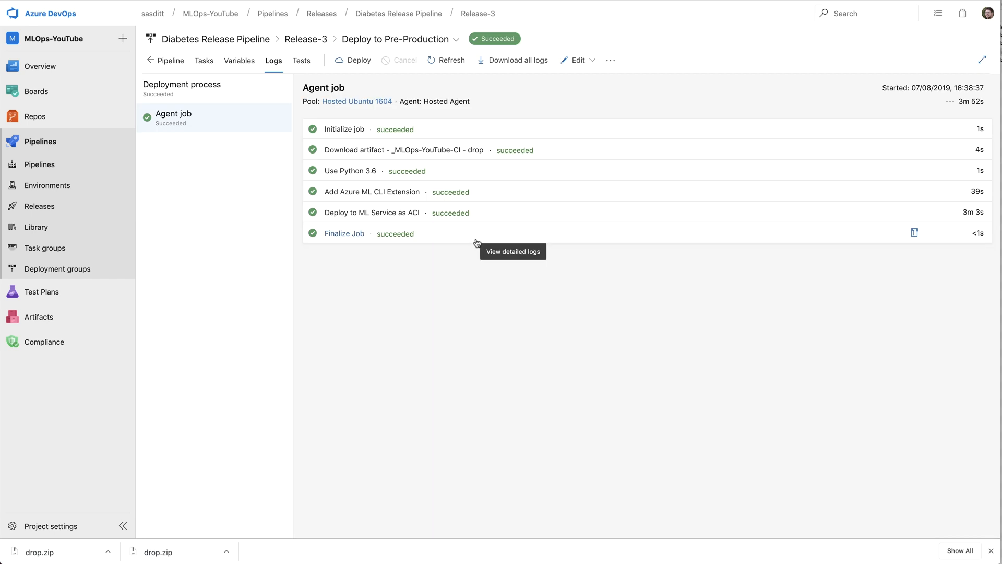
pyautogui.moveTo(359, 196)
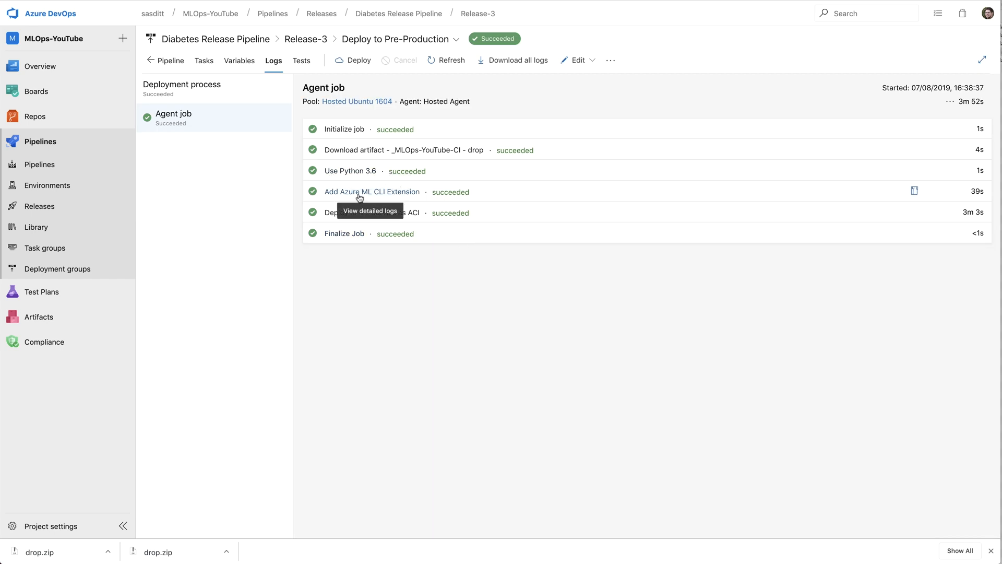
pyautogui.moveTo(343, 256)
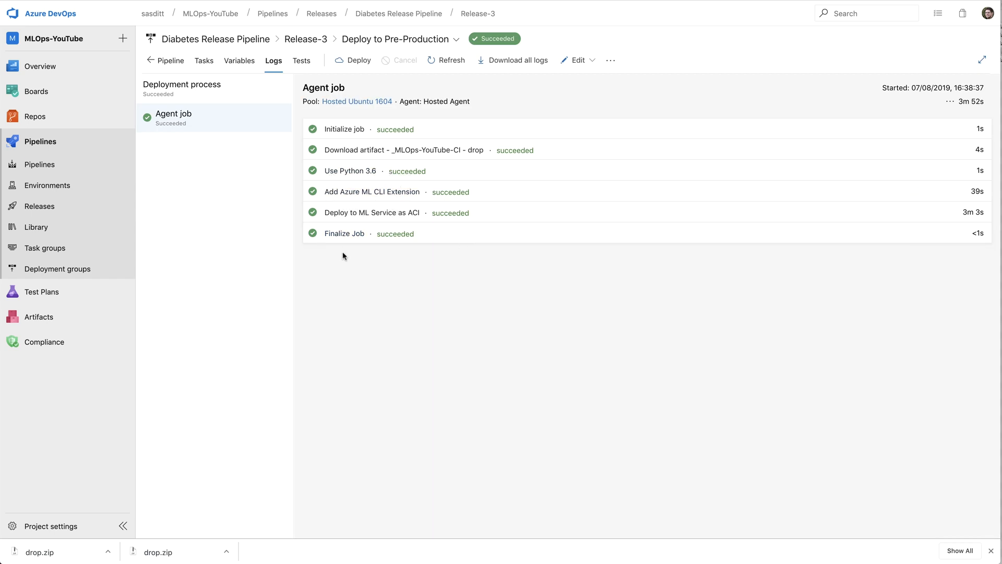
pyautogui.click(371, 212)
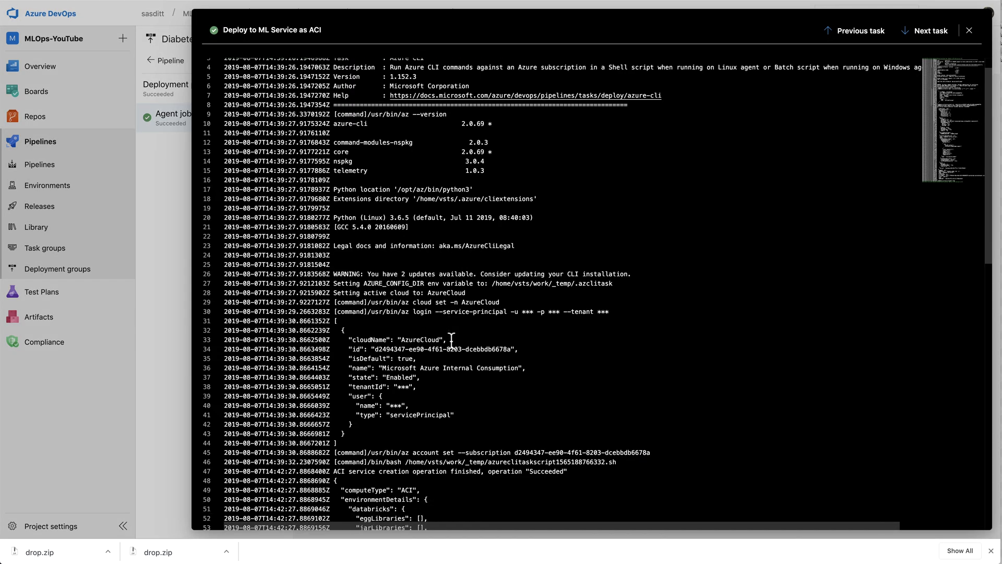
pyautogui.scroll(-3)
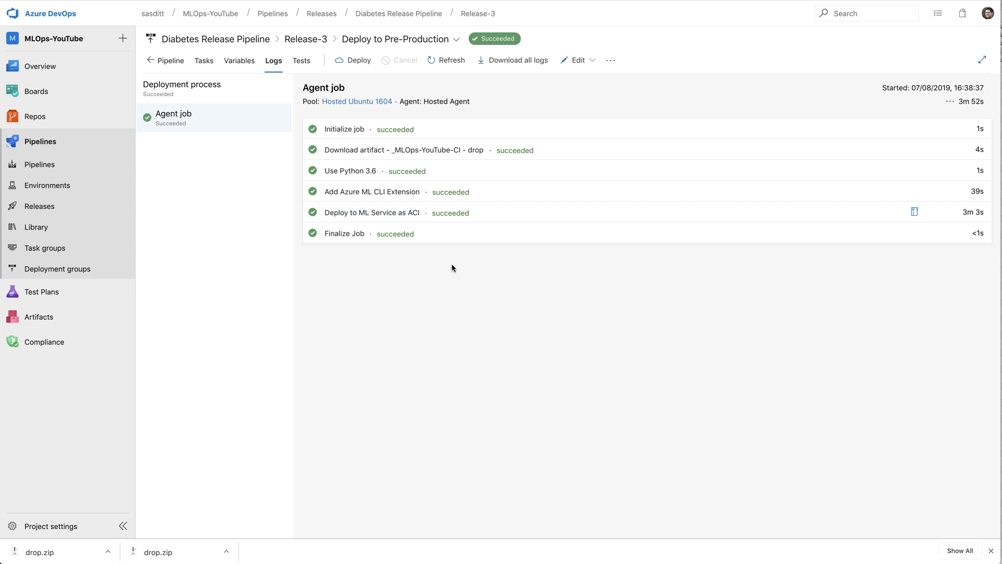
pyautogui.moveTo(423, 351)
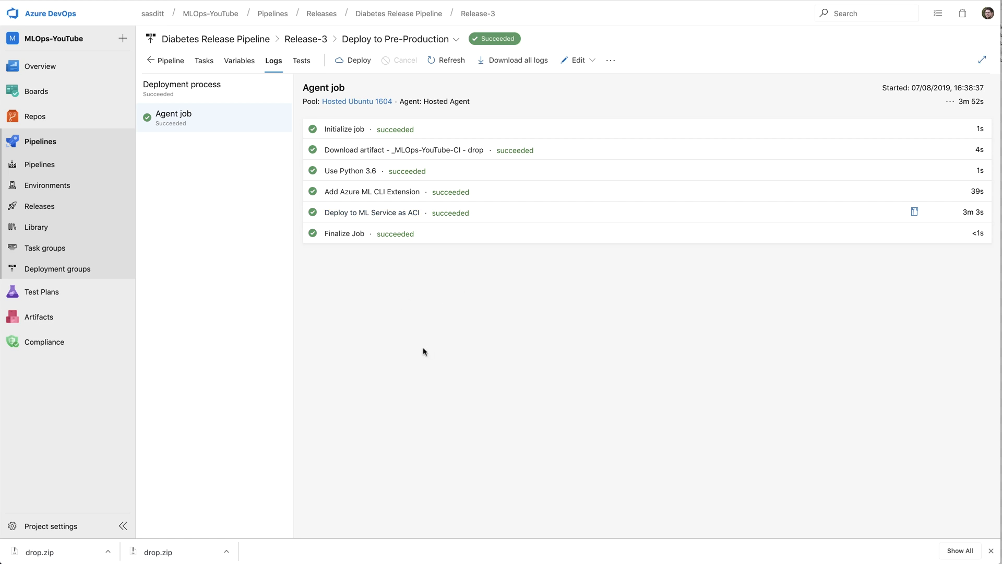
pyautogui.moveTo(413, 152)
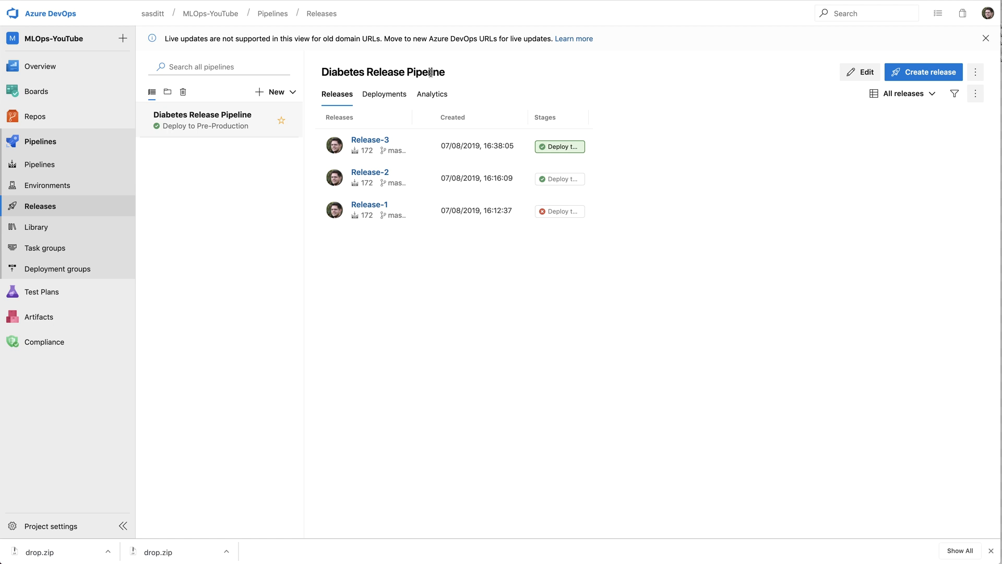
pyautogui.moveTo(861, 72)
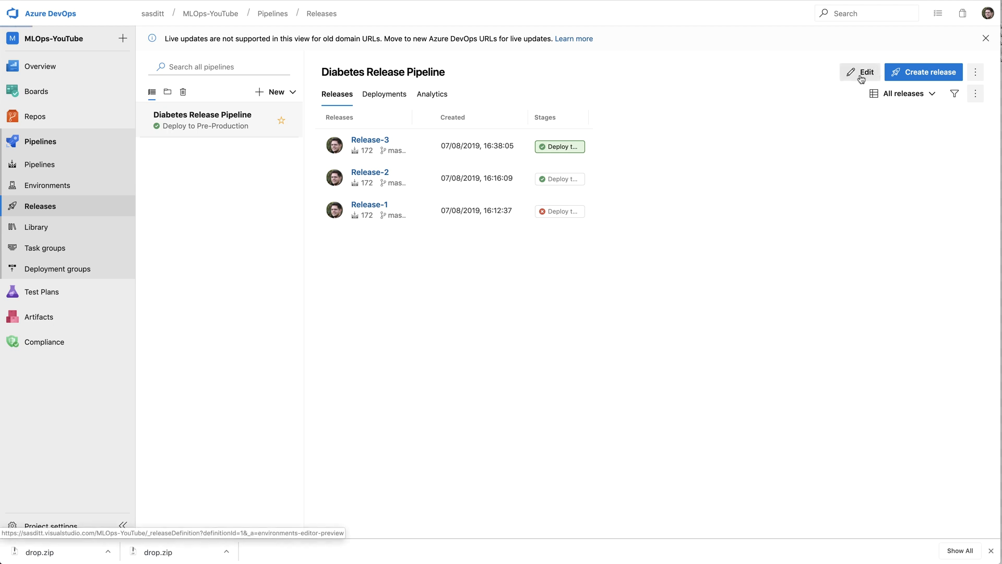
# Edit the release pipeline and inspect the Deploy to ML Service as ACI task
pyautogui.click(859, 72)
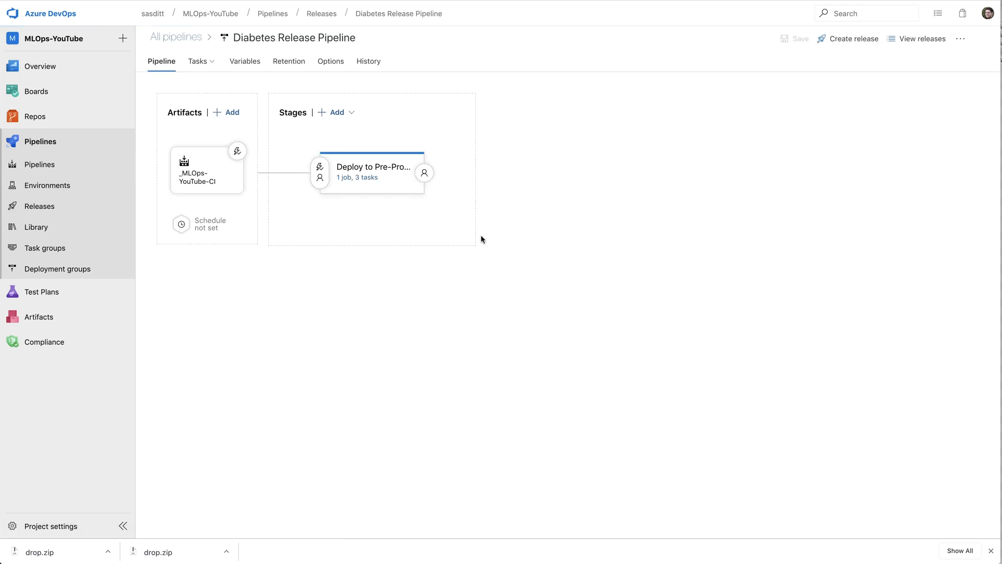
pyautogui.click(197, 62)
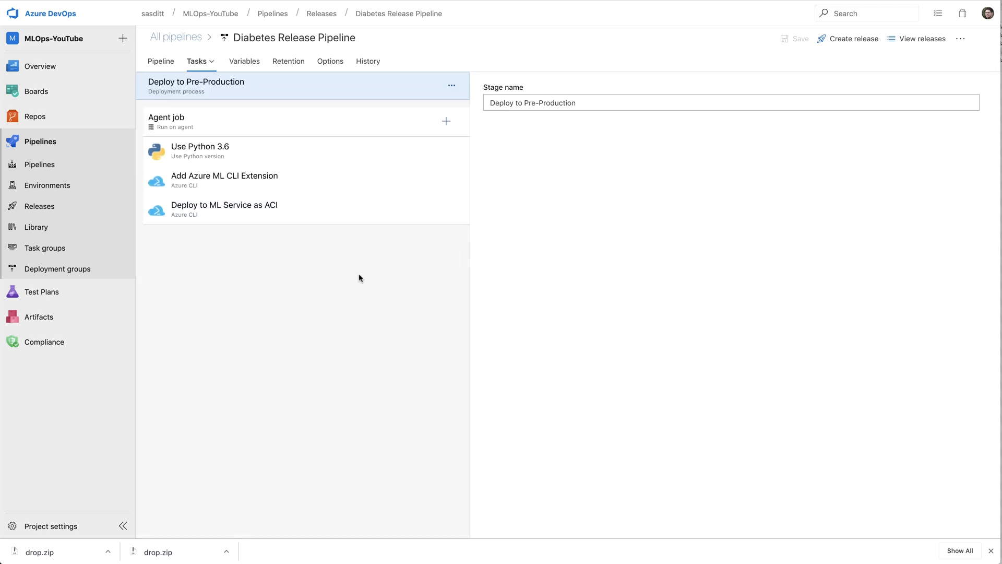
pyautogui.moveTo(374, 259)
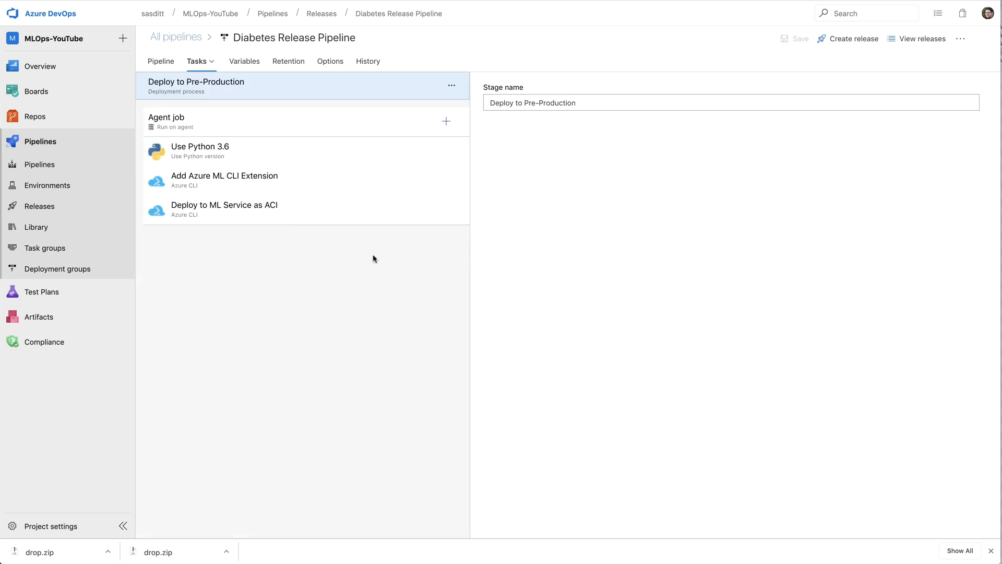
pyautogui.click(224, 204)
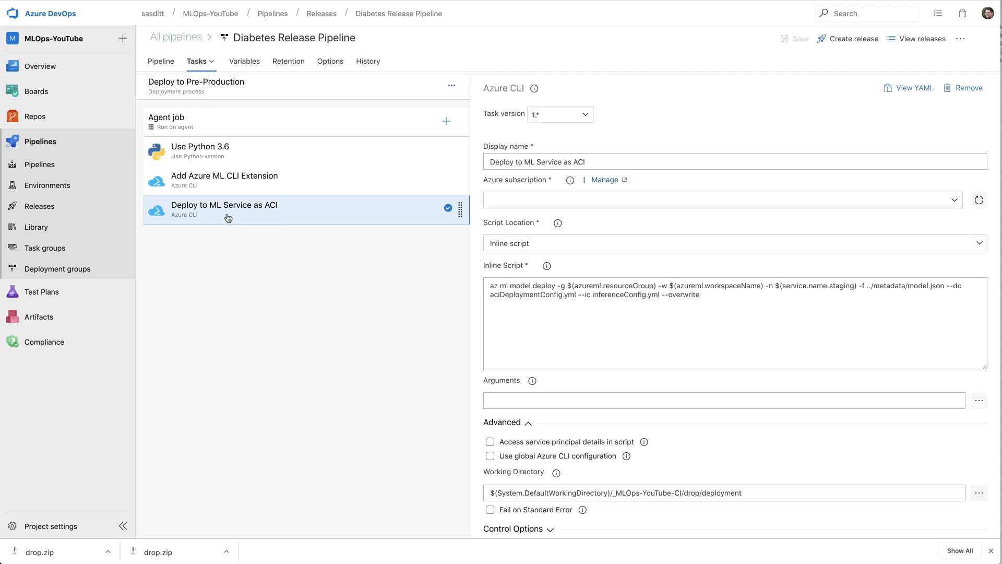
pyautogui.moveTo(154, 280)
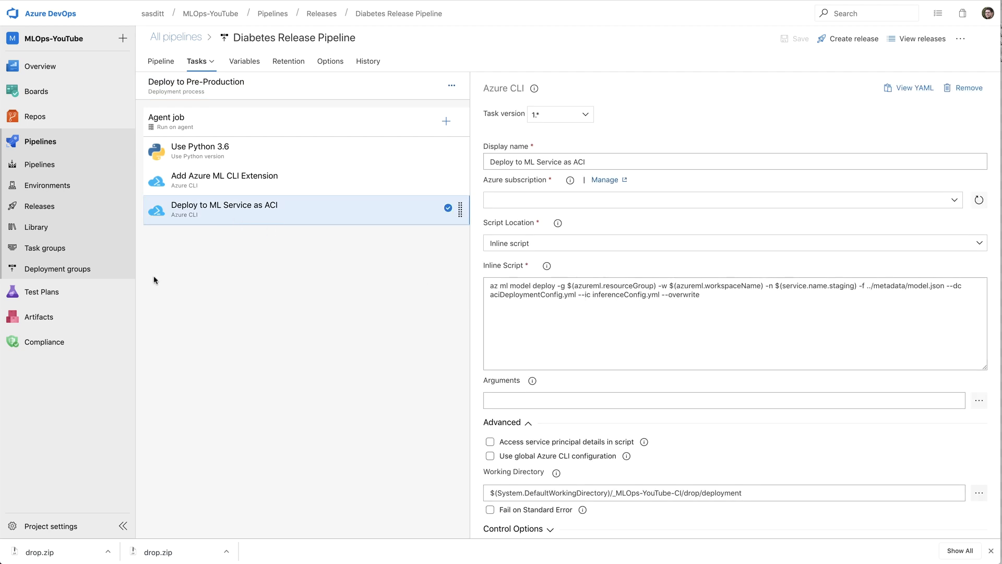
pyautogui.moveTo(188, 184)
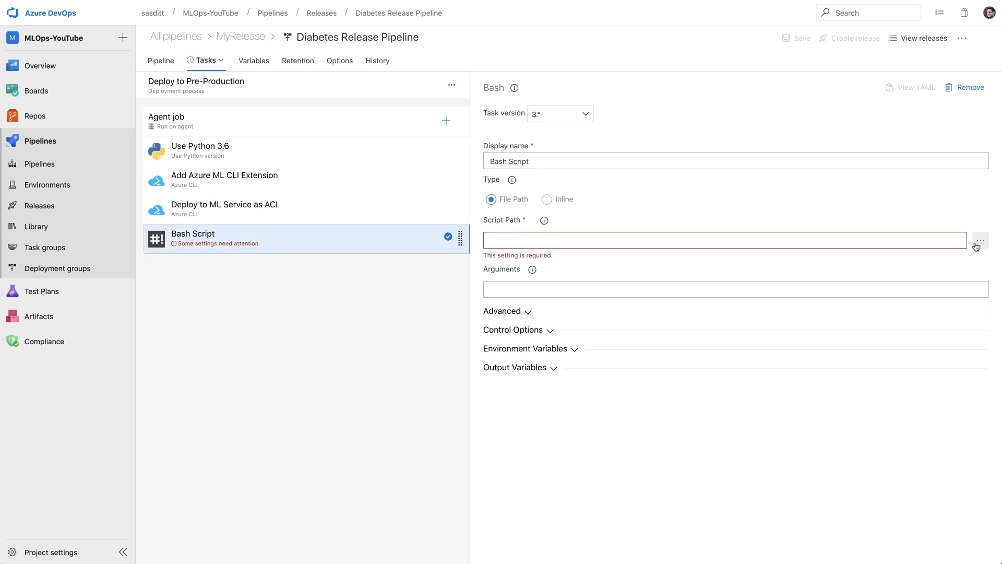
# Set Bash task to drop/setup/install_requirements.sh in drop/setup, named Install Python Requirements
pyautogui.click(979, 239)
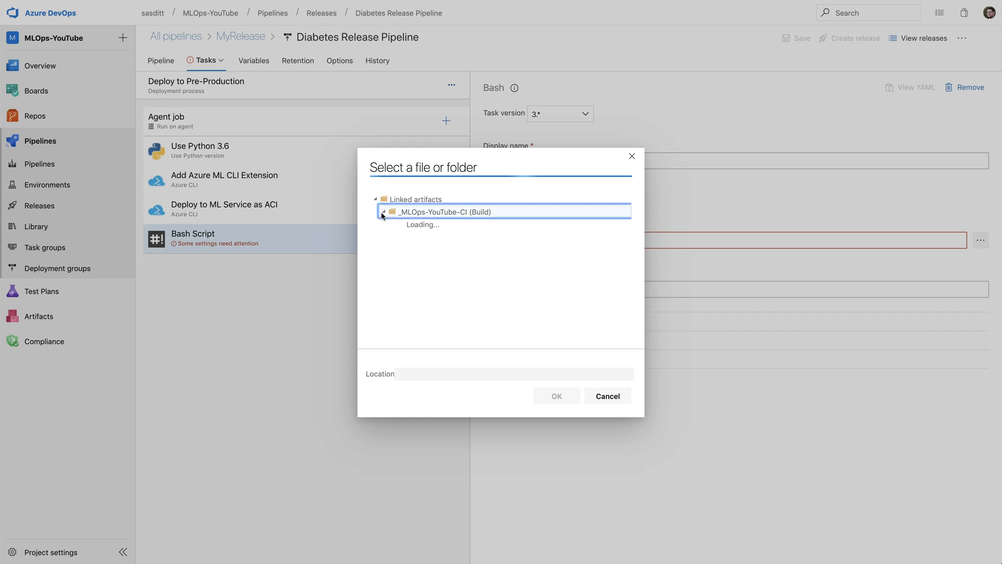
pyautogui.click(381, 211)
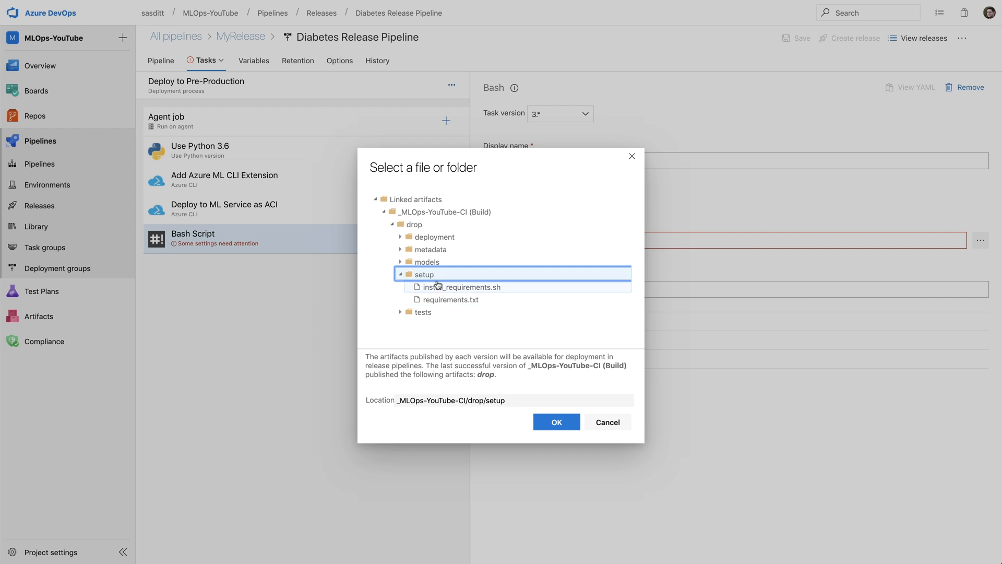
pyautogui.click(462, 287)
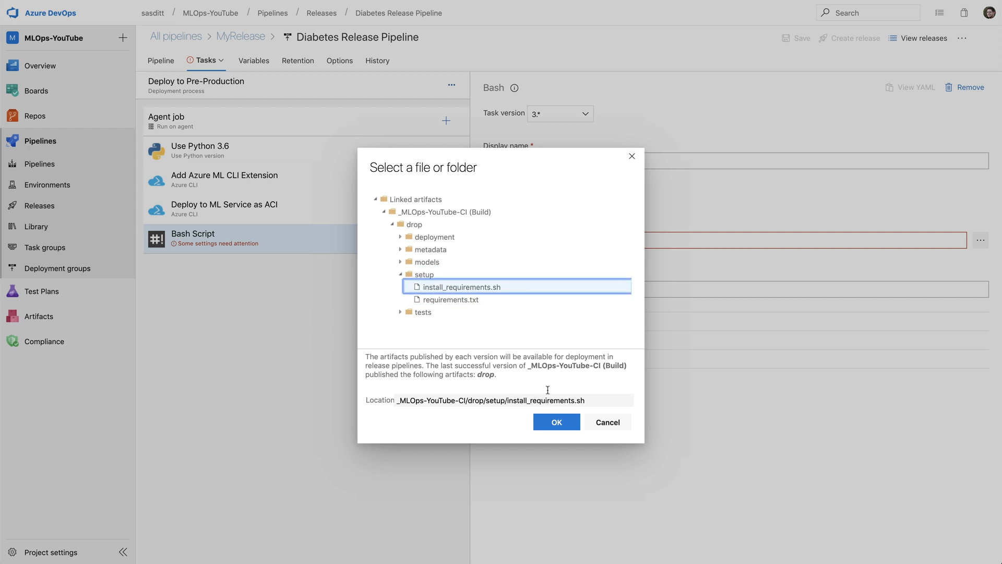
pyautogui.click(555, 421)
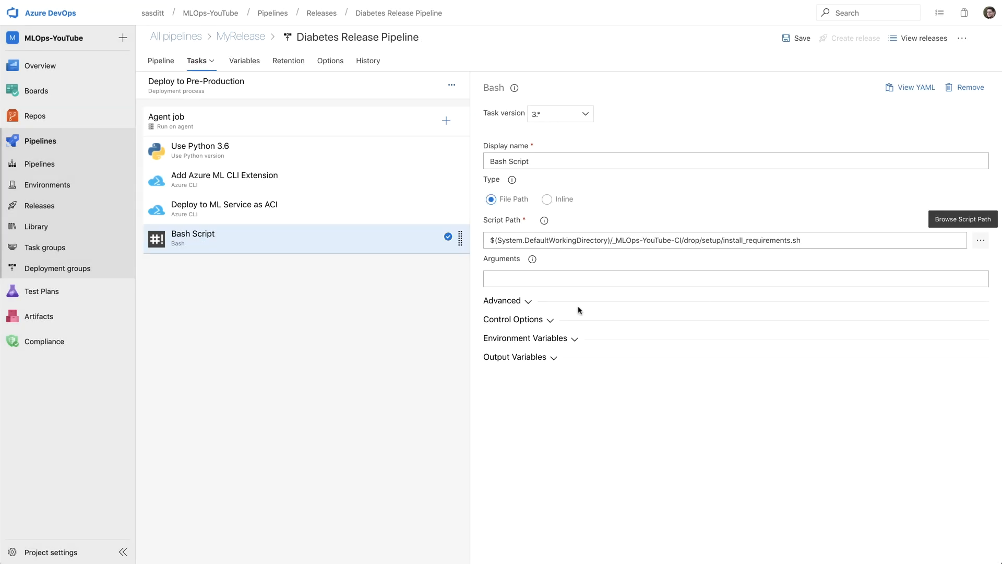
pyautogui.click(979, 240)
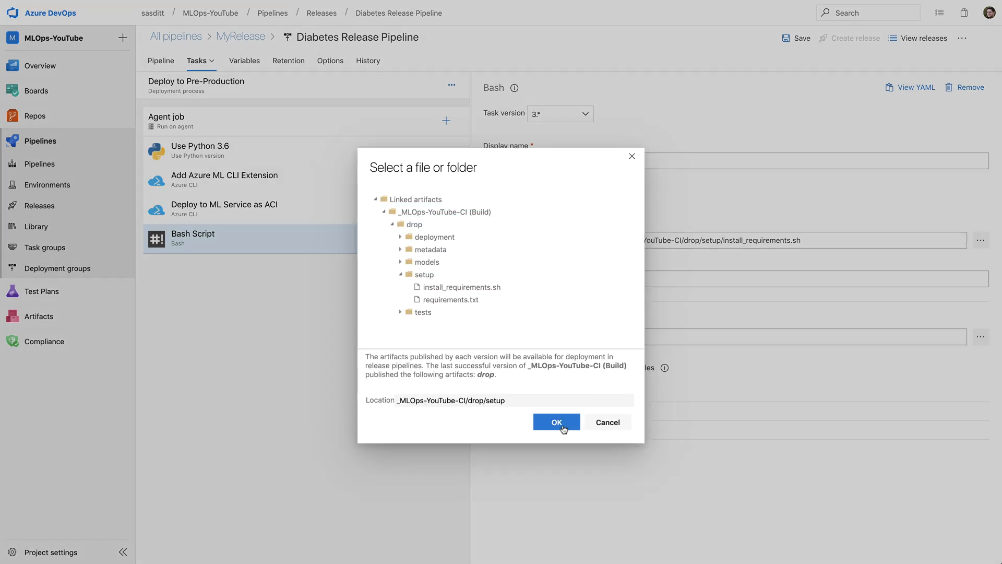
pyautogui.click(555, 422)
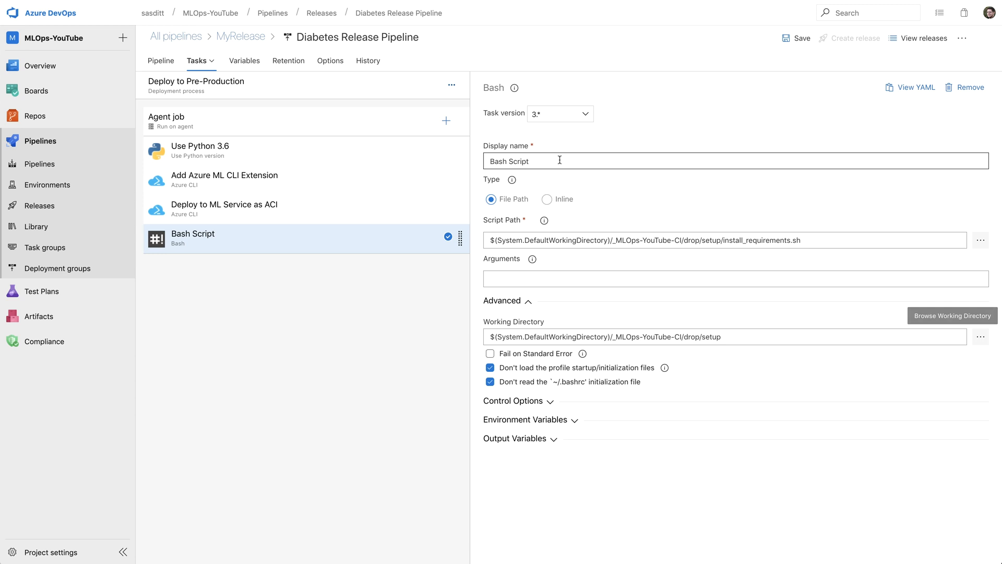
pyautogui.write('Install Python Requirements')
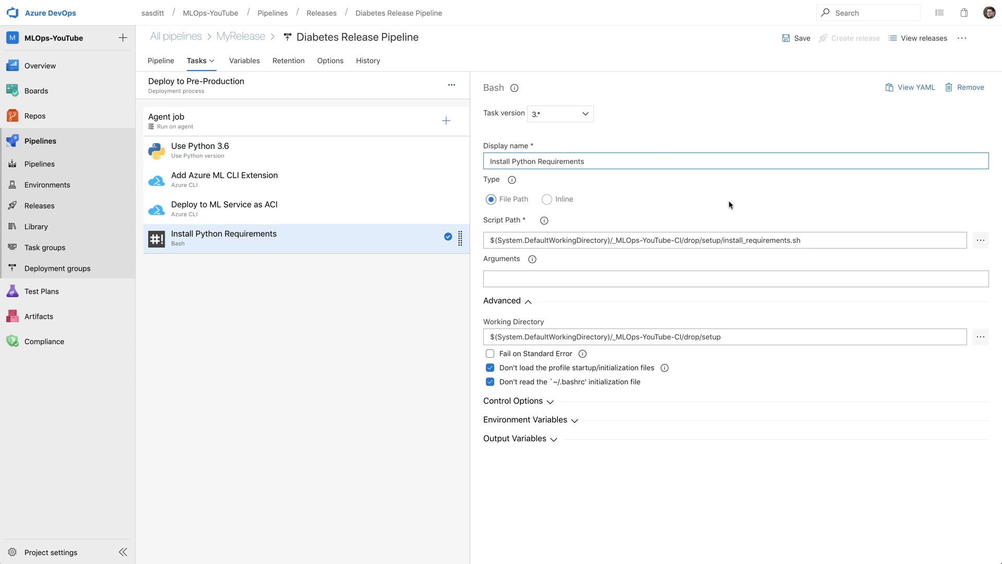
pyautogui.moveTo(445, 120)
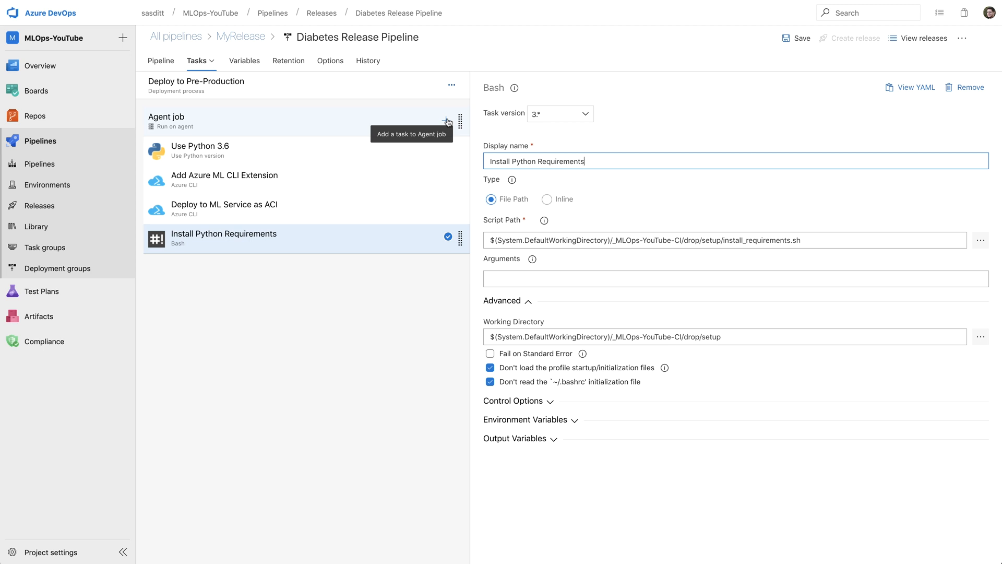
# Add a second Bash task to the agent job and switch its type to Inline
pyautogui.click(446, 120)
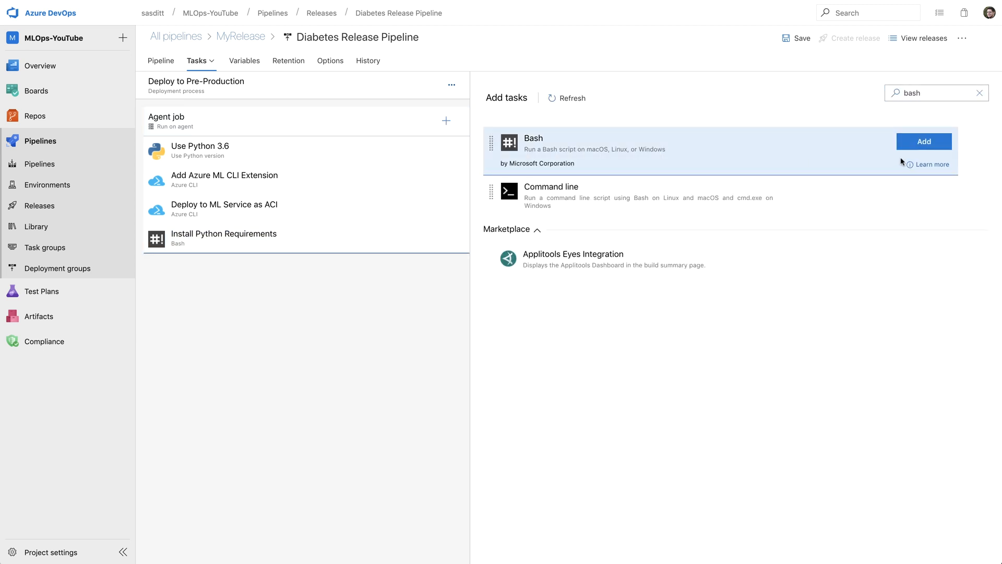
pyautogui.click(923, 141)
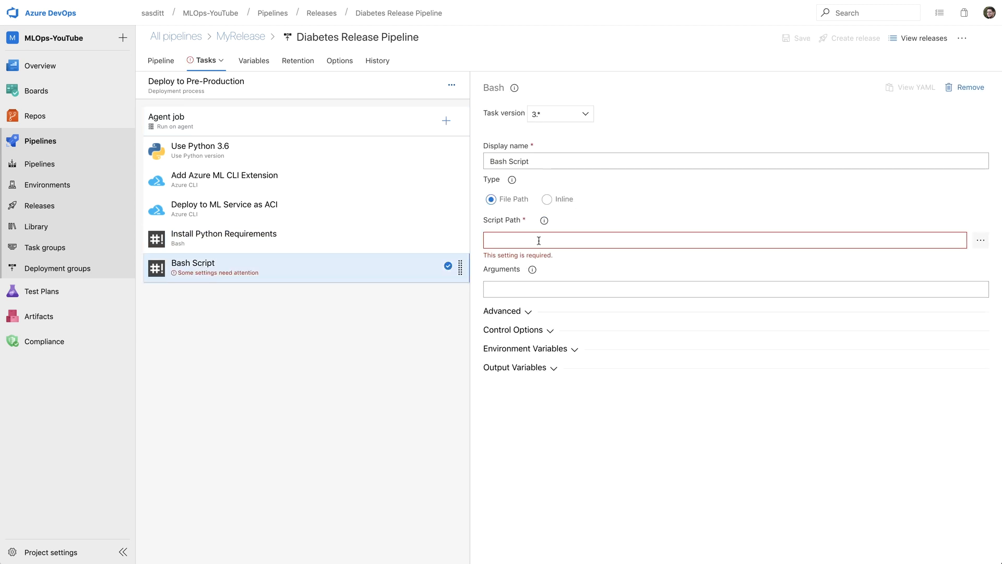
pyautogui.click(547, 199)
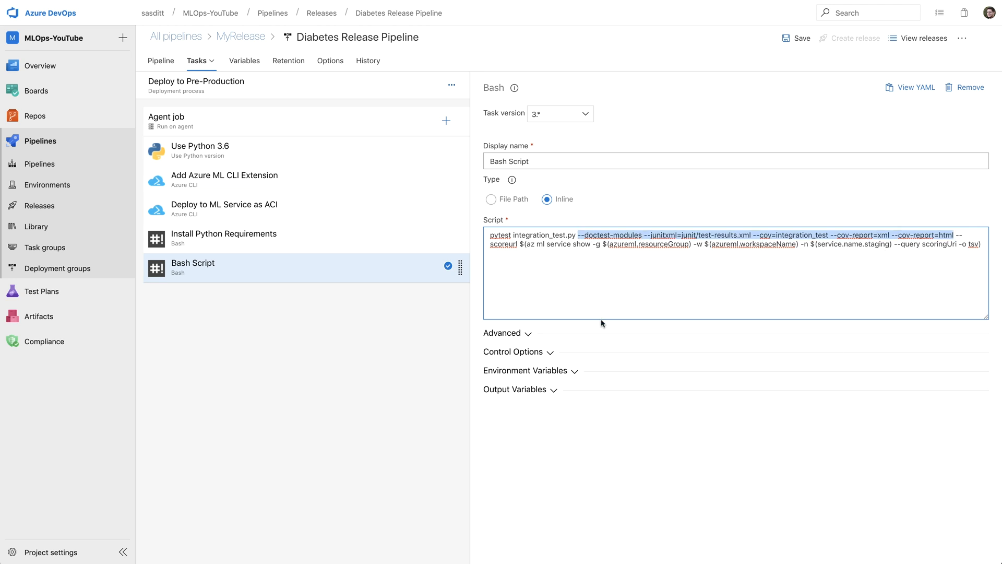
pyautogui.moveTo(597, 301)
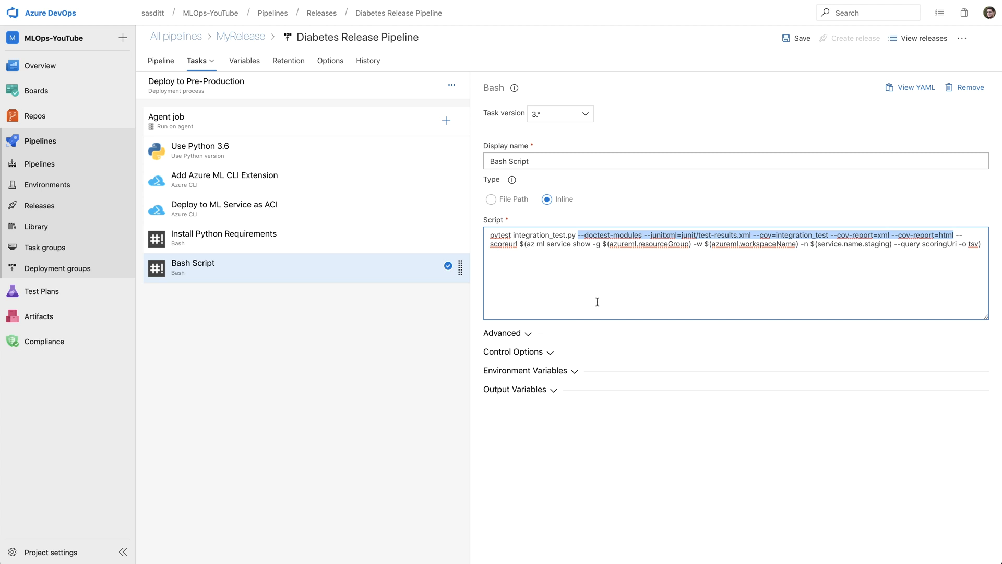
pyautogui.moveTo(958, 234)
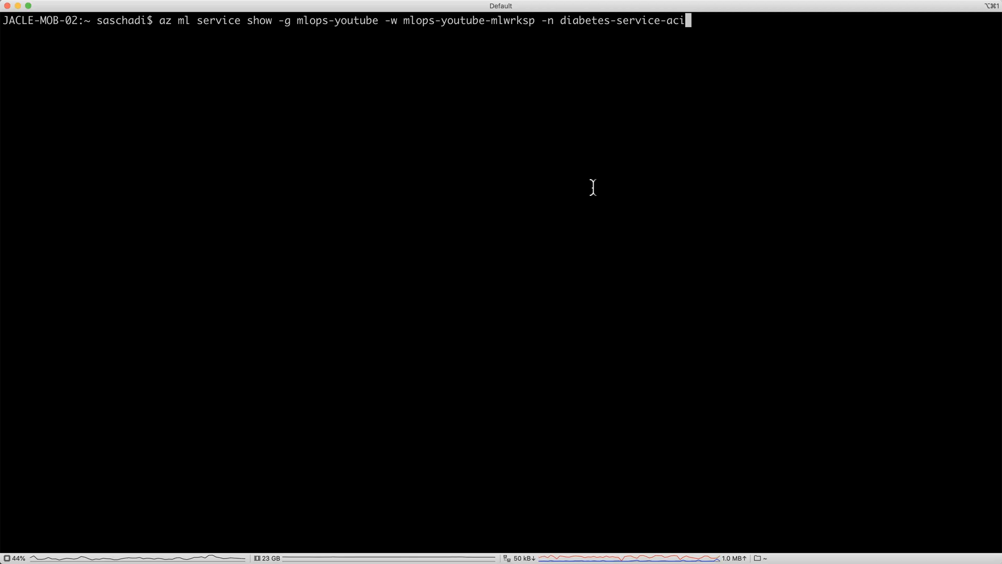
pyautogui.moveTo(182, 44)
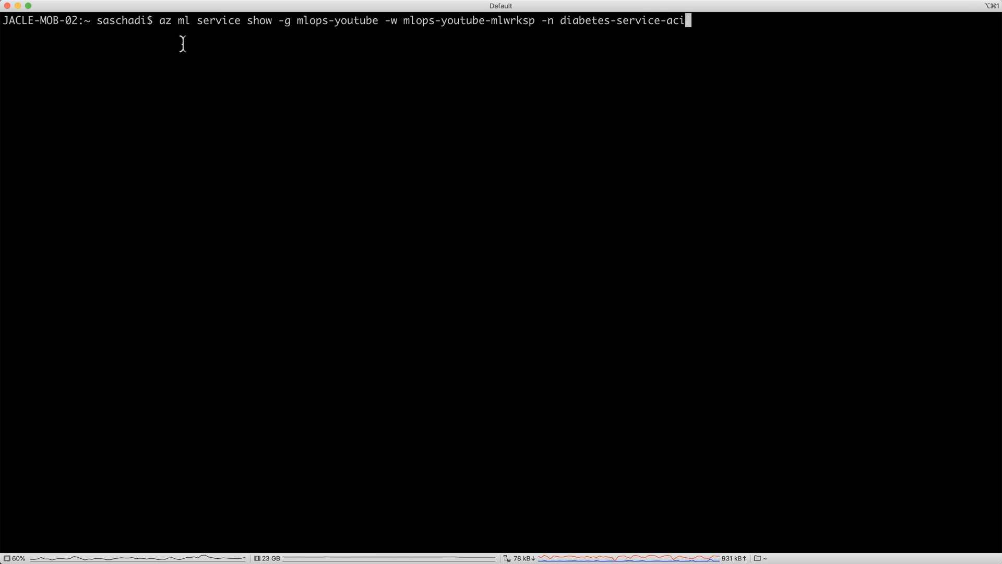
pyautogui.moveTo(160, 20)
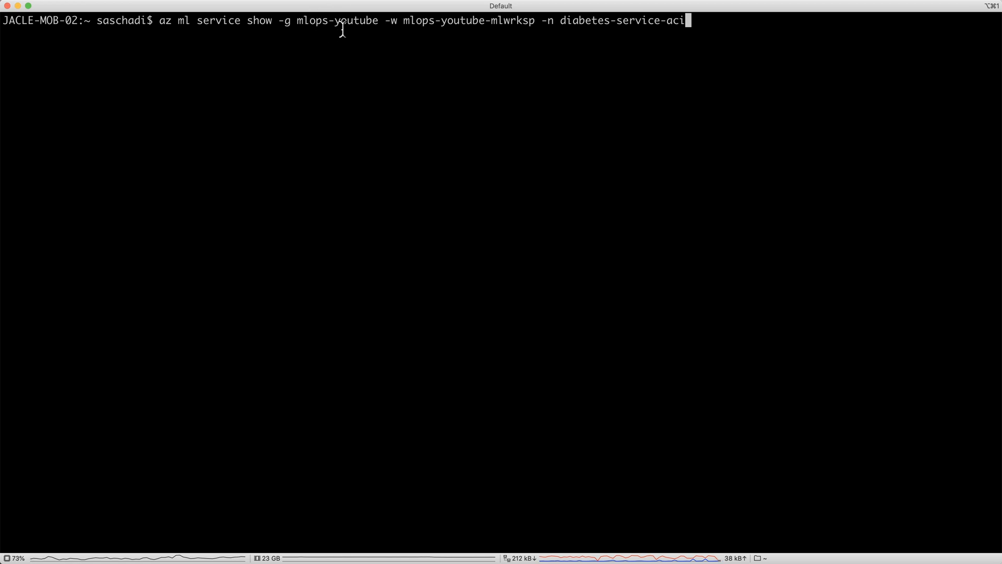
pyautogui.moveTo(416, 37)
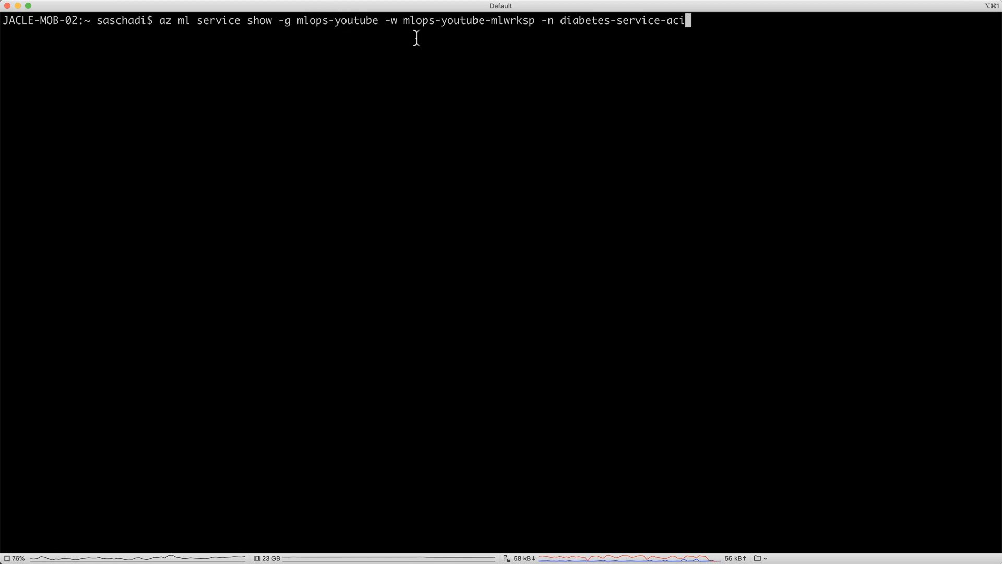
pyautogui.moveTo(467, 9)
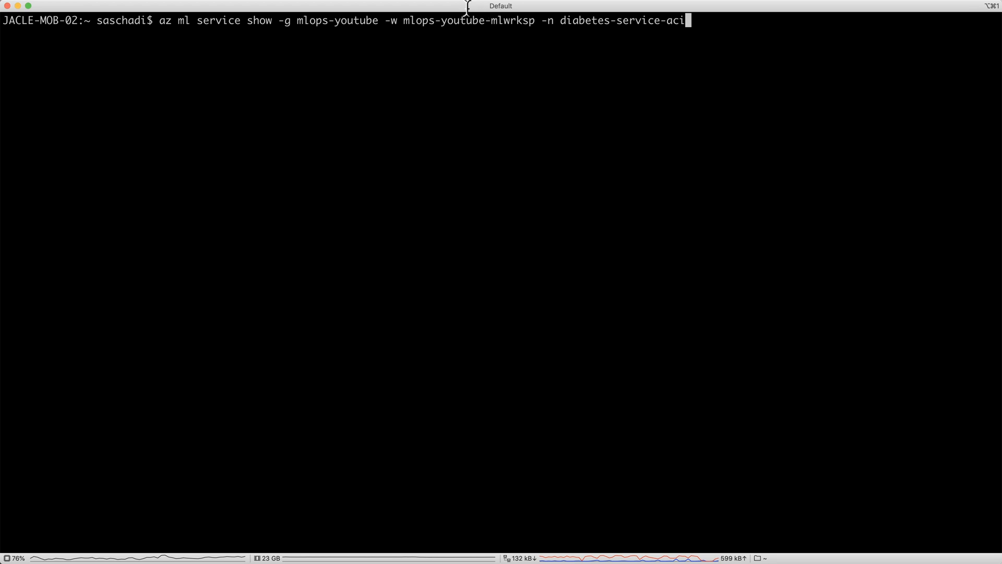
pyautogui.moveTo(662, 31)
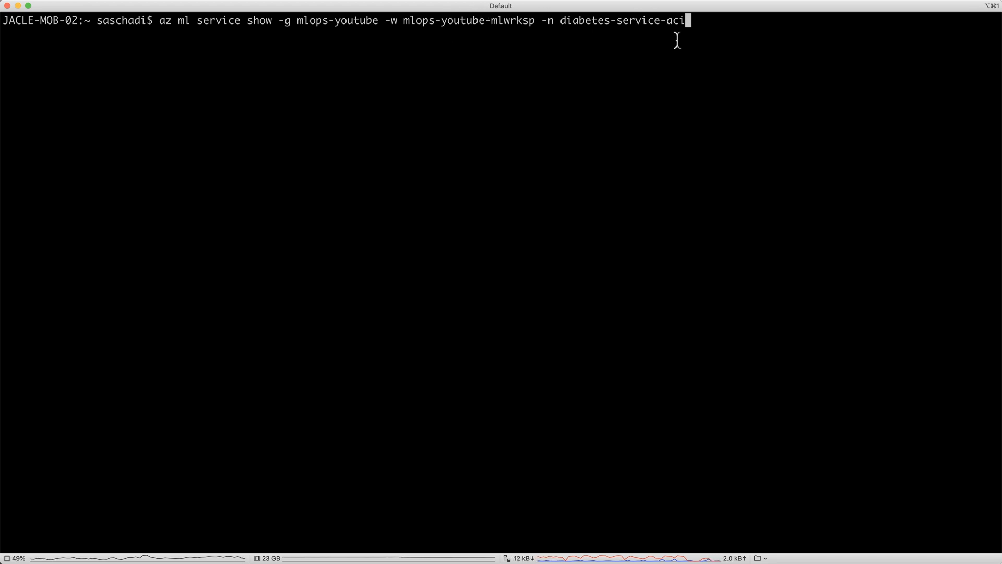
# Run az ml service show for diabetes-service-aci and query its scoringUri
pyautogui.press('Return')
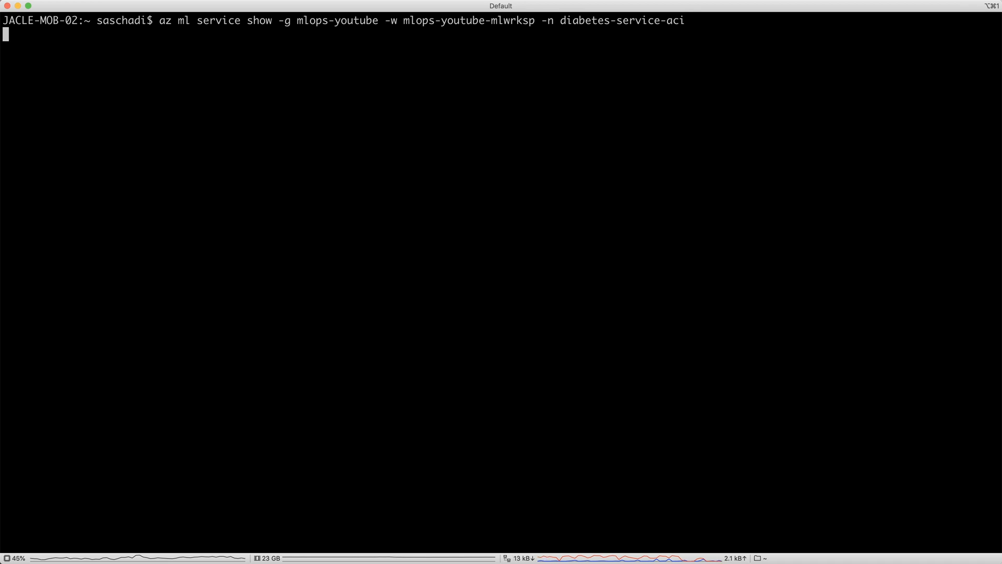
pyautogui.press('Return')
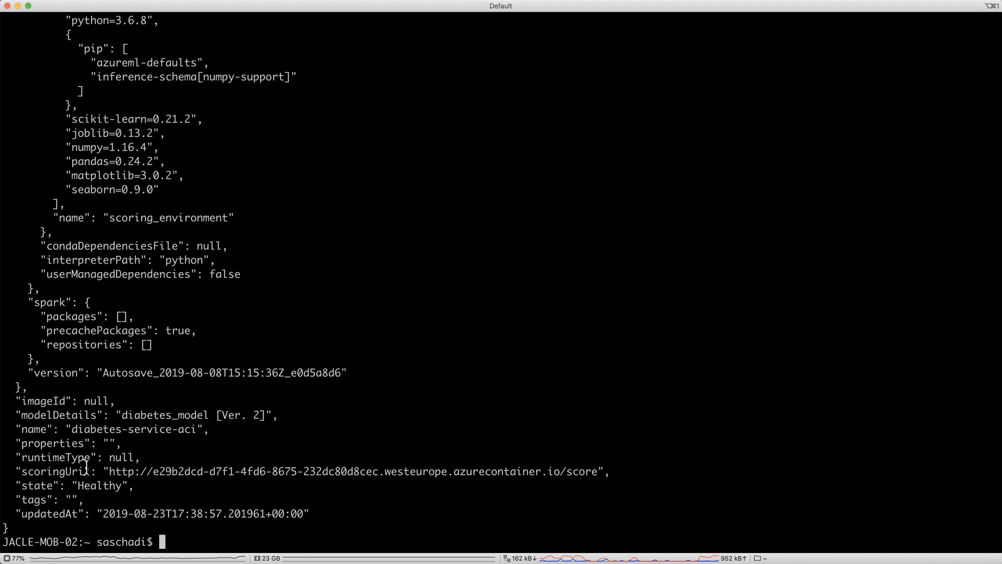
pyautogui.write('az ml service show -g mlops-youtube -w mlops-youtube-mlwrksp -n diabetes-service-aci')
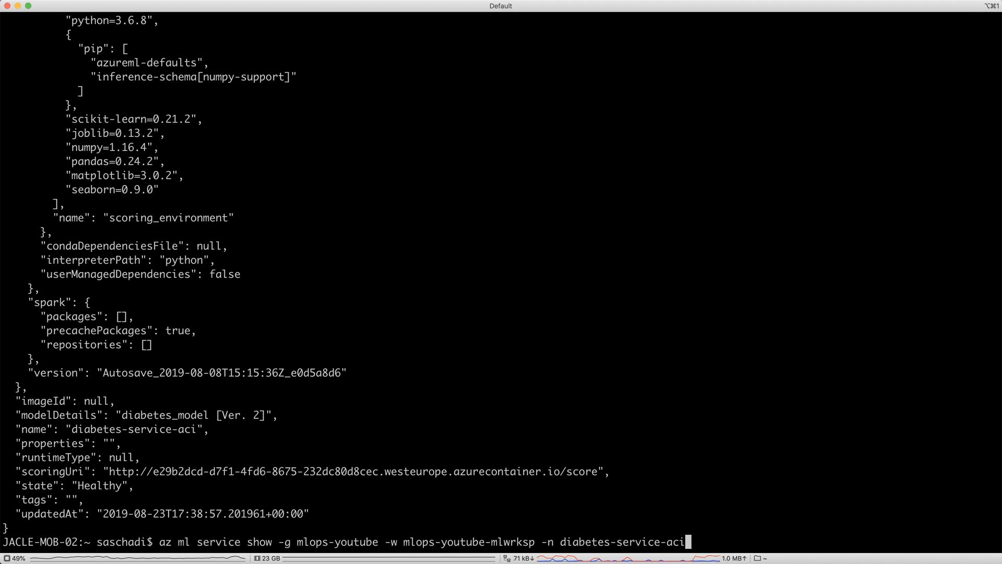
pyautogui.write('--')
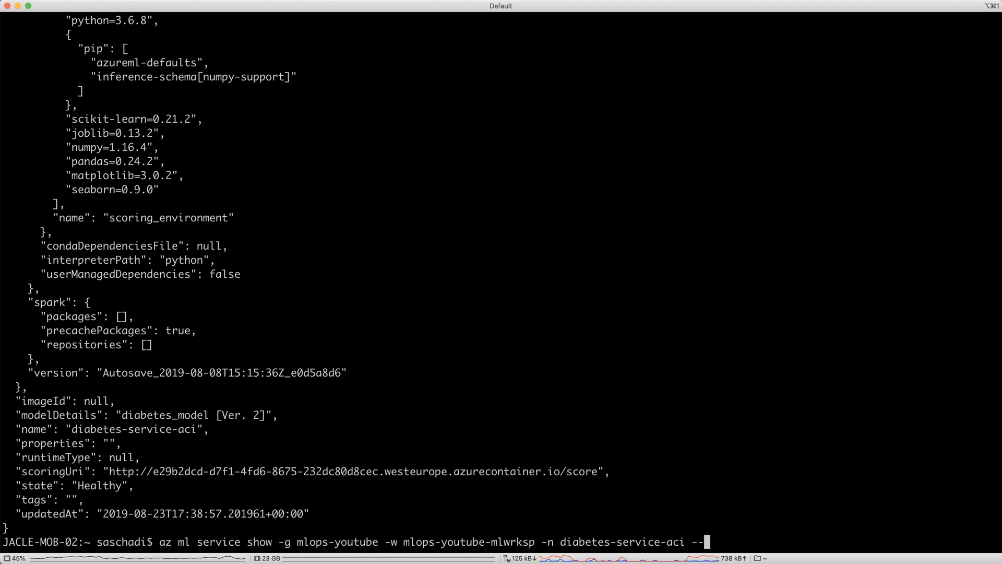
pyautogui.press('Return')
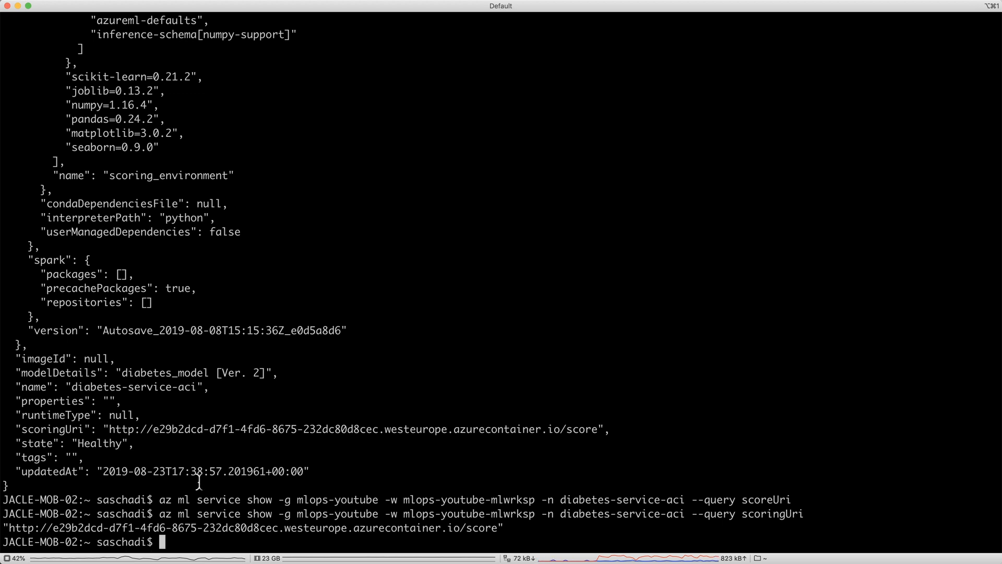
pyautogui.moveTo(489, 538)
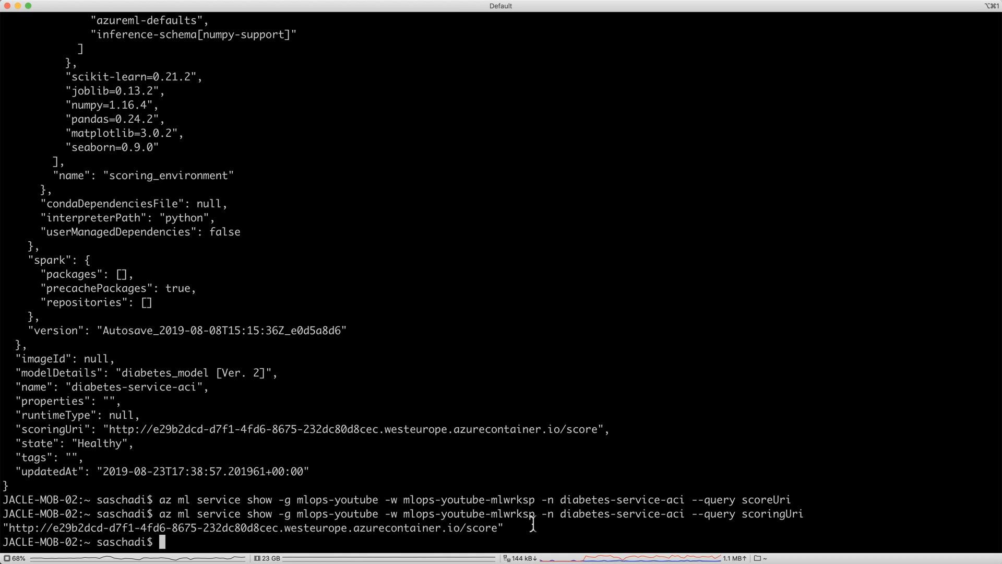
# Rerun the scoringUri query with -o tsv for plain output
pyautogui.write('az ml service show -g mlops-youtube -w mlops-youtube-mlwrksp -n diabetes-service-aci --query scoringUri')
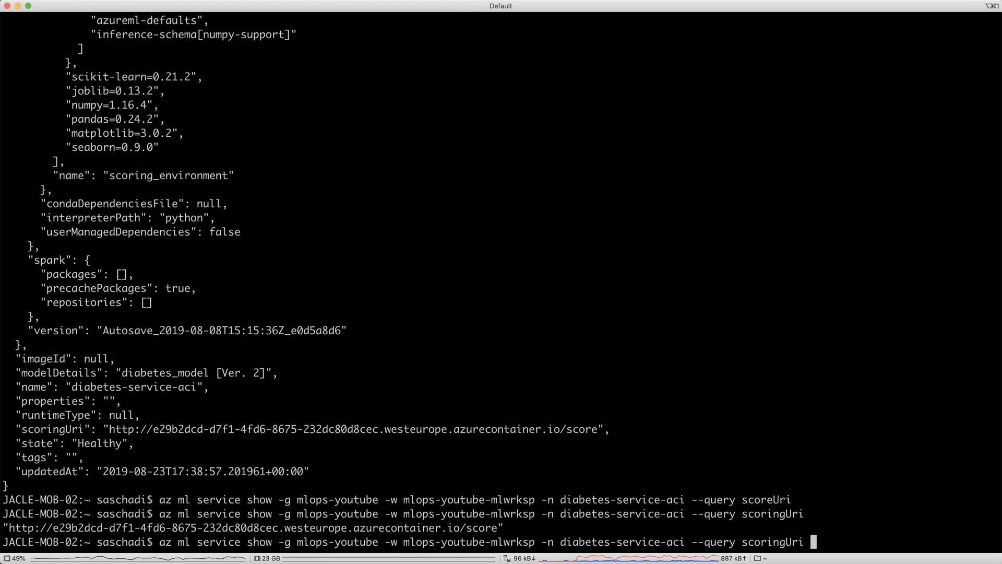
pyautogui.write('-o tsv')
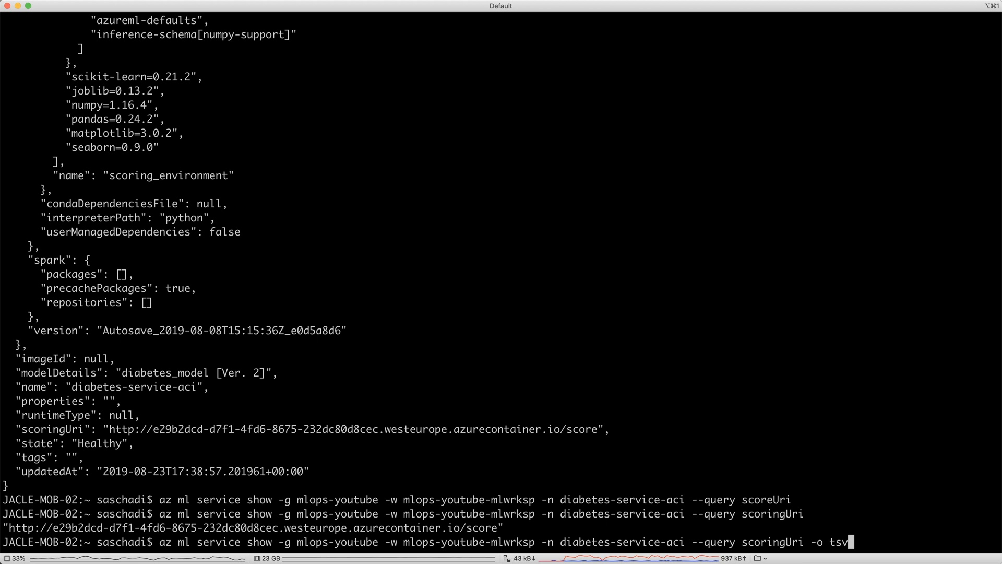
pyautogui.press('Return')
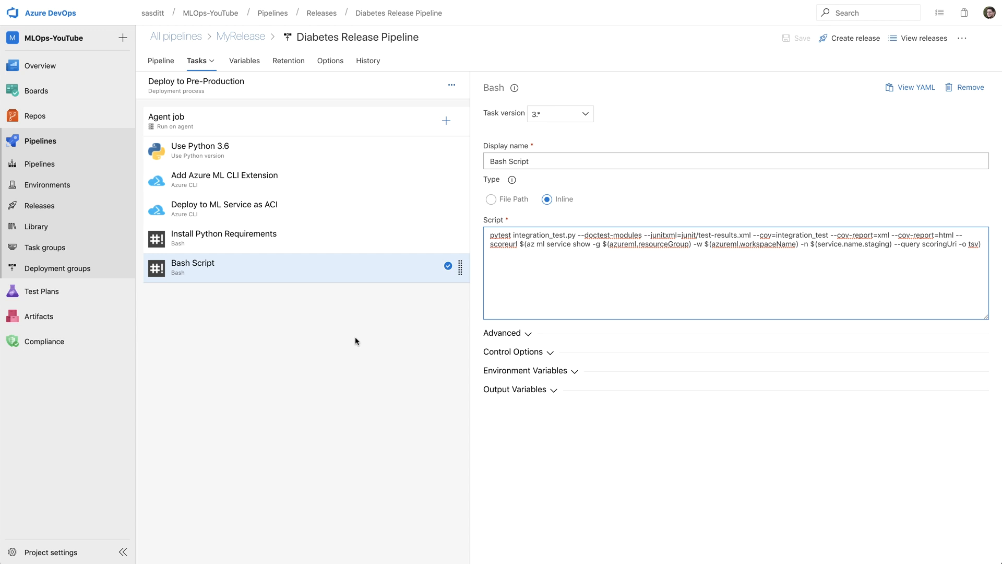
pyautogui.moveTo(324, 297)
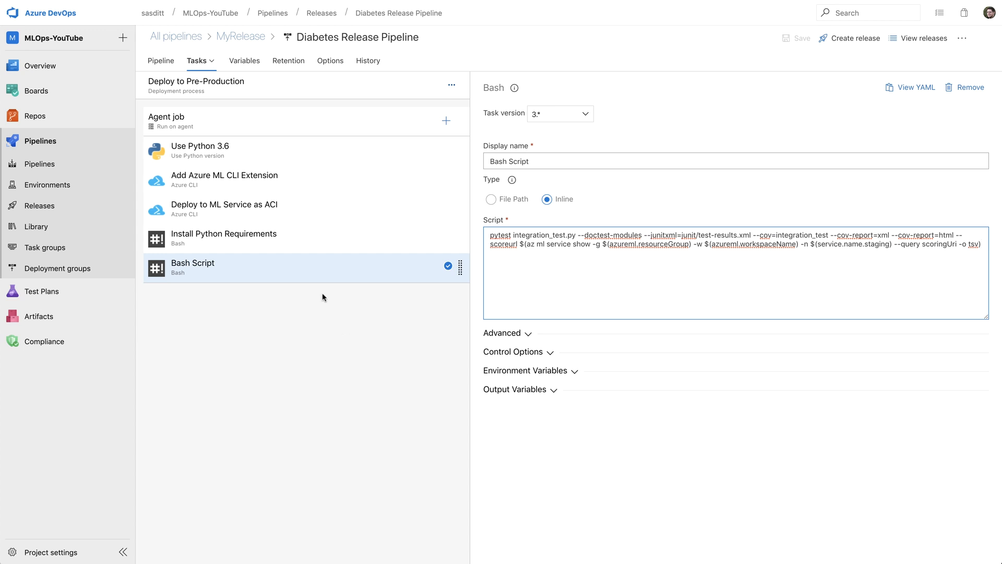
pyautogui.moveTo(271, 267)
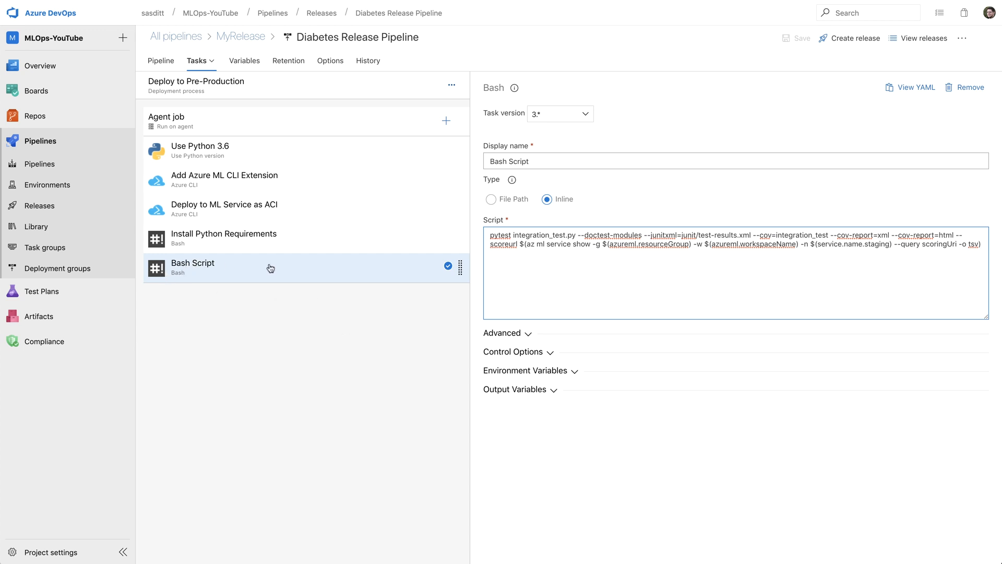
pyautogui.moveTo(964, 90)
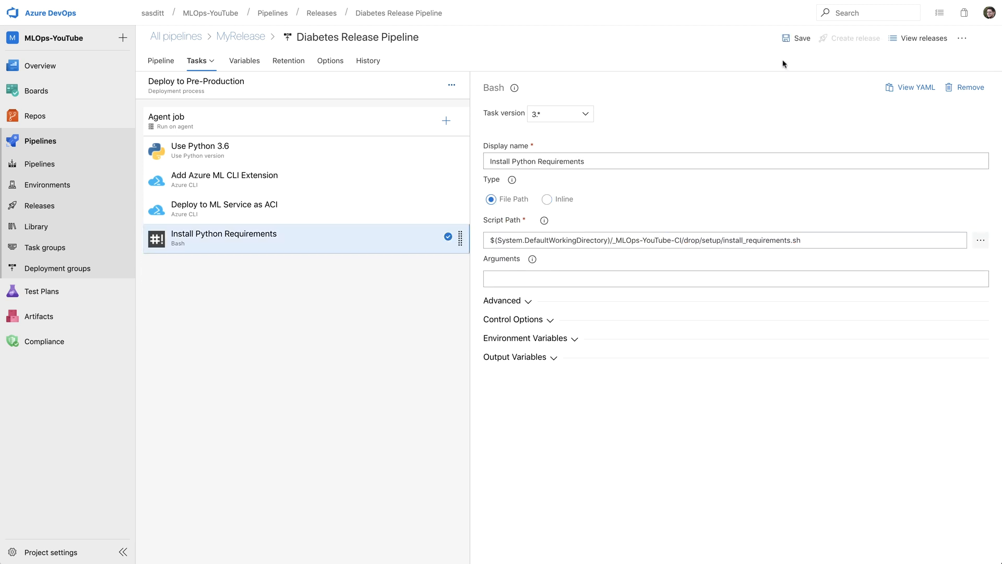
# Search the task catalogue for 'azure cli' and add the Azure CLI task
pyautogui.click(446, 120)
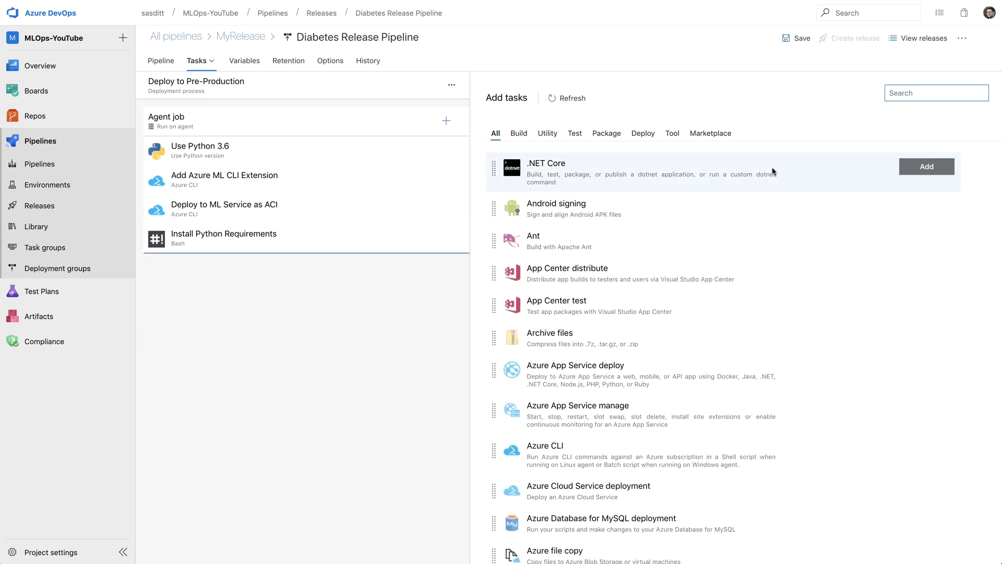
pyautogui.write('azure cl')
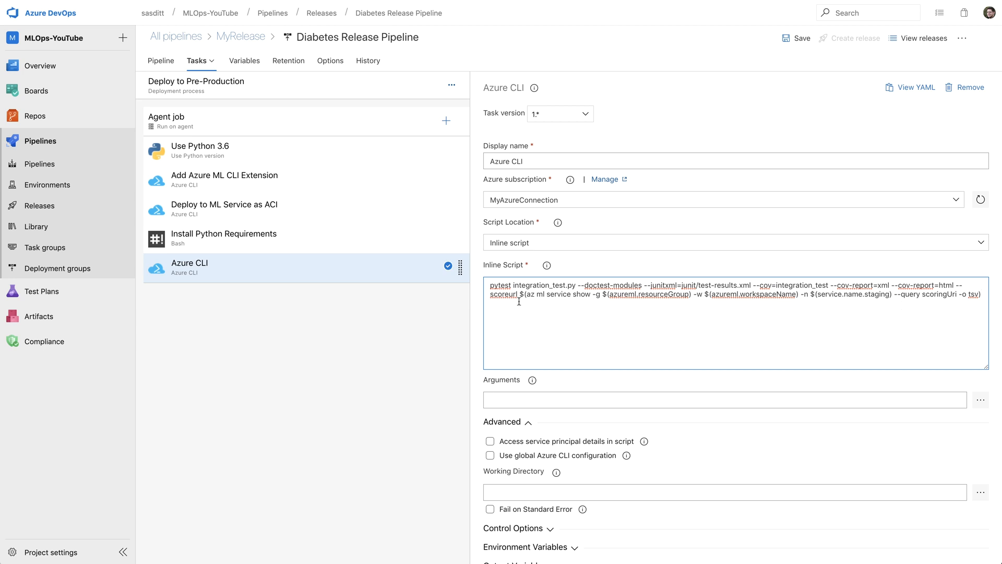
pyautogui.moveTo(508, 314)
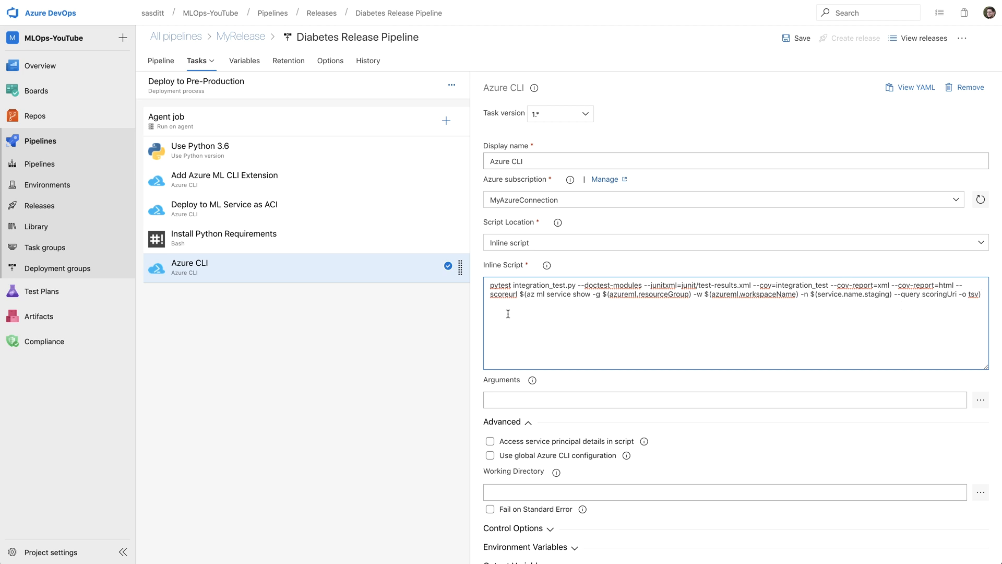
pyautogui.doubleClick(540, 285)
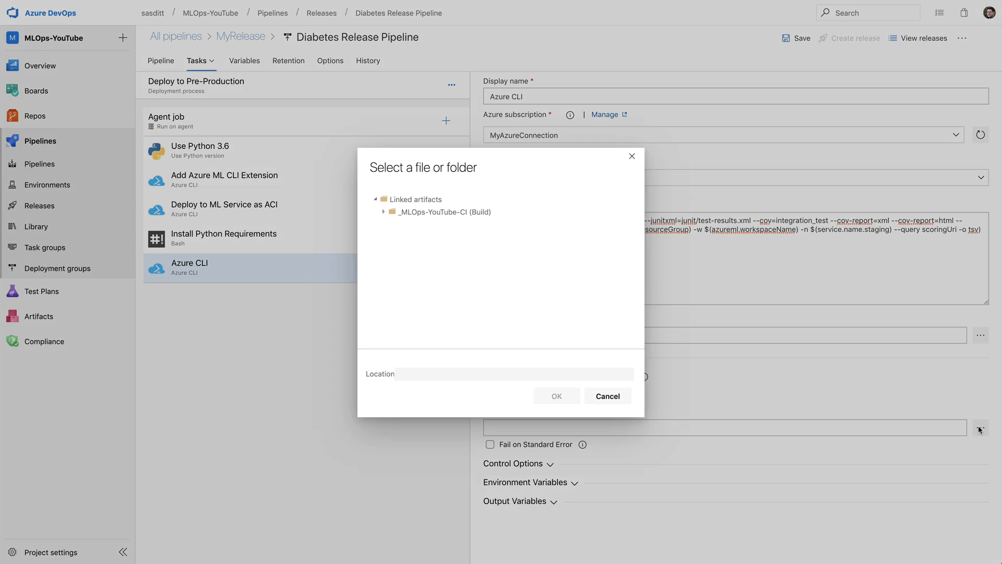
# Set the Azure CLI task's working directory to drop/tests/integration and reopen the task catalogue
pyautogui.click(384, 212)
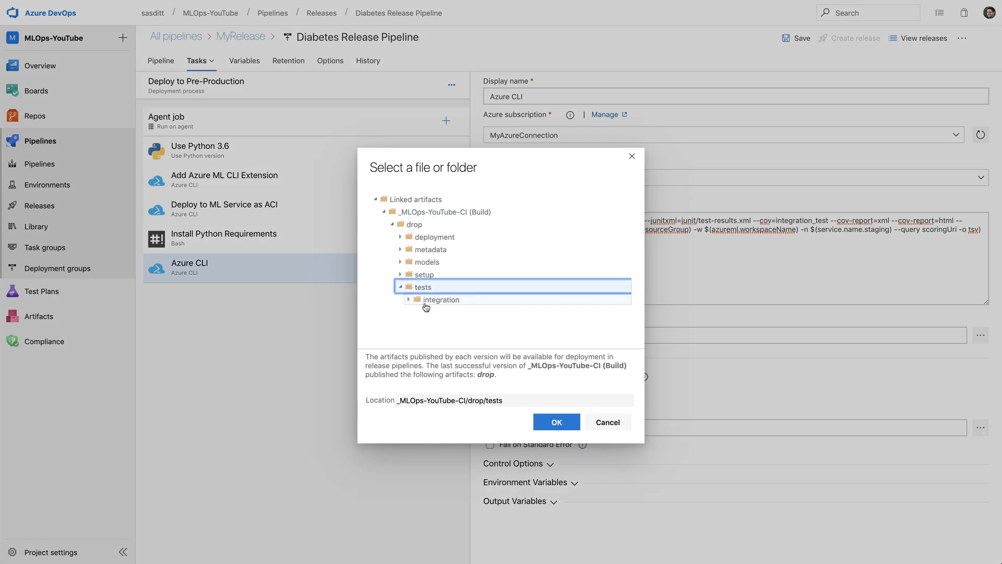
pyautogui.click(439, 299)
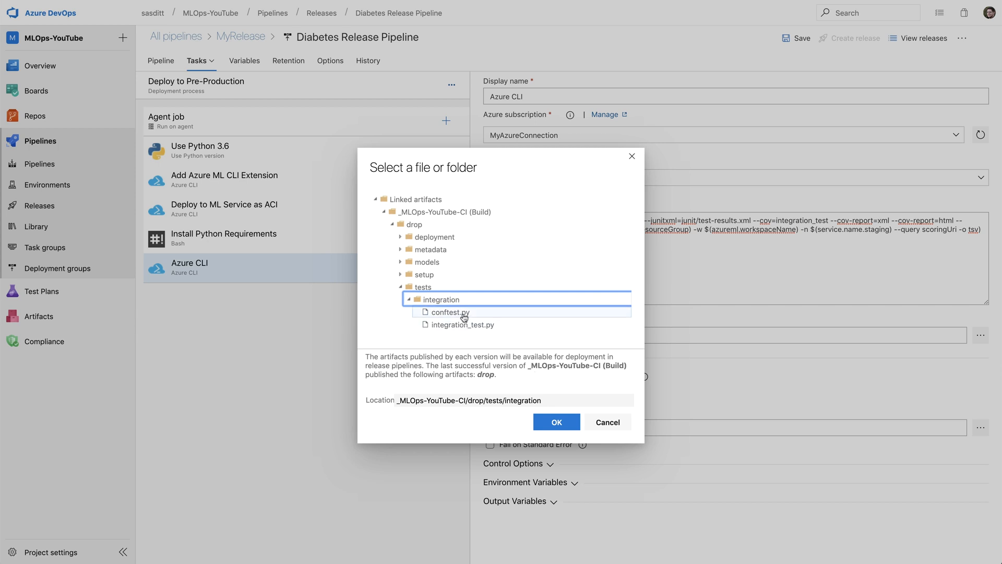
pyautogui.click(555, 422)
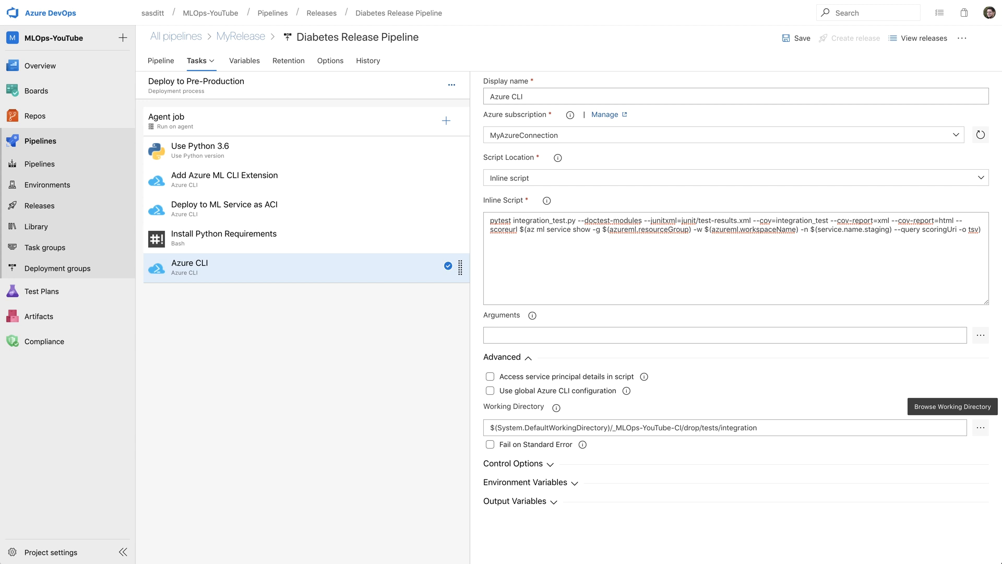
pyautogui.moveTo(740, 277)
pyautogui.write('Run Integration Tests')
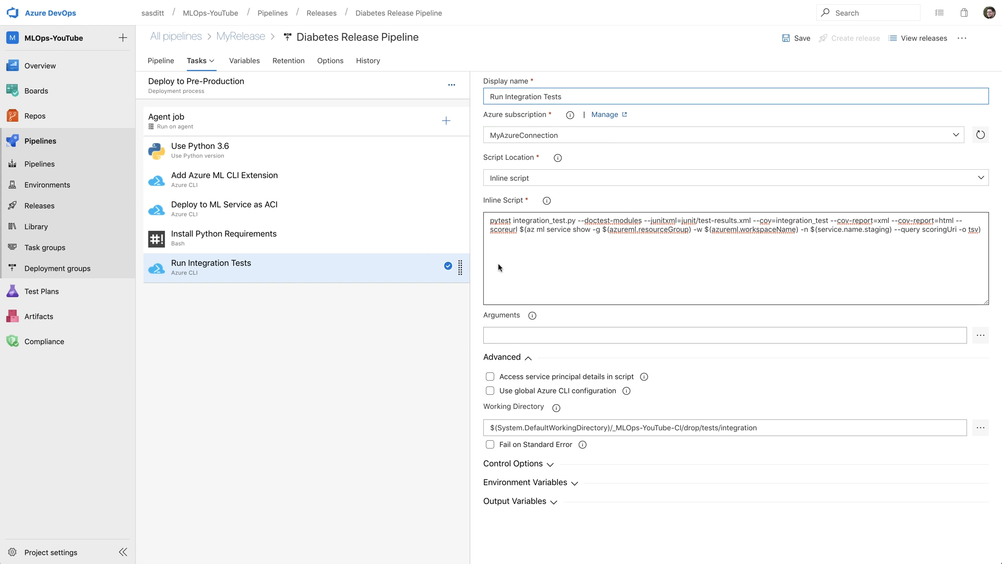
pyautogui.click(447, 120)
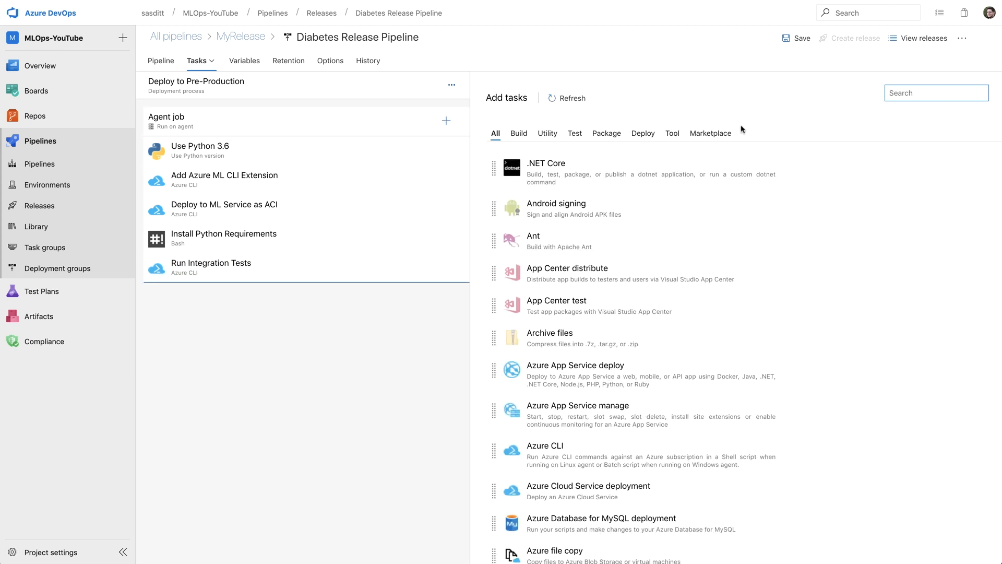
# Add a Publish Test Results task titled 'Integration Tests (Staging)', named 'Publish test results', and save
pyautogui.write('publish')
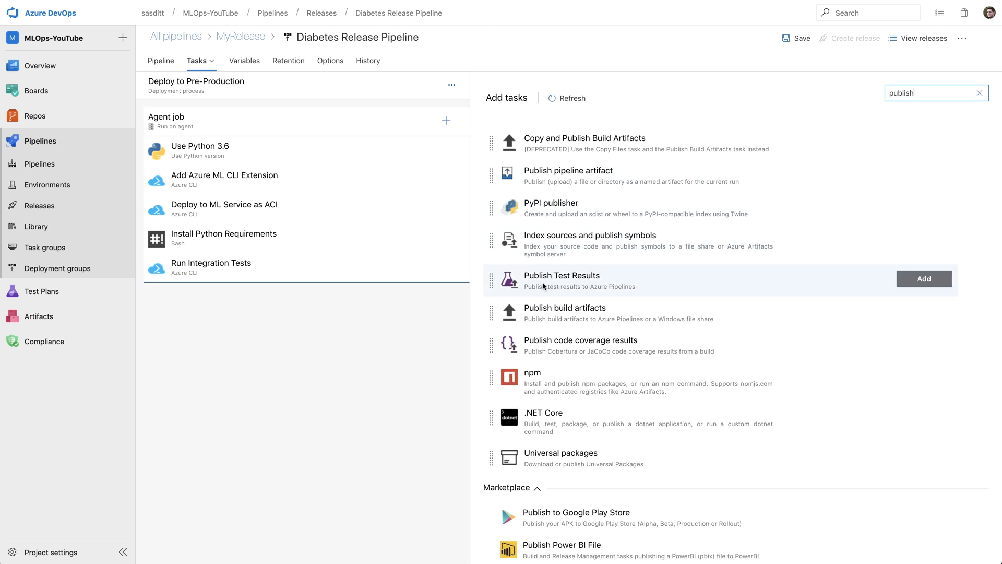
pyautogui.click(923, 279)
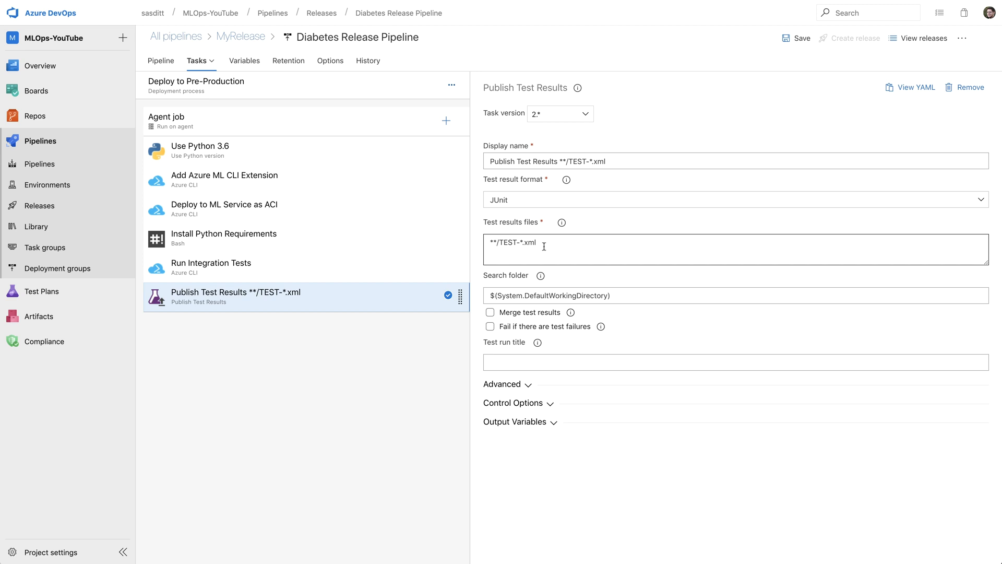
pyautogui.moveTo(888, 381)
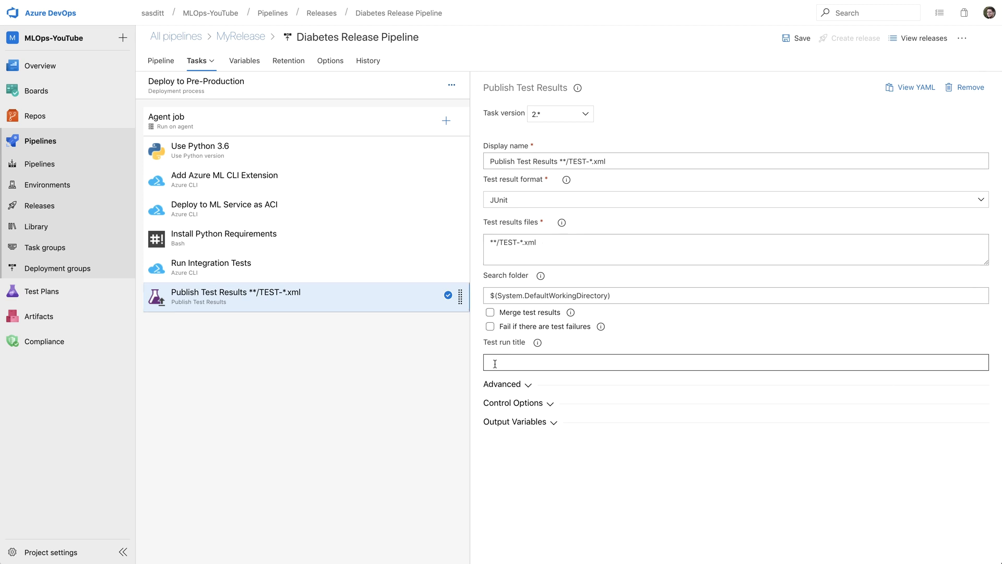
pyautogui.write('Integration Tests (Staging)')
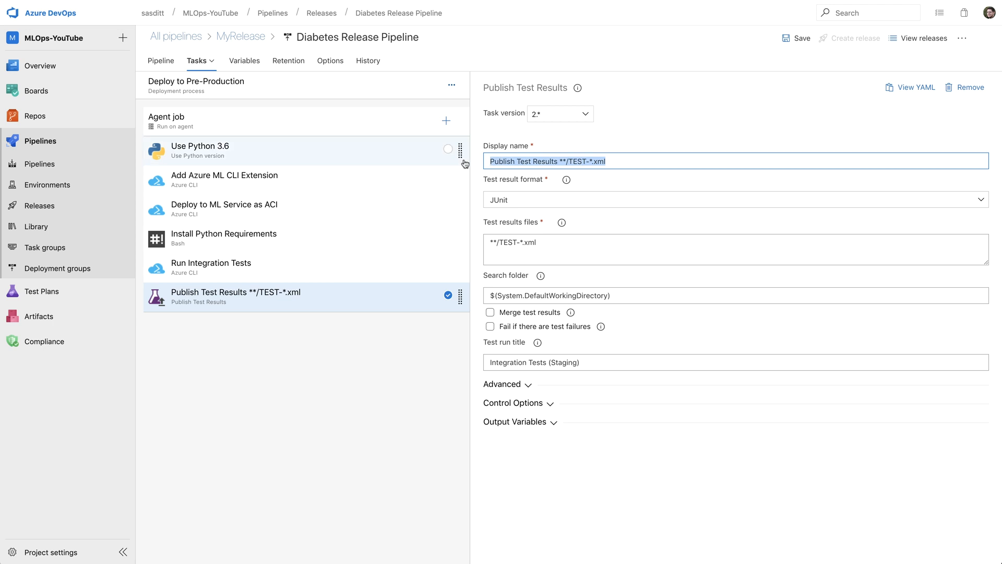
pyautogui.write('Publish test results')
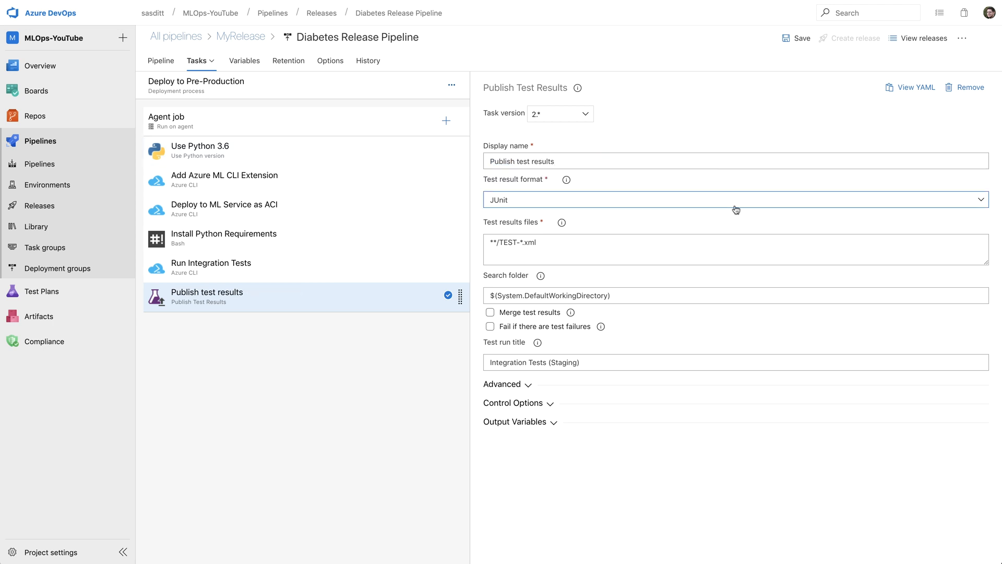
pyautogui.moveTo(482, 285)
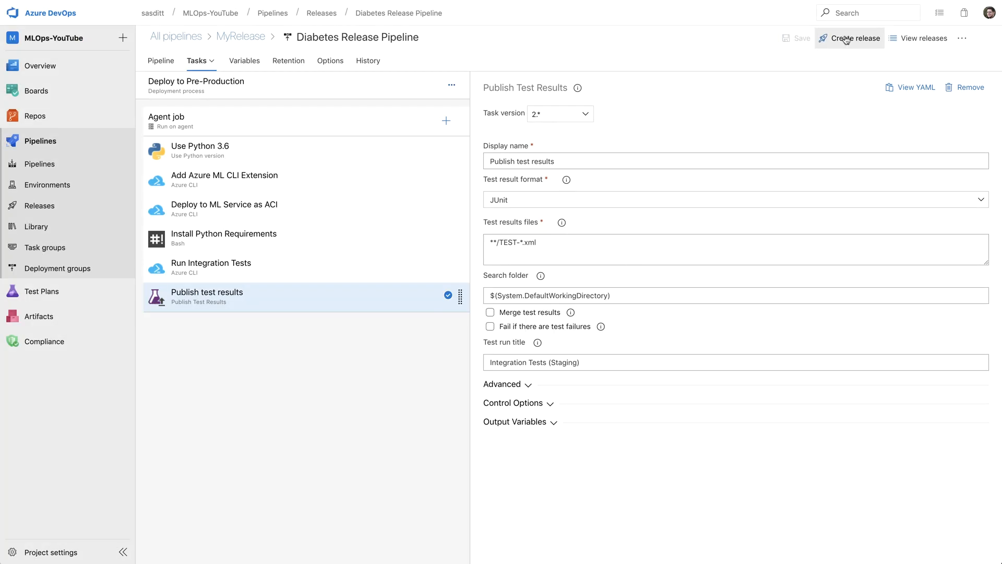
# Create a new release of the Diabetes Release Pipeline using CI artifact version 177
pyautogui.click(854, 38)
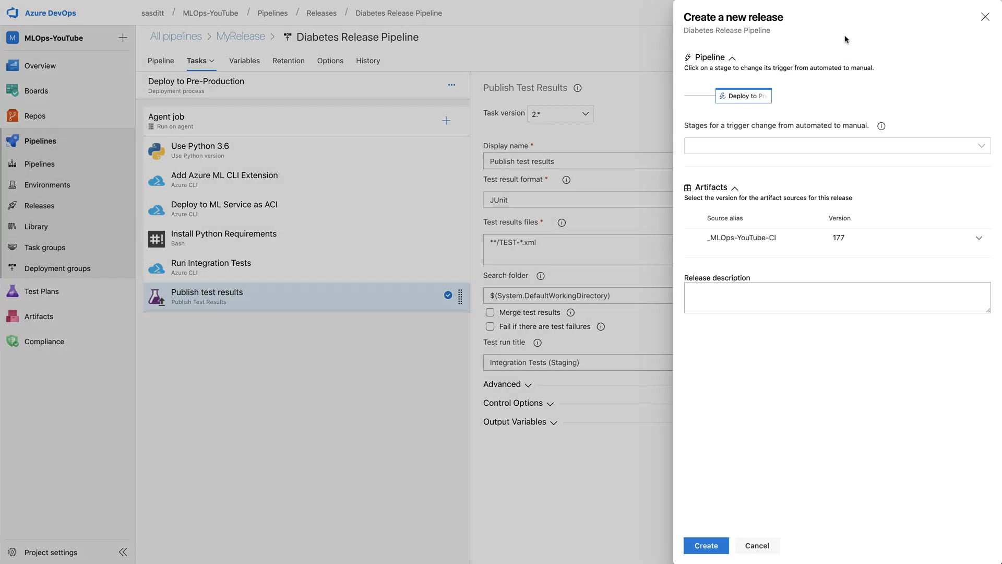
pyautogui.click(705, 545)
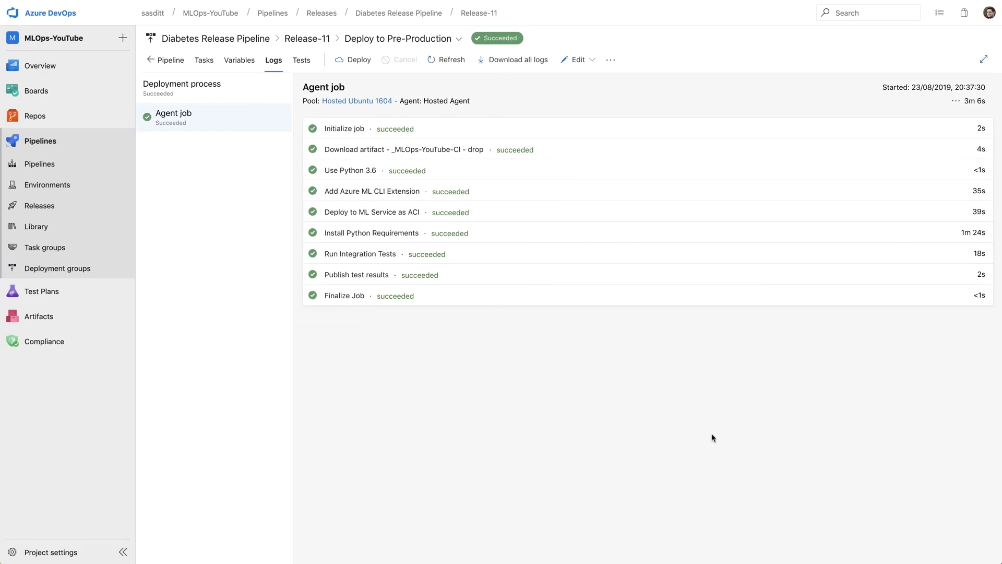
pyautogui.moveTo(463, 395)
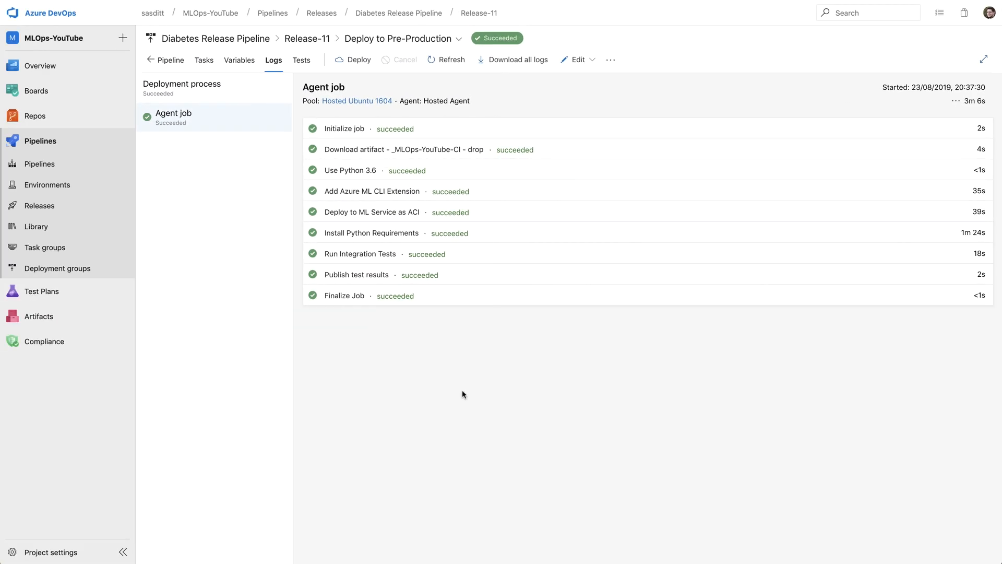
pyautogui.moveTo(347, 216)
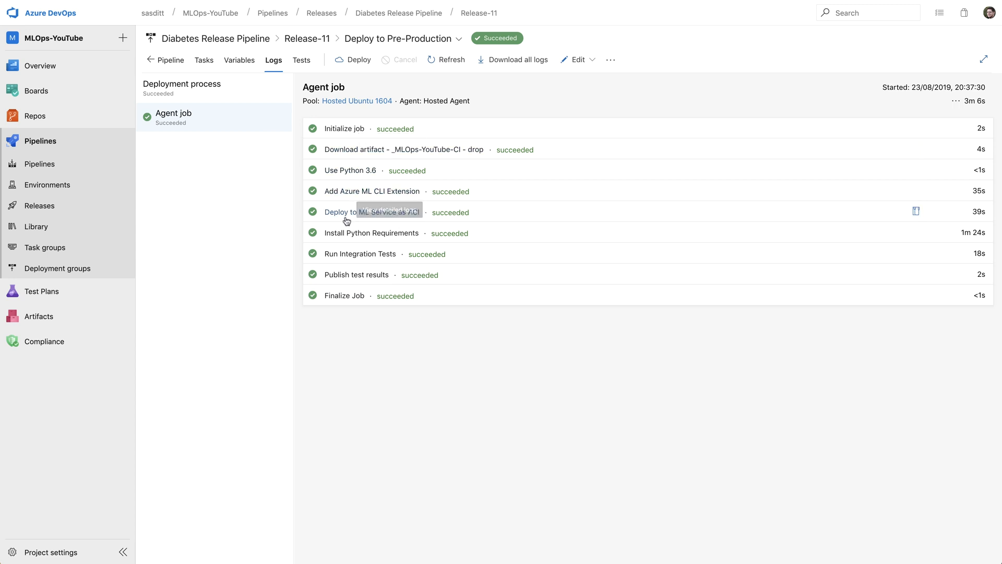
# Review the Run Integration Tests and Publish test results logs, then return to Release-11's overview
pyautogui.click(359, 254)
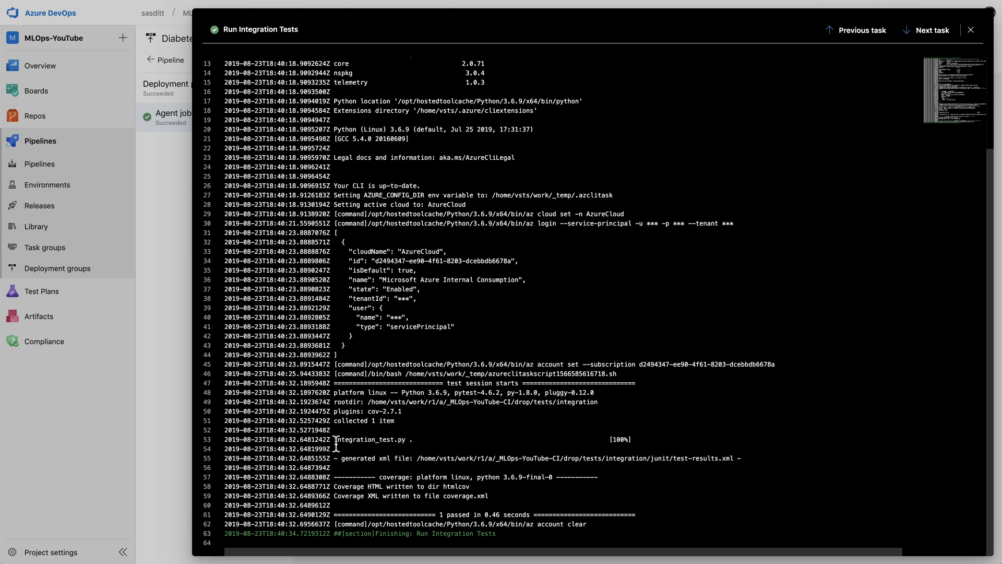
pyautogui.moveTo(407, 458)
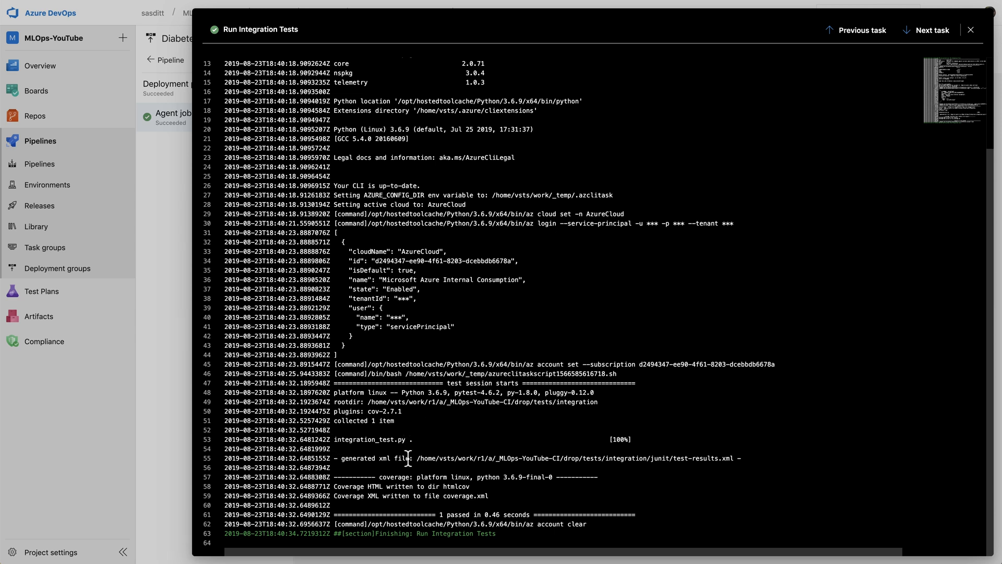
pyautogui.moveTo(492, 511)
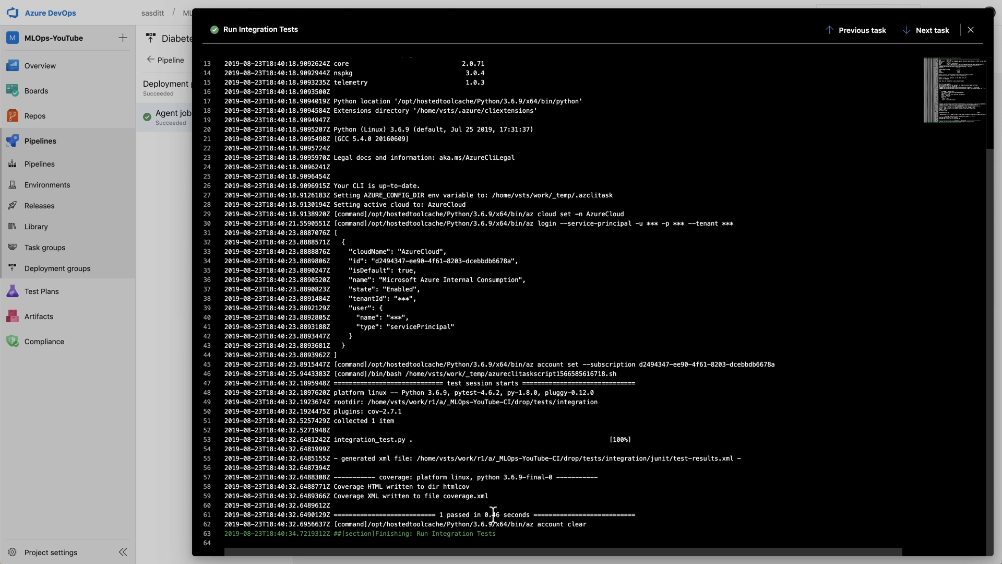
pyautogui.moveTo(523, 492)
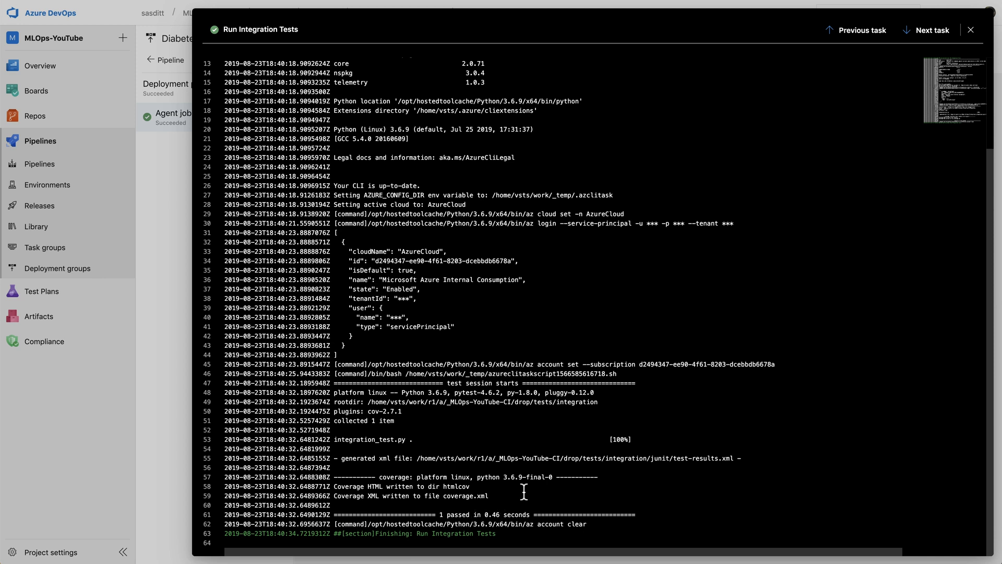
pyautogui.click(926, 30)
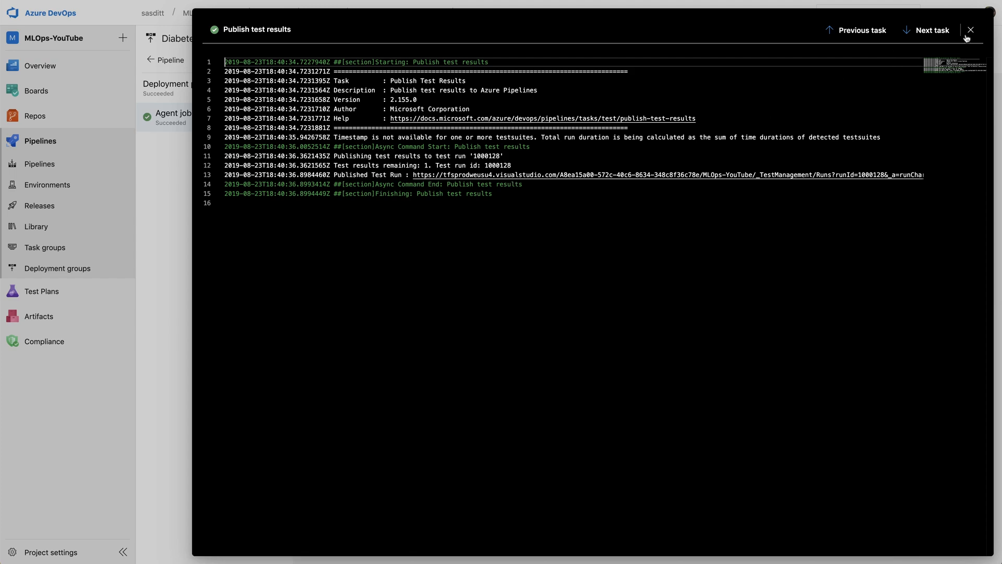
pyautogui.click(970, 30)
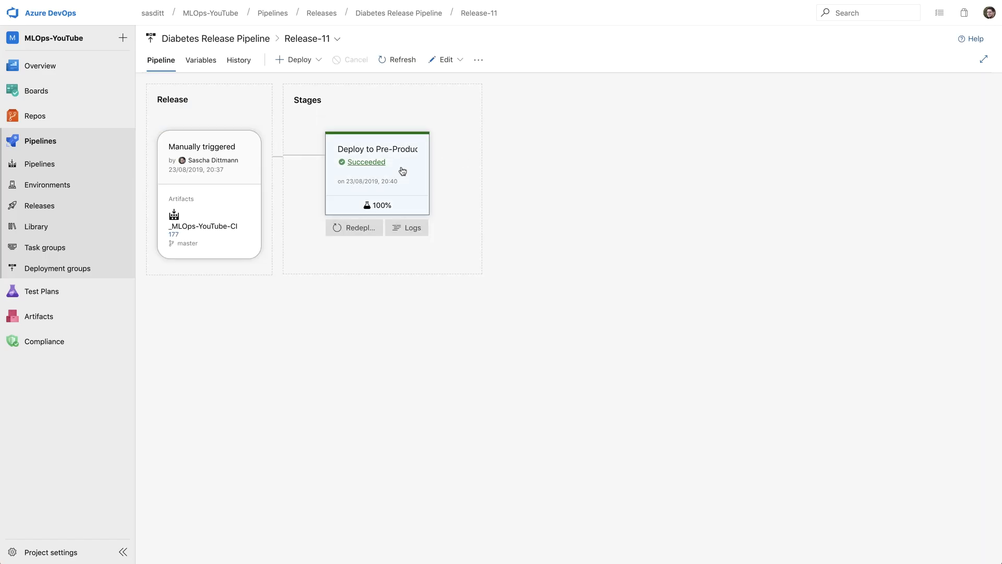
# Open Release-11's test summary showing 1 test passed at 100%, then hover Repos
pyautogui.click(366, 162)
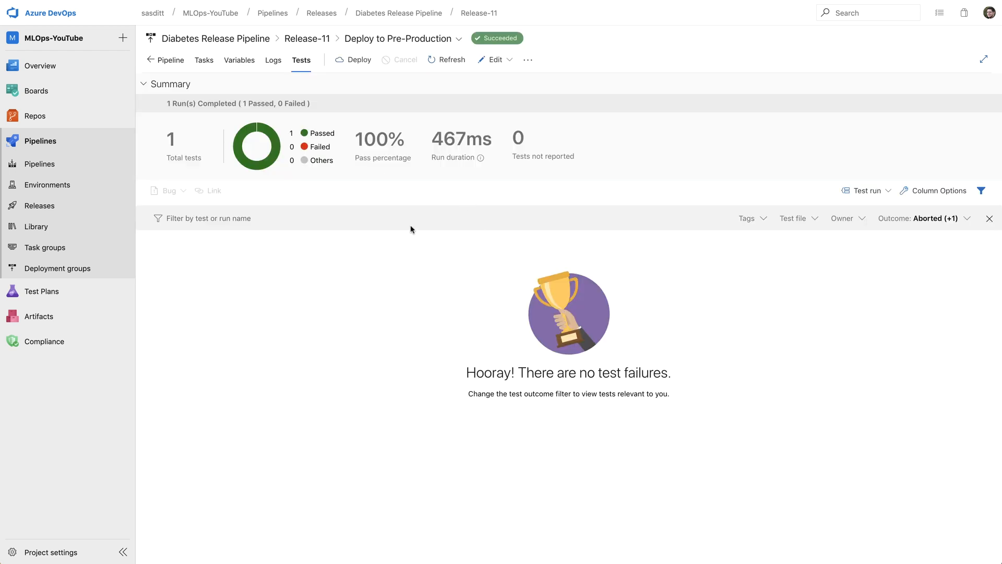
pyautogui.moveTo(48, 185)
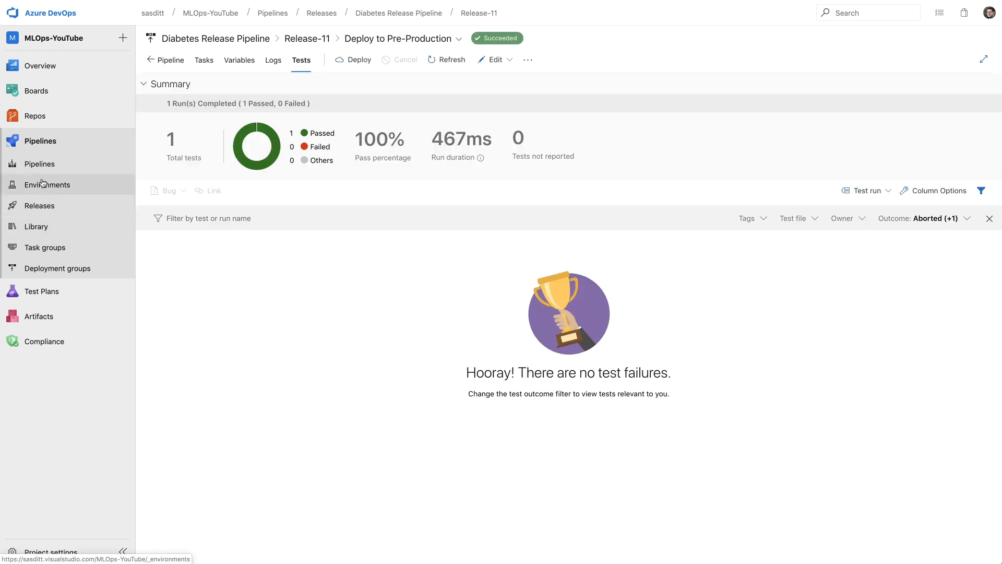
pyautogui.click(34, 116)
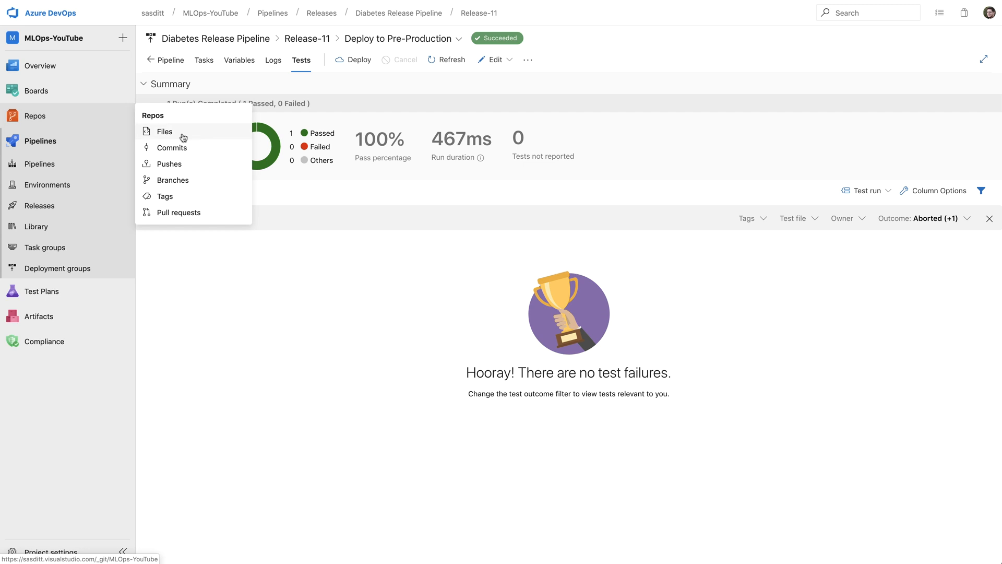
# Browse to tests/integration/conftest.py and highlight a command-line option name in the fixture
pyautogui.click(164, 131)
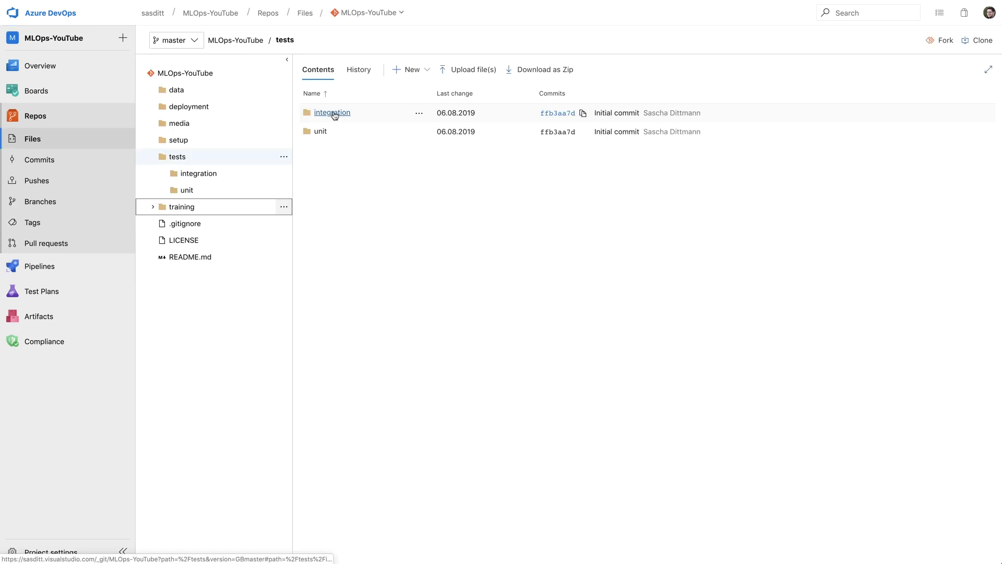
pyautogui.click(332, 112)
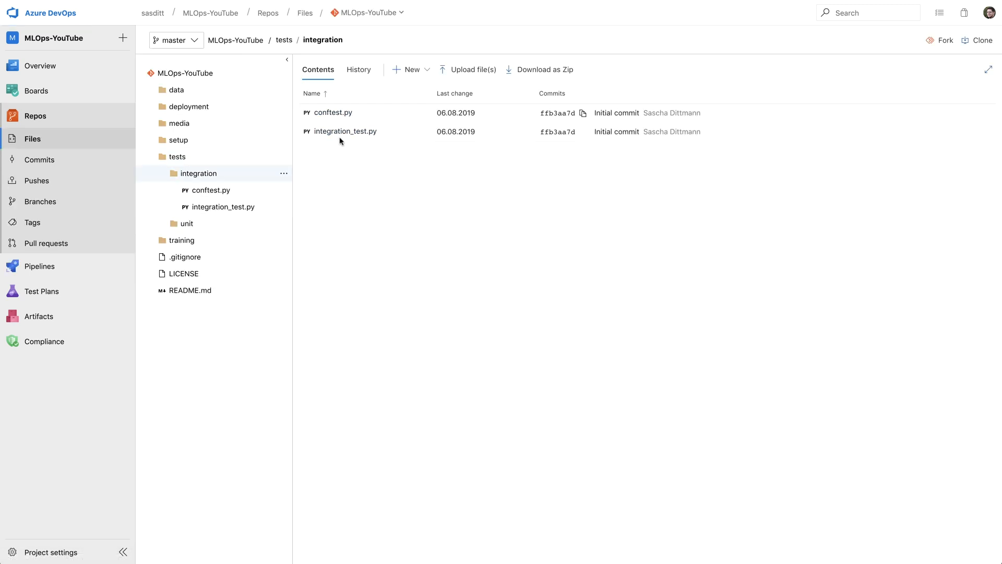
pyautogui.click(333, 113)
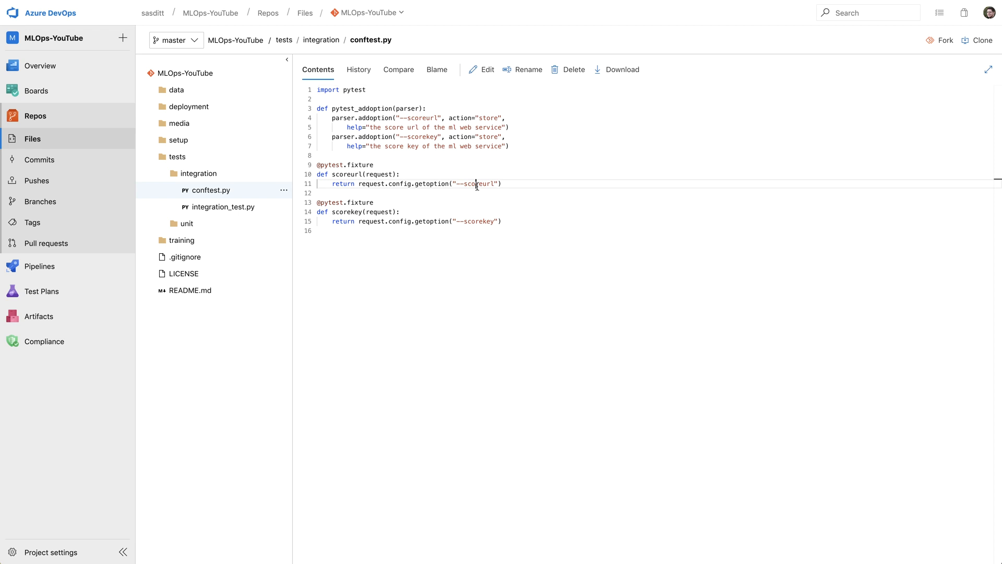
pyautogui.doubleClick(479, 221)
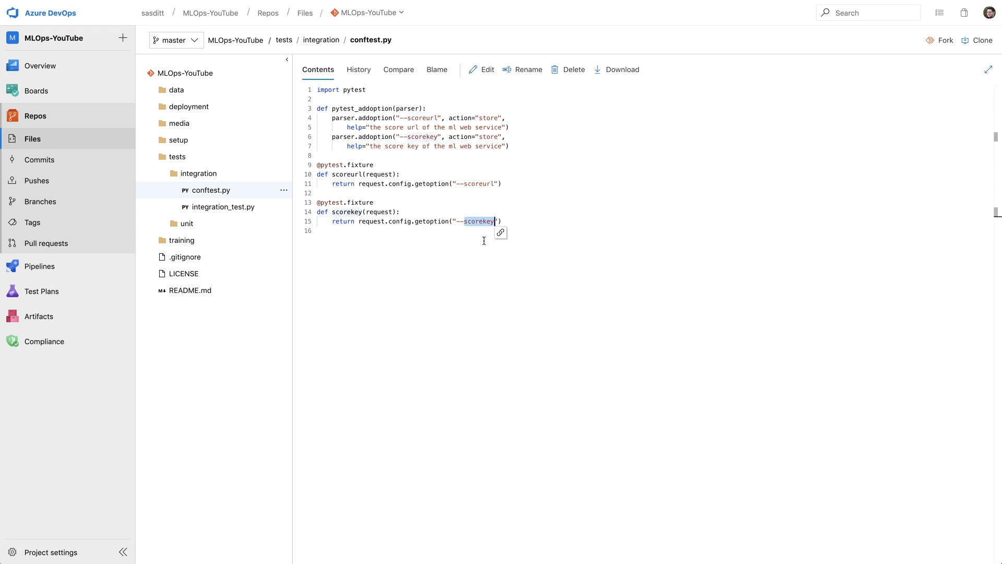
pyautogui.moveTo(433, 223)
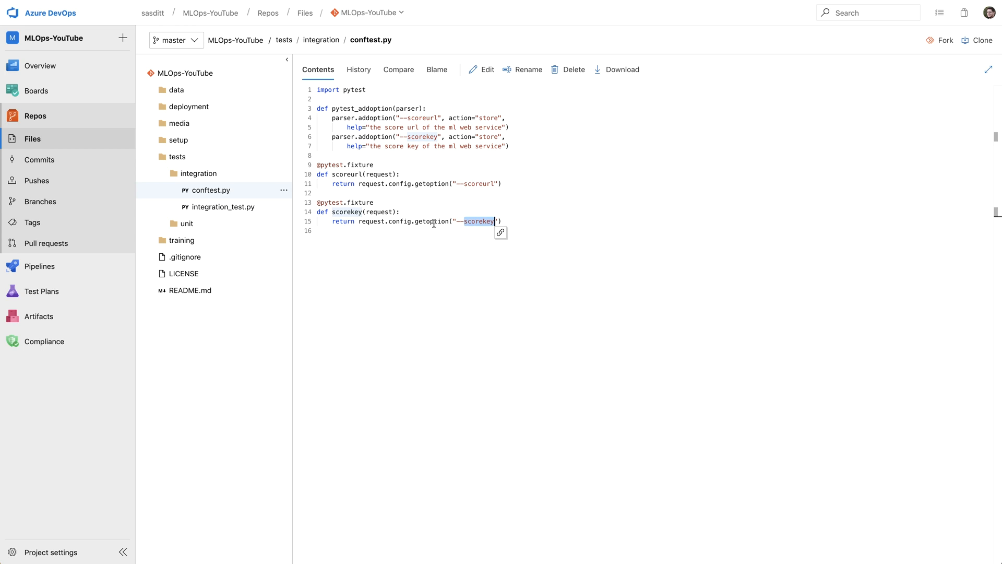
# View integration_test.py and highlight requests.codes.ok, the expected success status
pyautogui.click(223, 207)
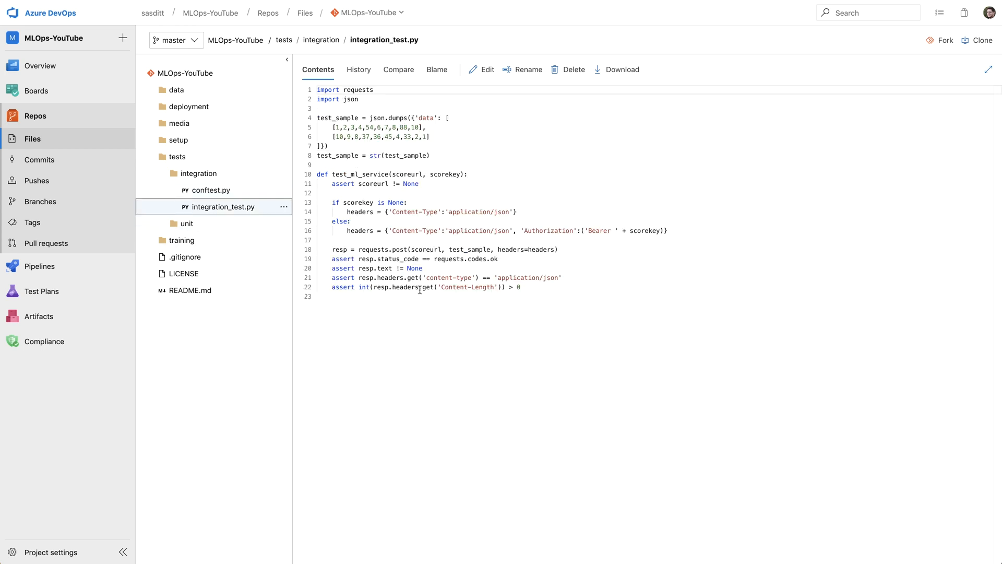
pyautogui.moveTo(347, 89)
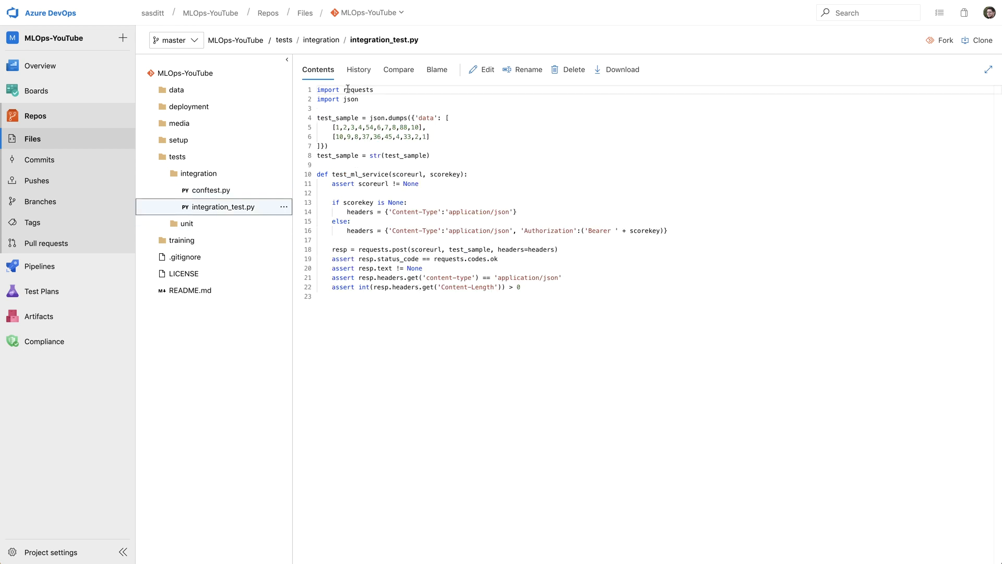
pyautogui.doubleClick(358, 89)
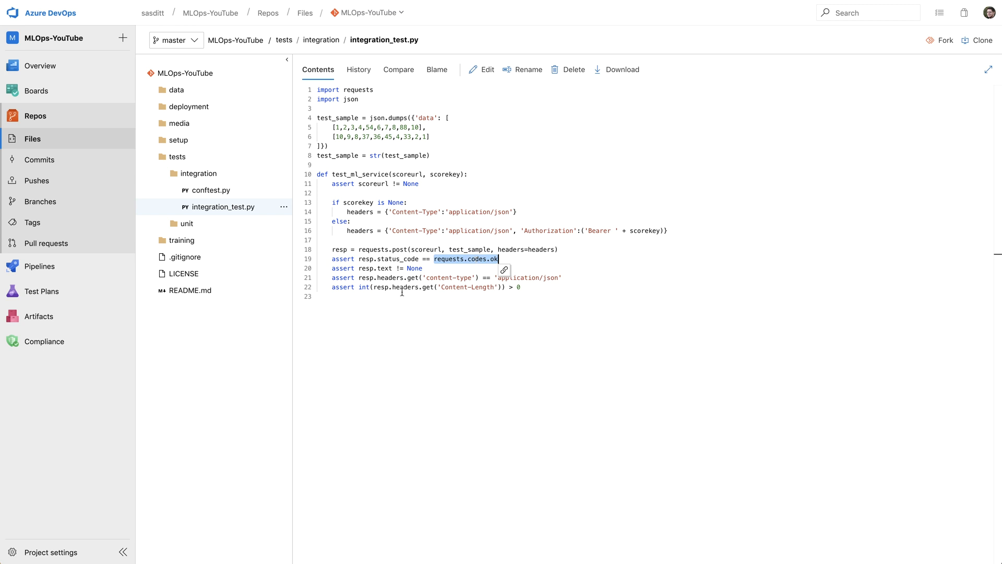
pyautogui.moveTo(318, 117)
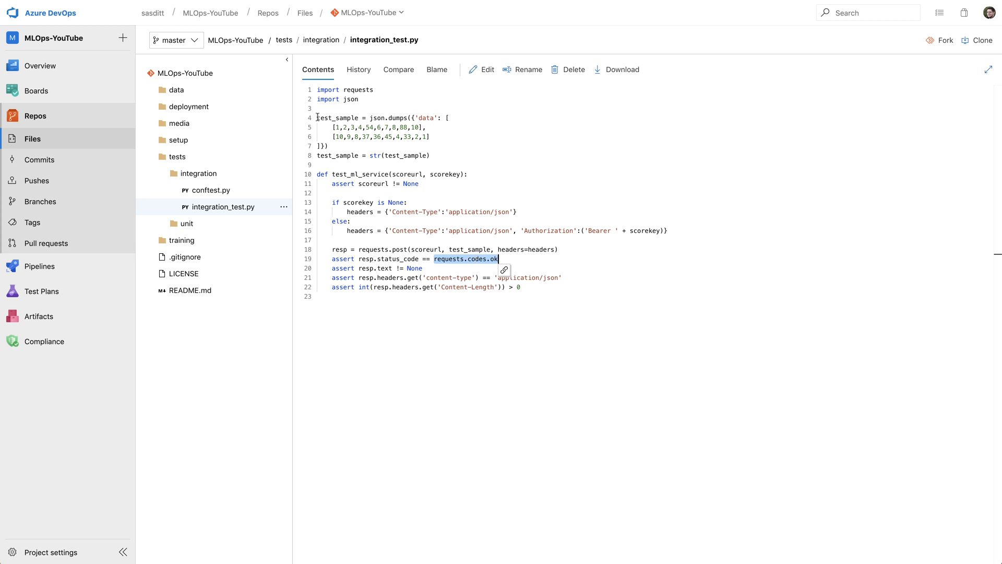